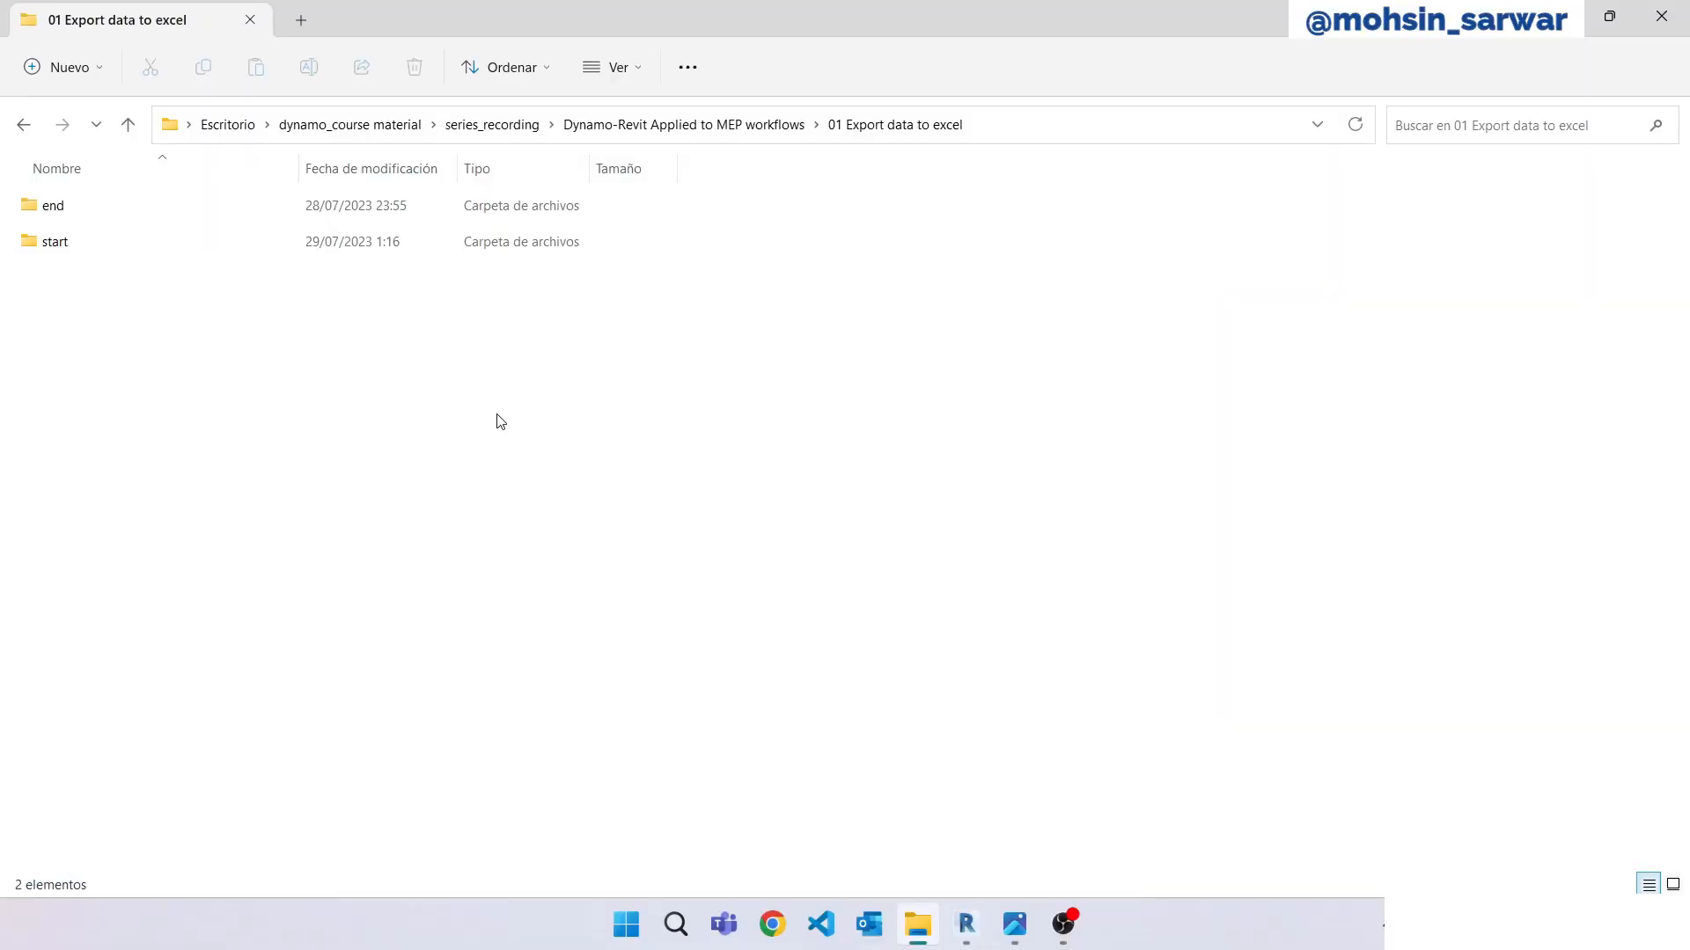
Open the start folder of the '01 Export data to excel' lesson in File Explorer.
{"action": "left_click", "coordinate": [54, 241]}
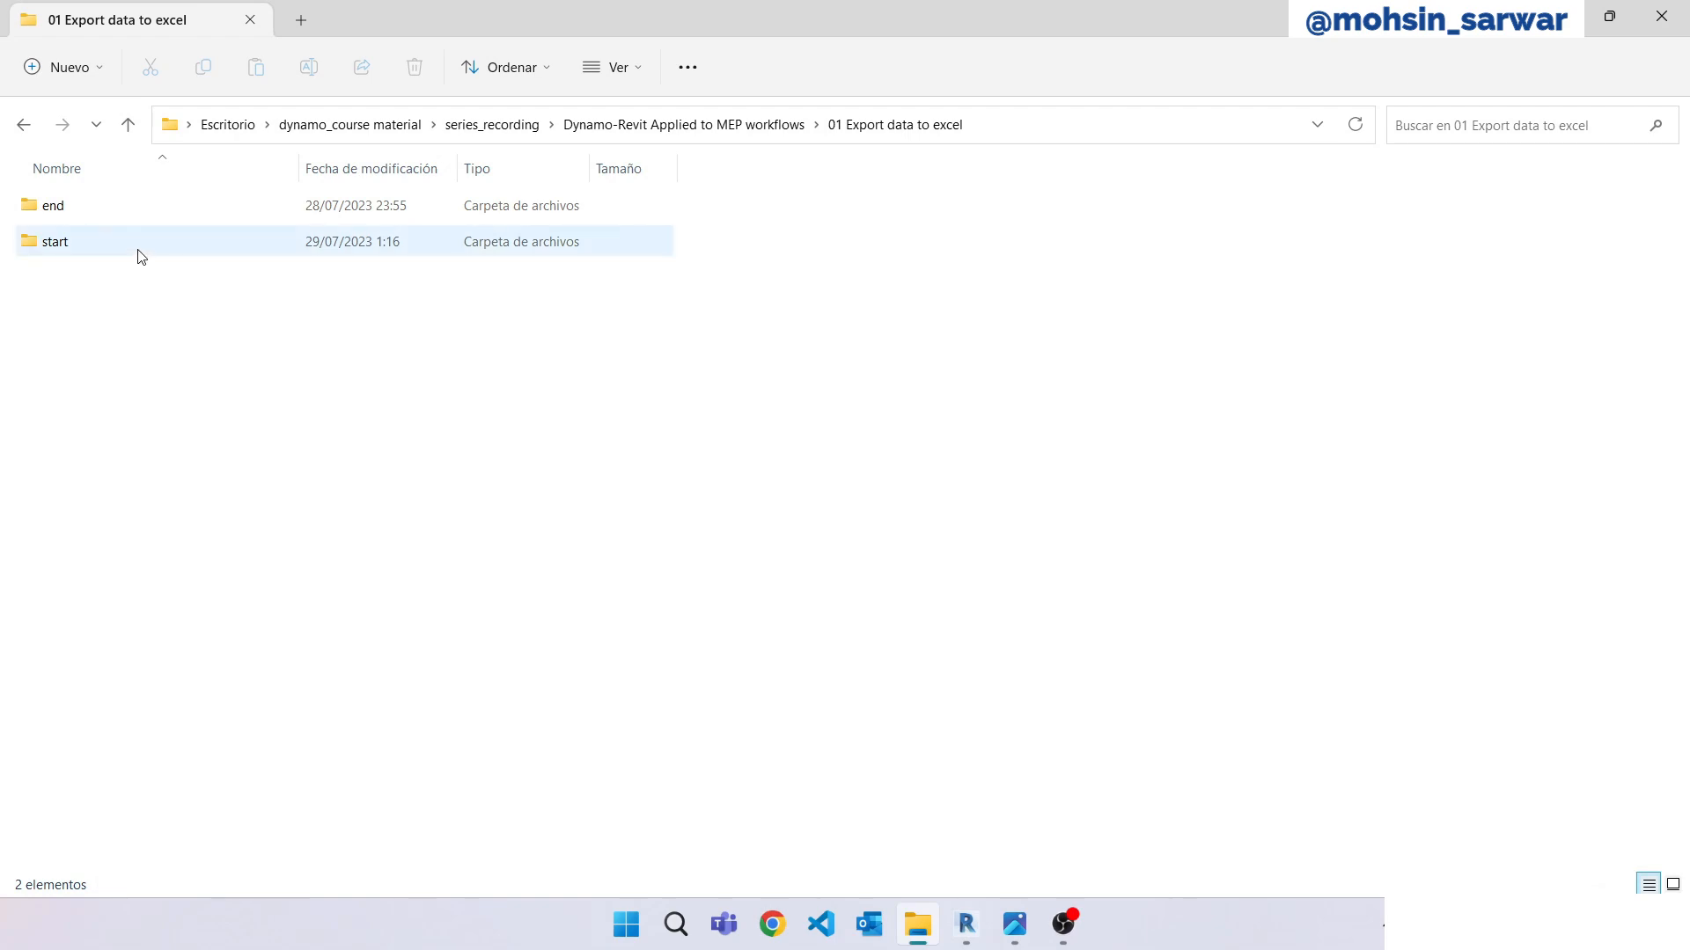
{"action": "double_click", "coordinate": [55, 241]}
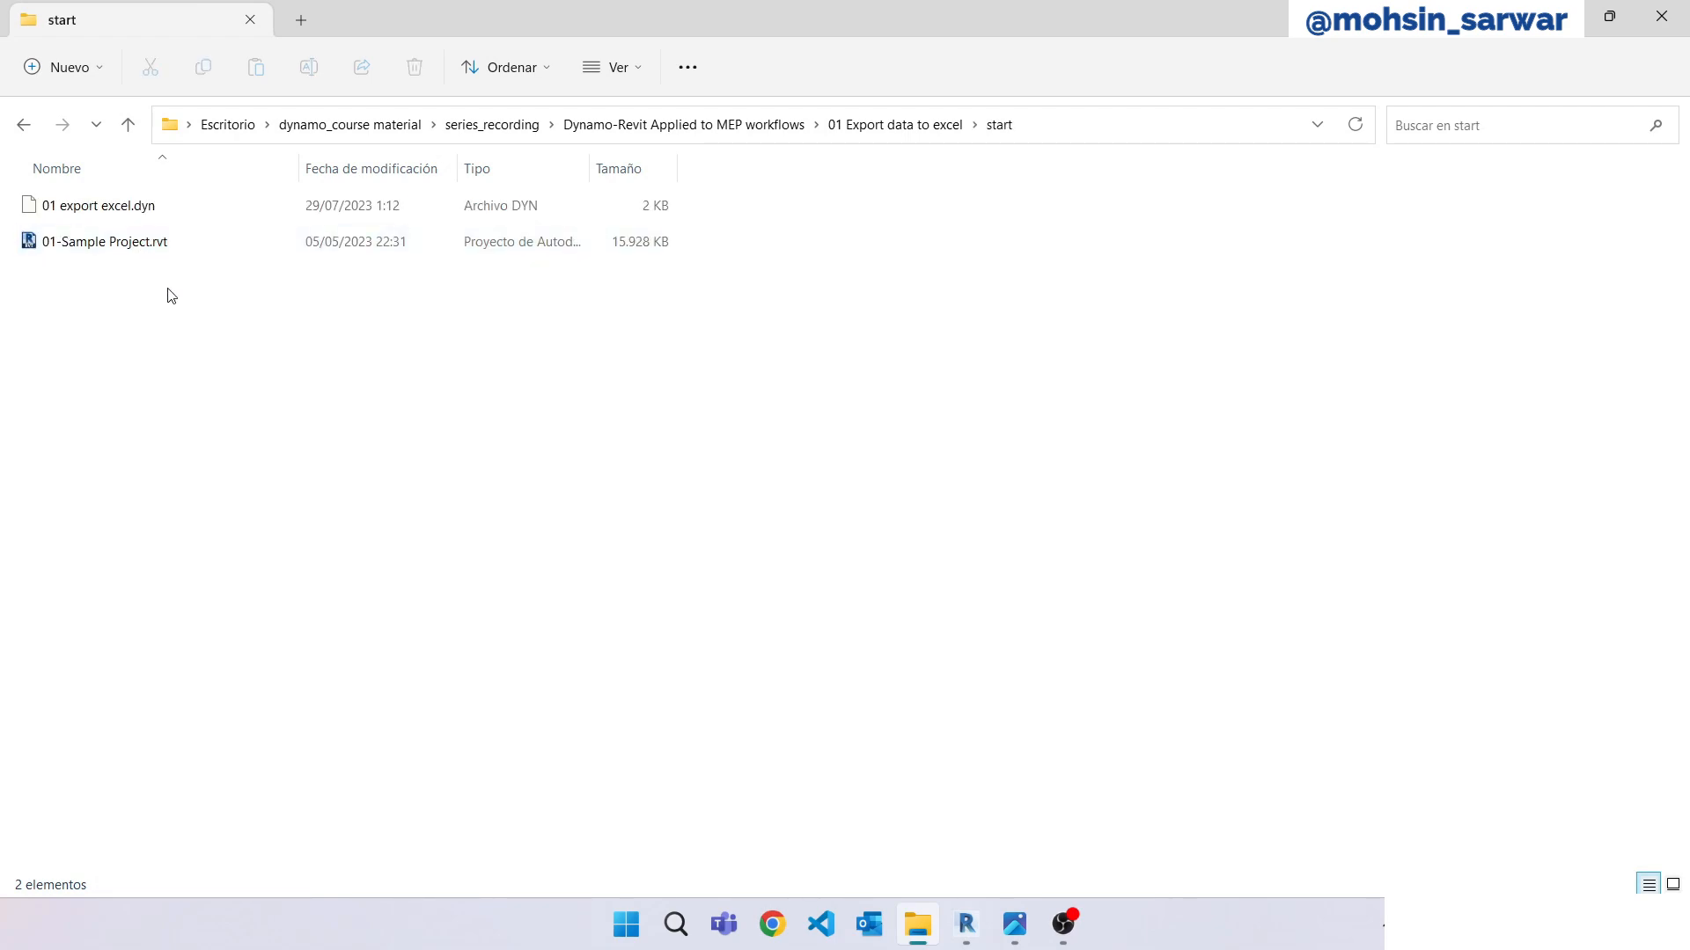
{"action": "mouse_move", "coordinate": [176, 271]}
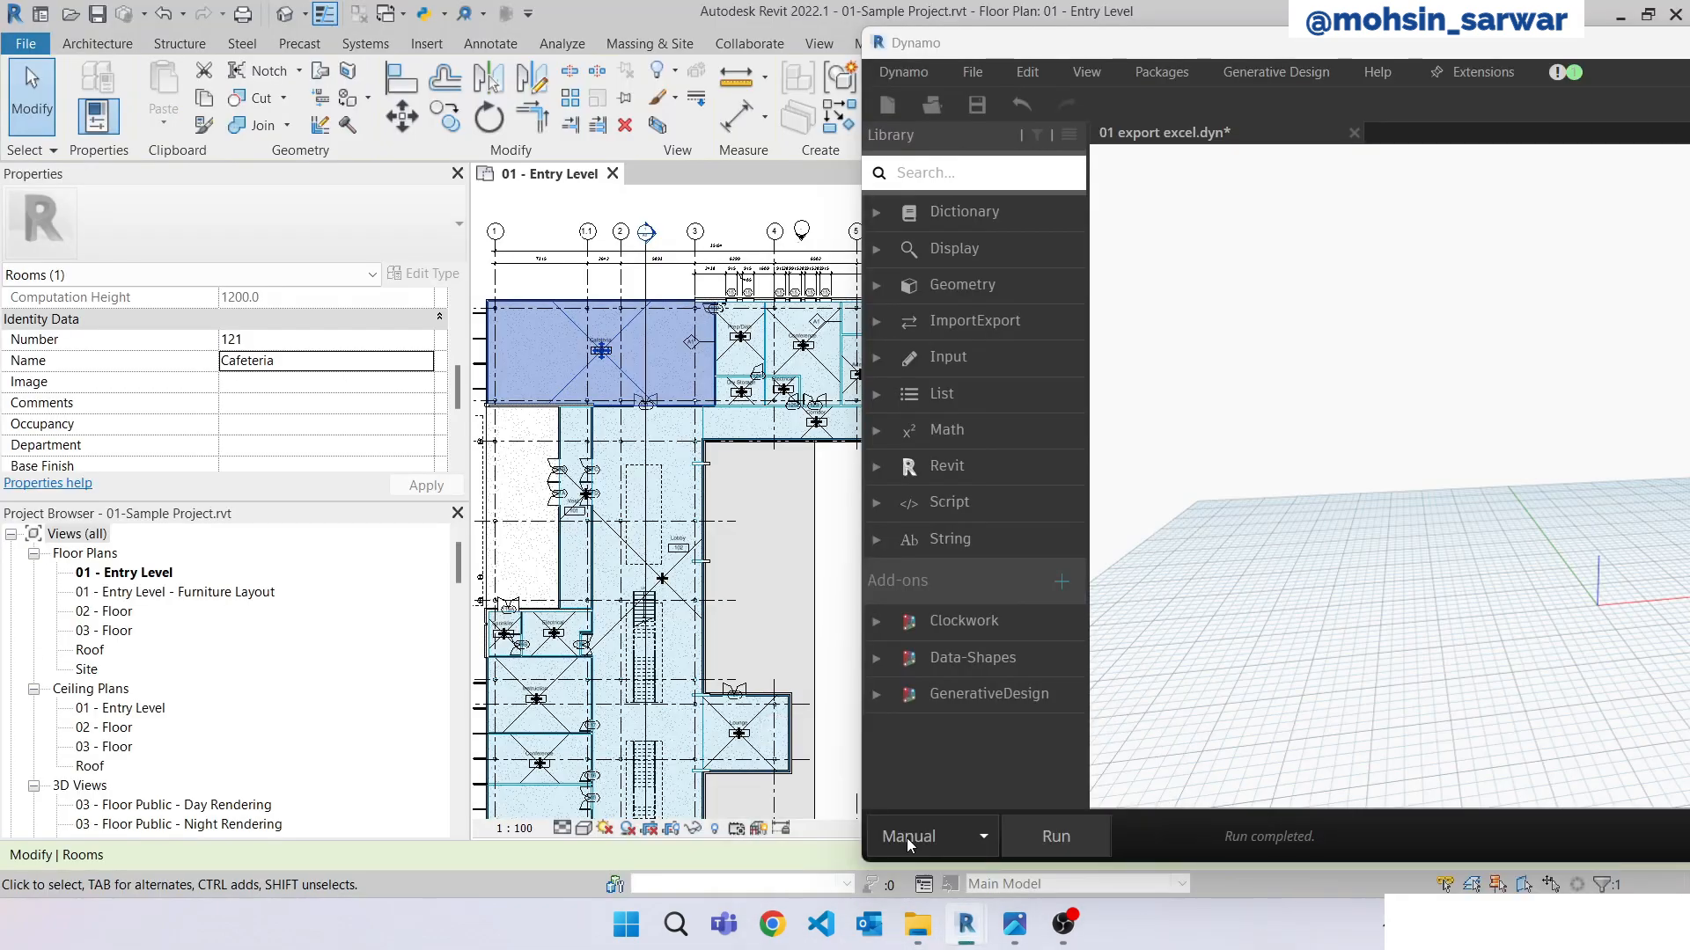
{"action": "mouse_move", "coordinate": [1179, 661]}
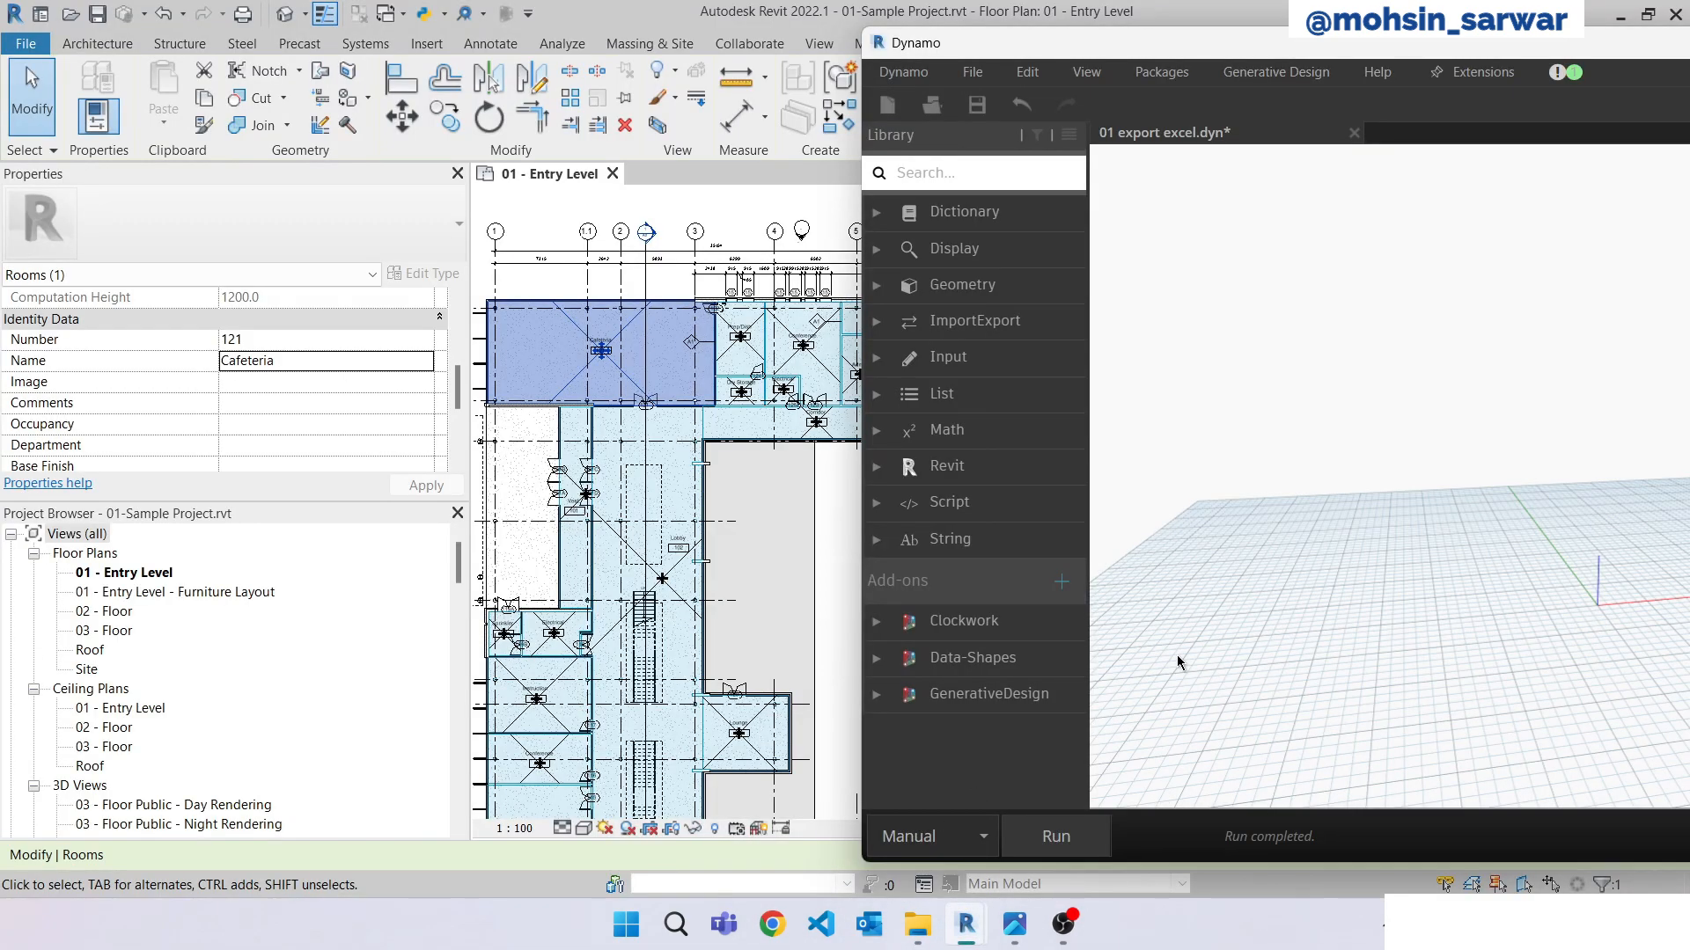
{"action": "mouse_move", "coordinate": [1264, 610]}
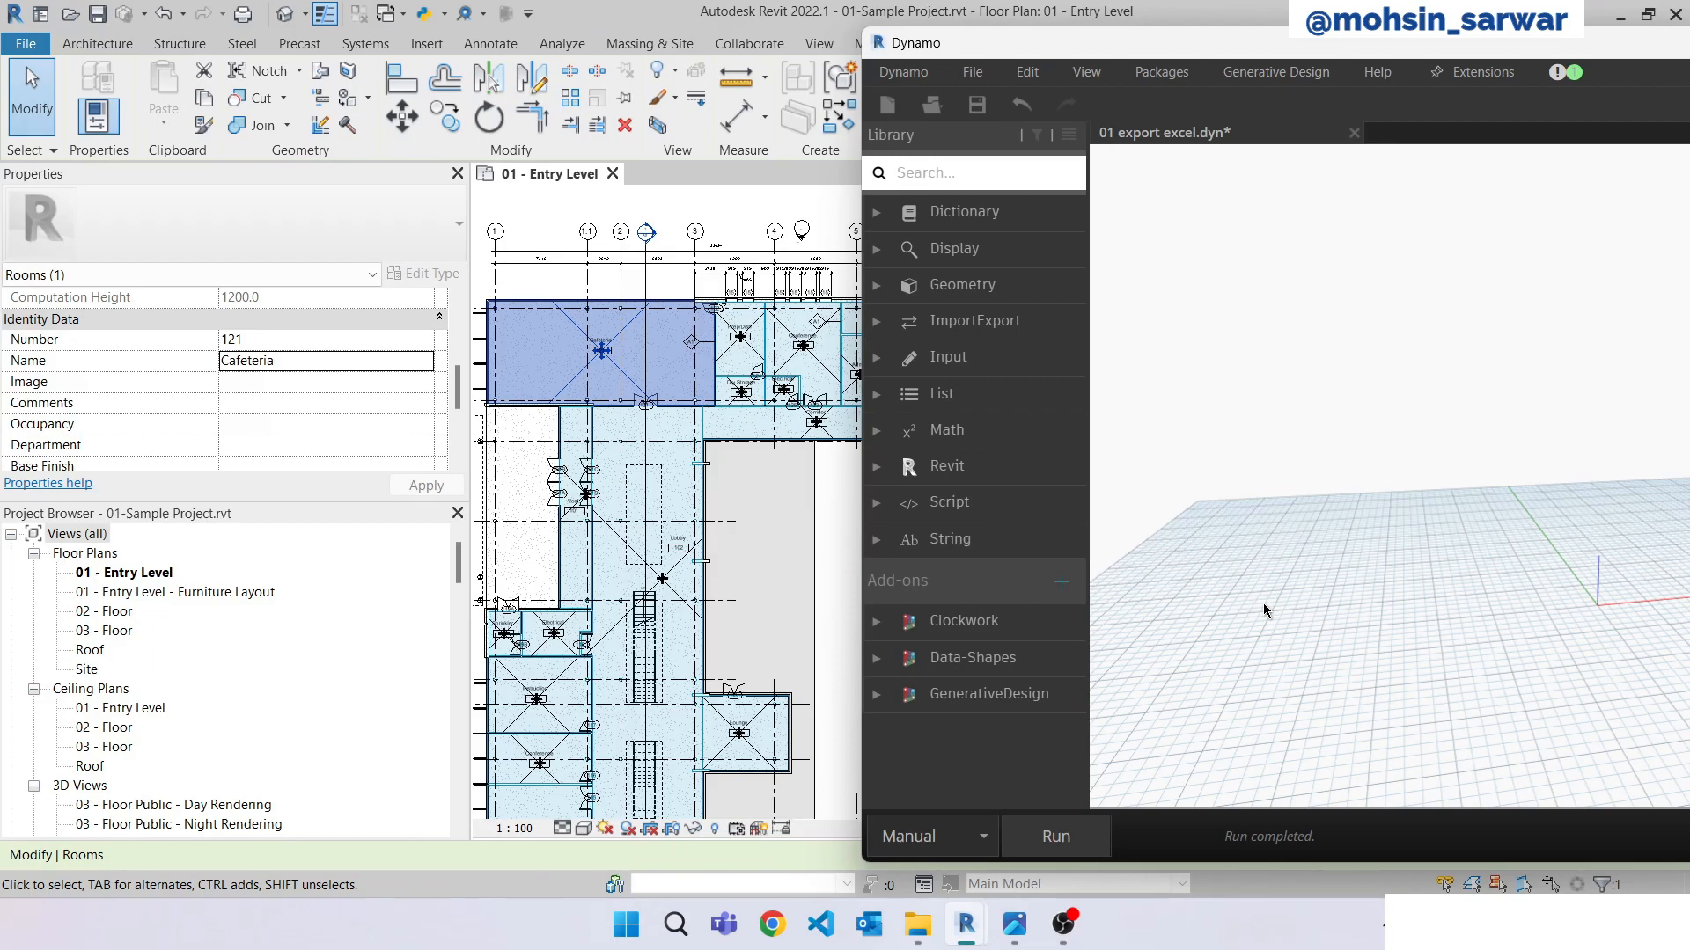
{"action": "mouse_move", "coordinate": [1327, 407]}
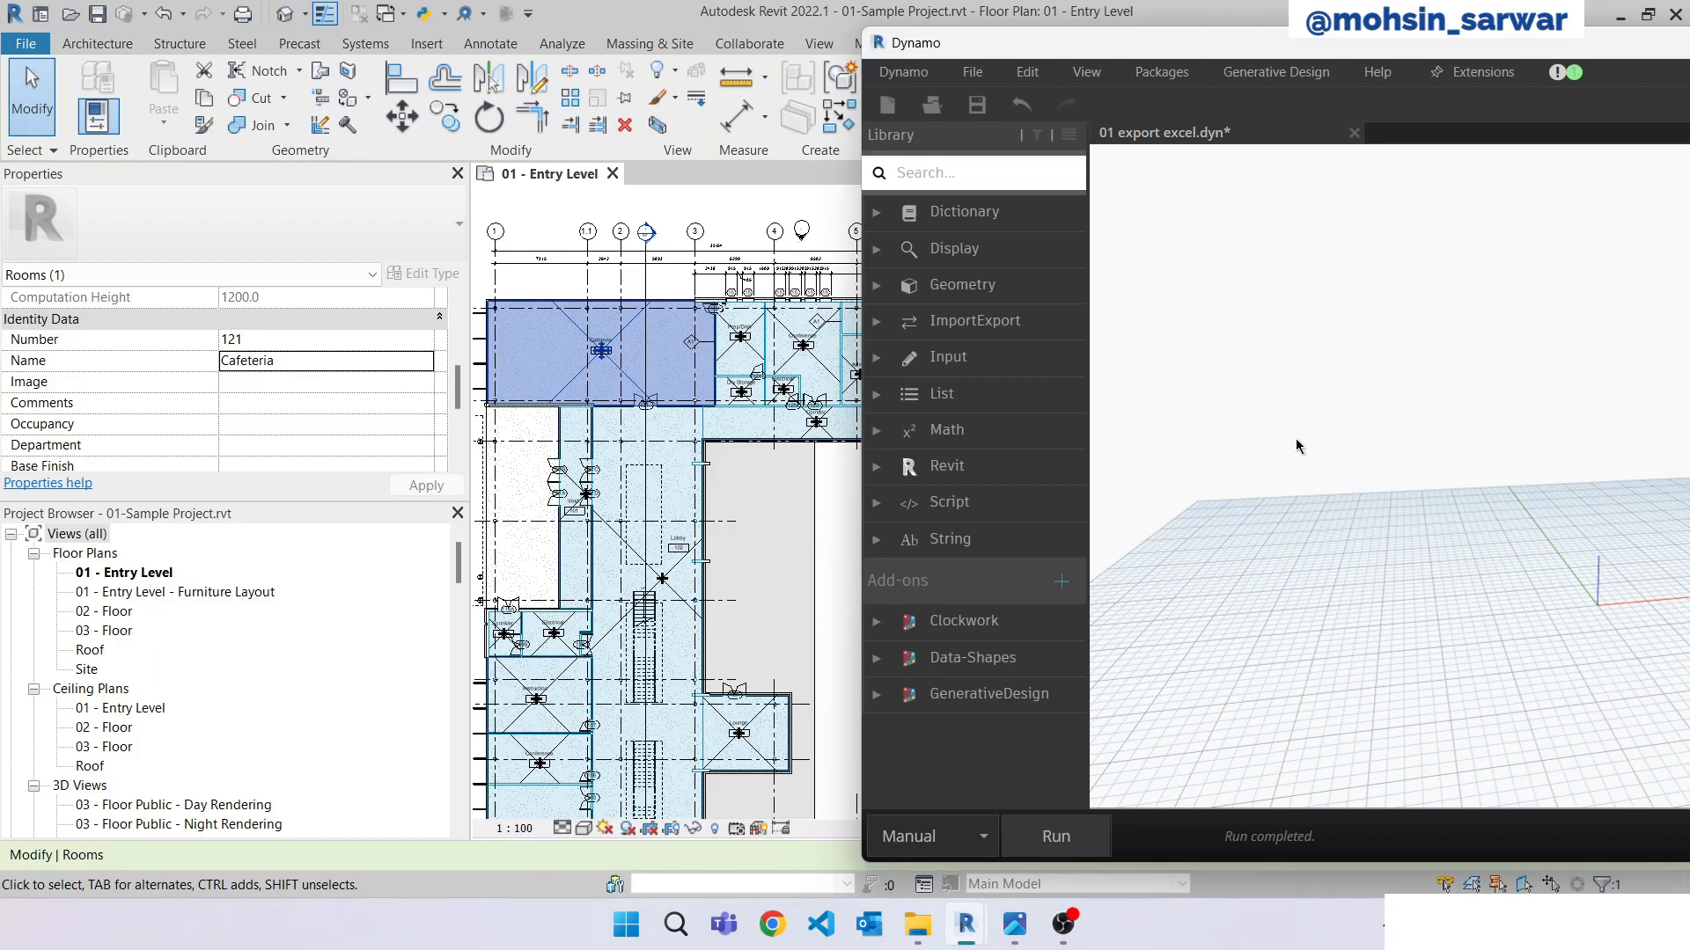
Place a Data.ExportToExcel node and a File Path node on the canvas via node search.
{"action": "right_click", "coordinate": [1299, 447]}
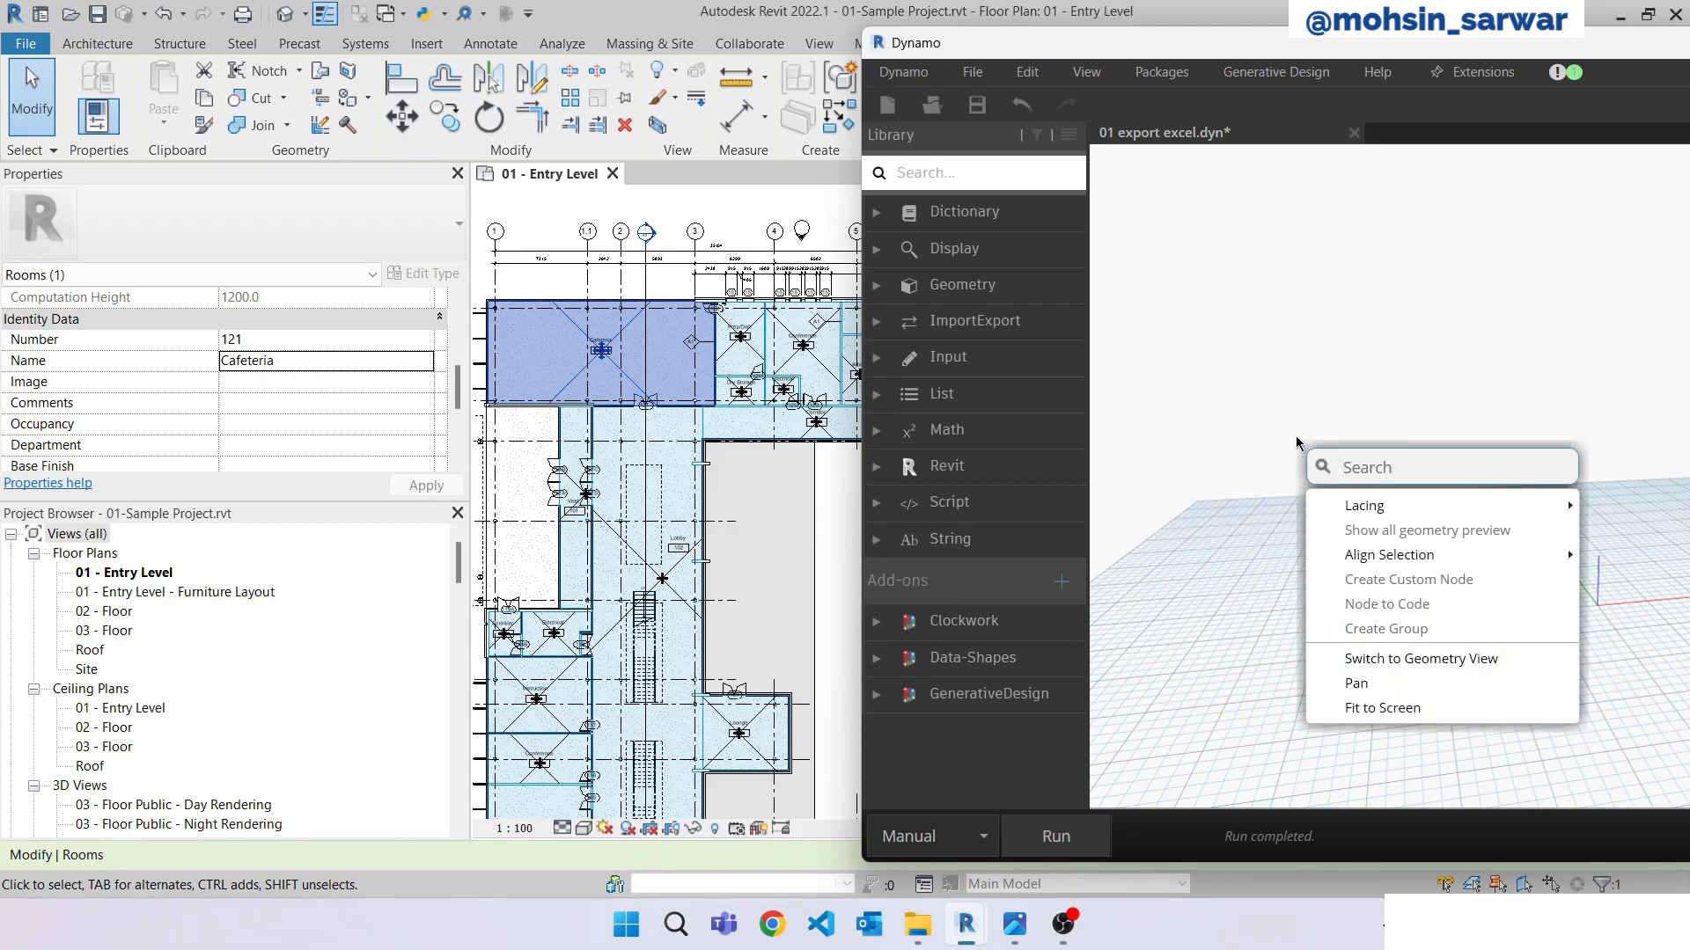
{"action": "type", "text": "export"}
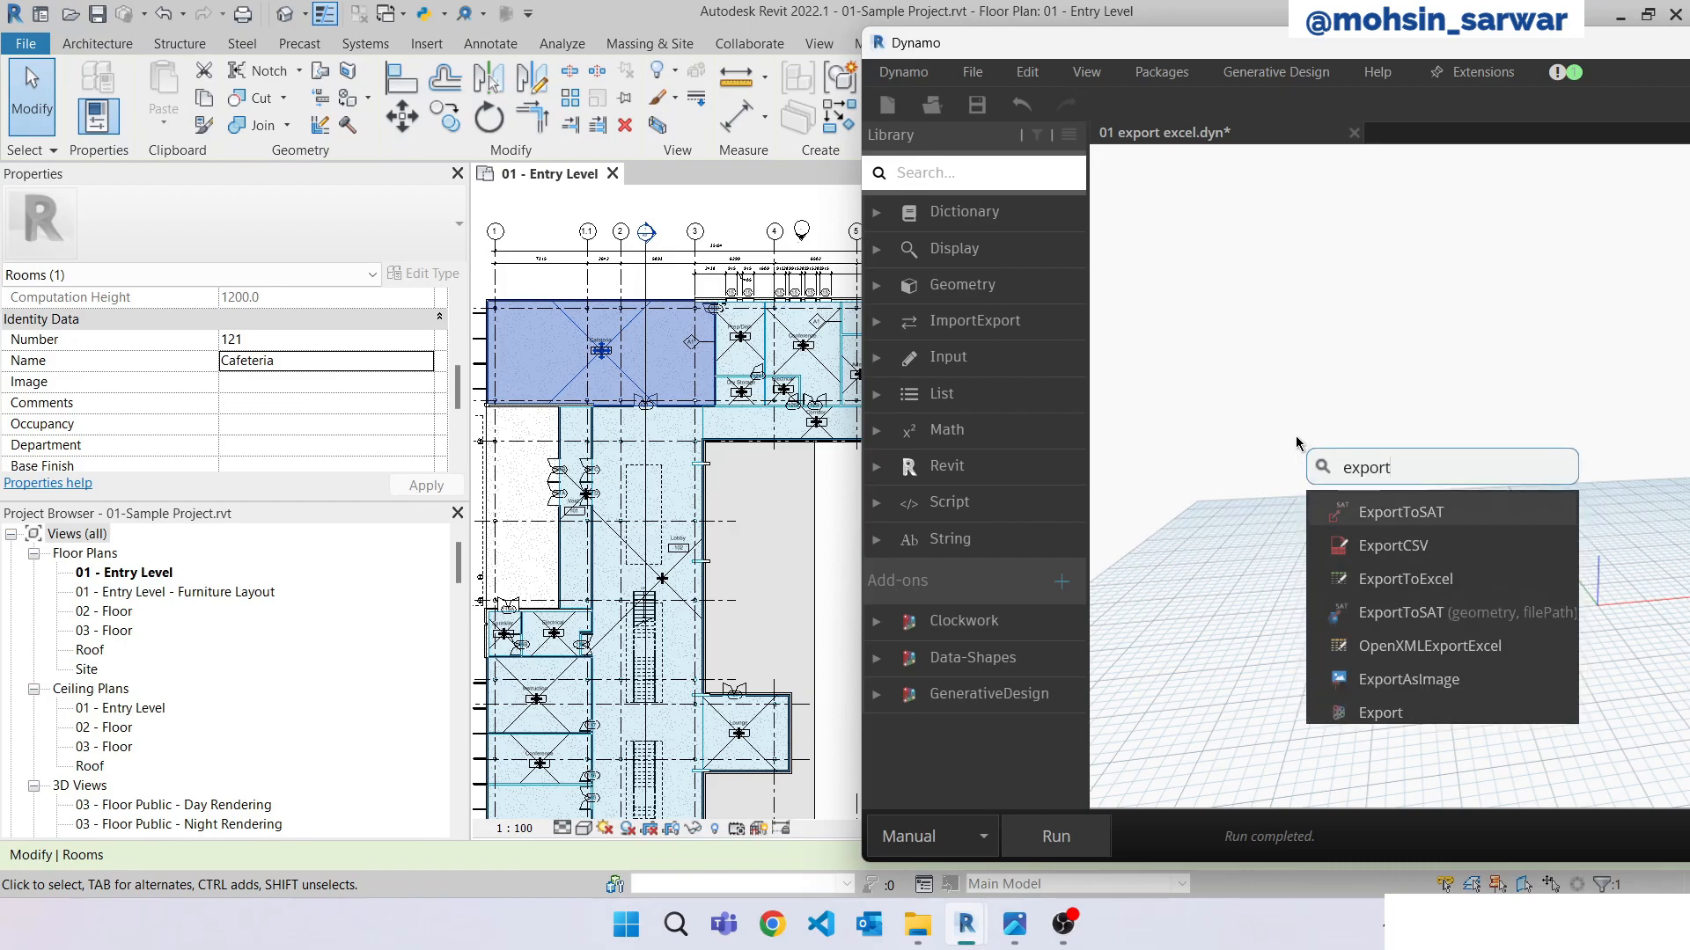
{"action": "left_click", "coordinate": [1404, 579]}
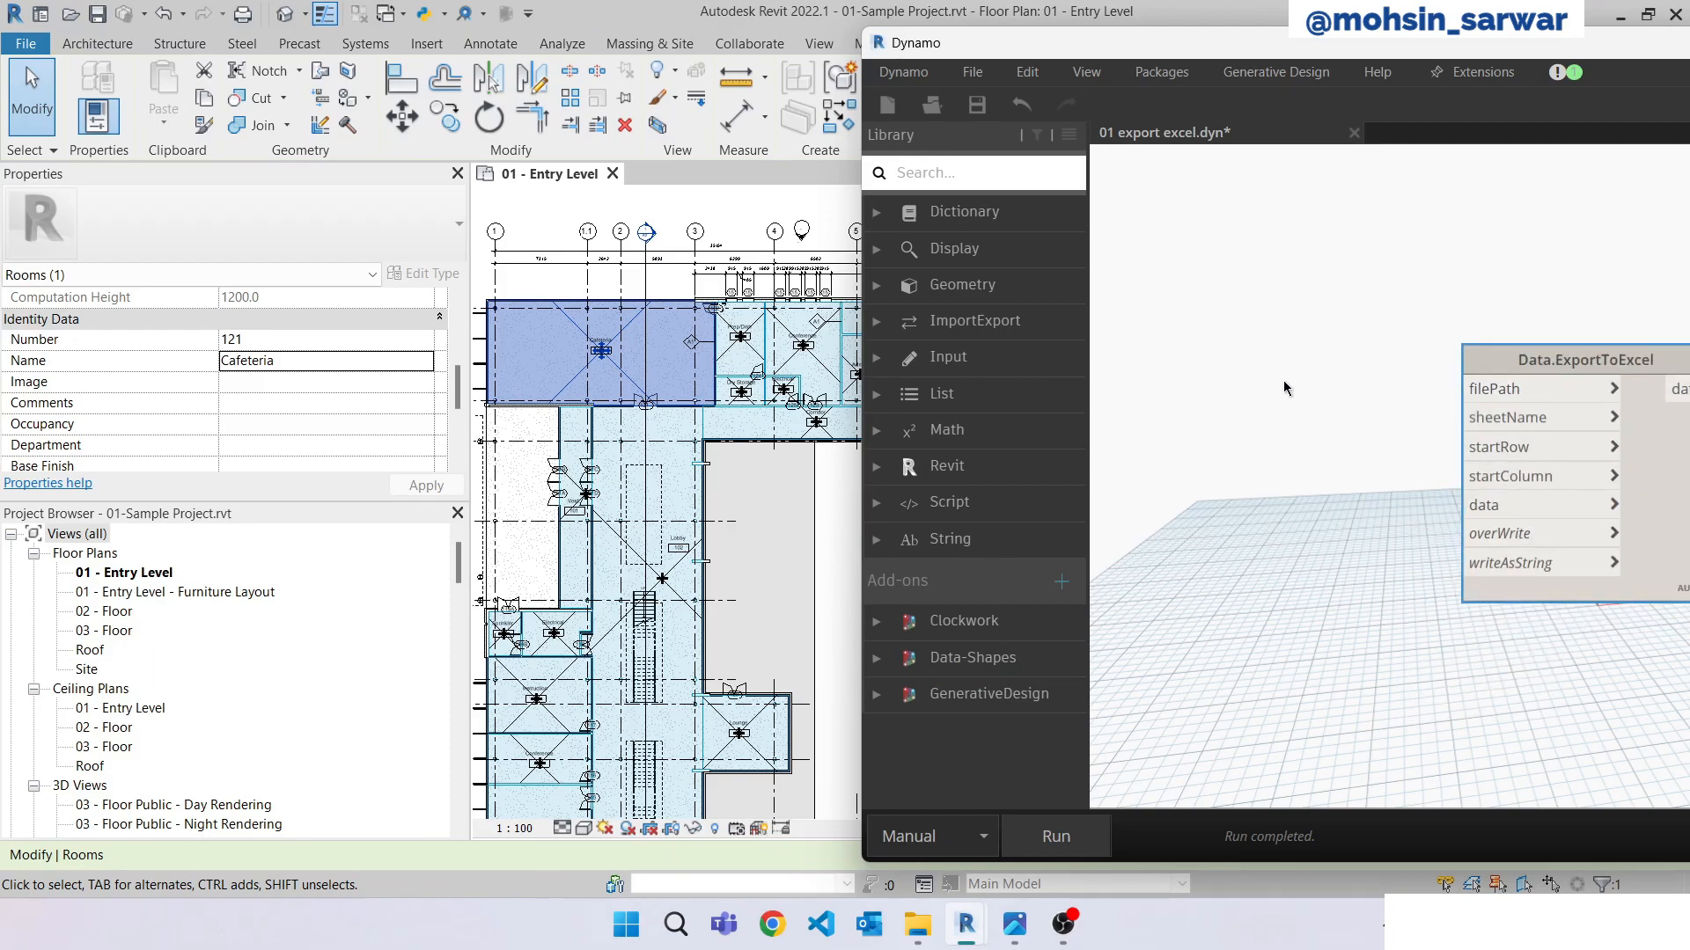
{"action": "type", "text": "fil"}
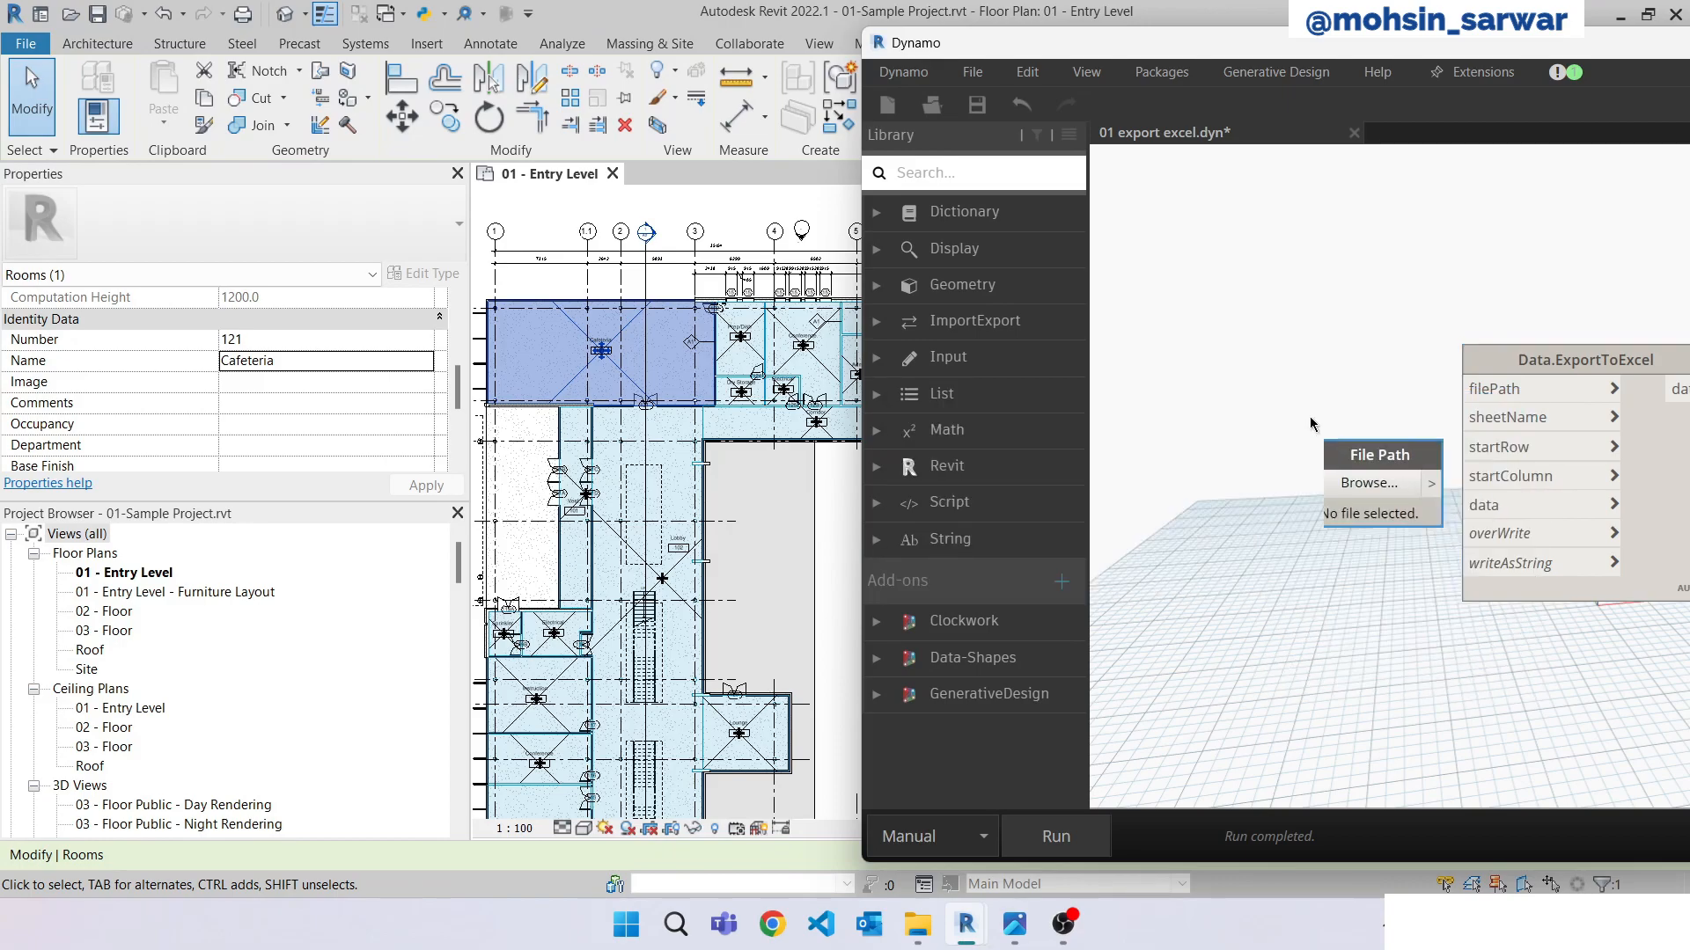
Point the File Path node at excel.xlsx and wire it into the export node's filePath input.
{"action": "left_click", "coordinate": [1369, 482]}
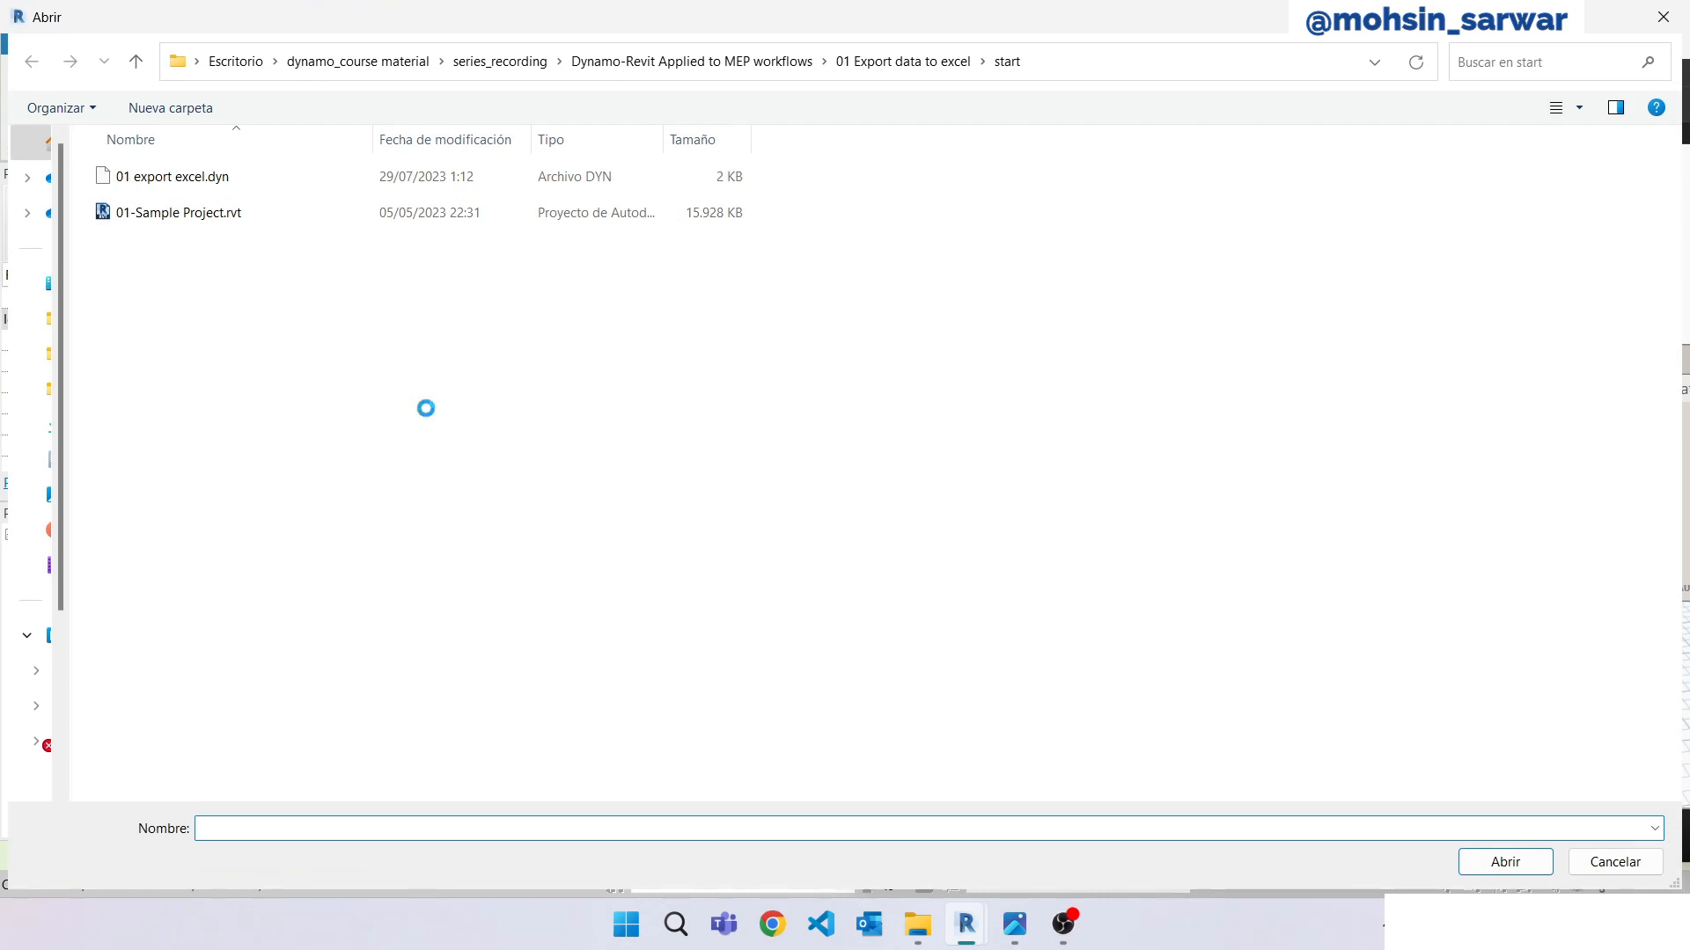
{"action": "type", "text": "excel.x"}
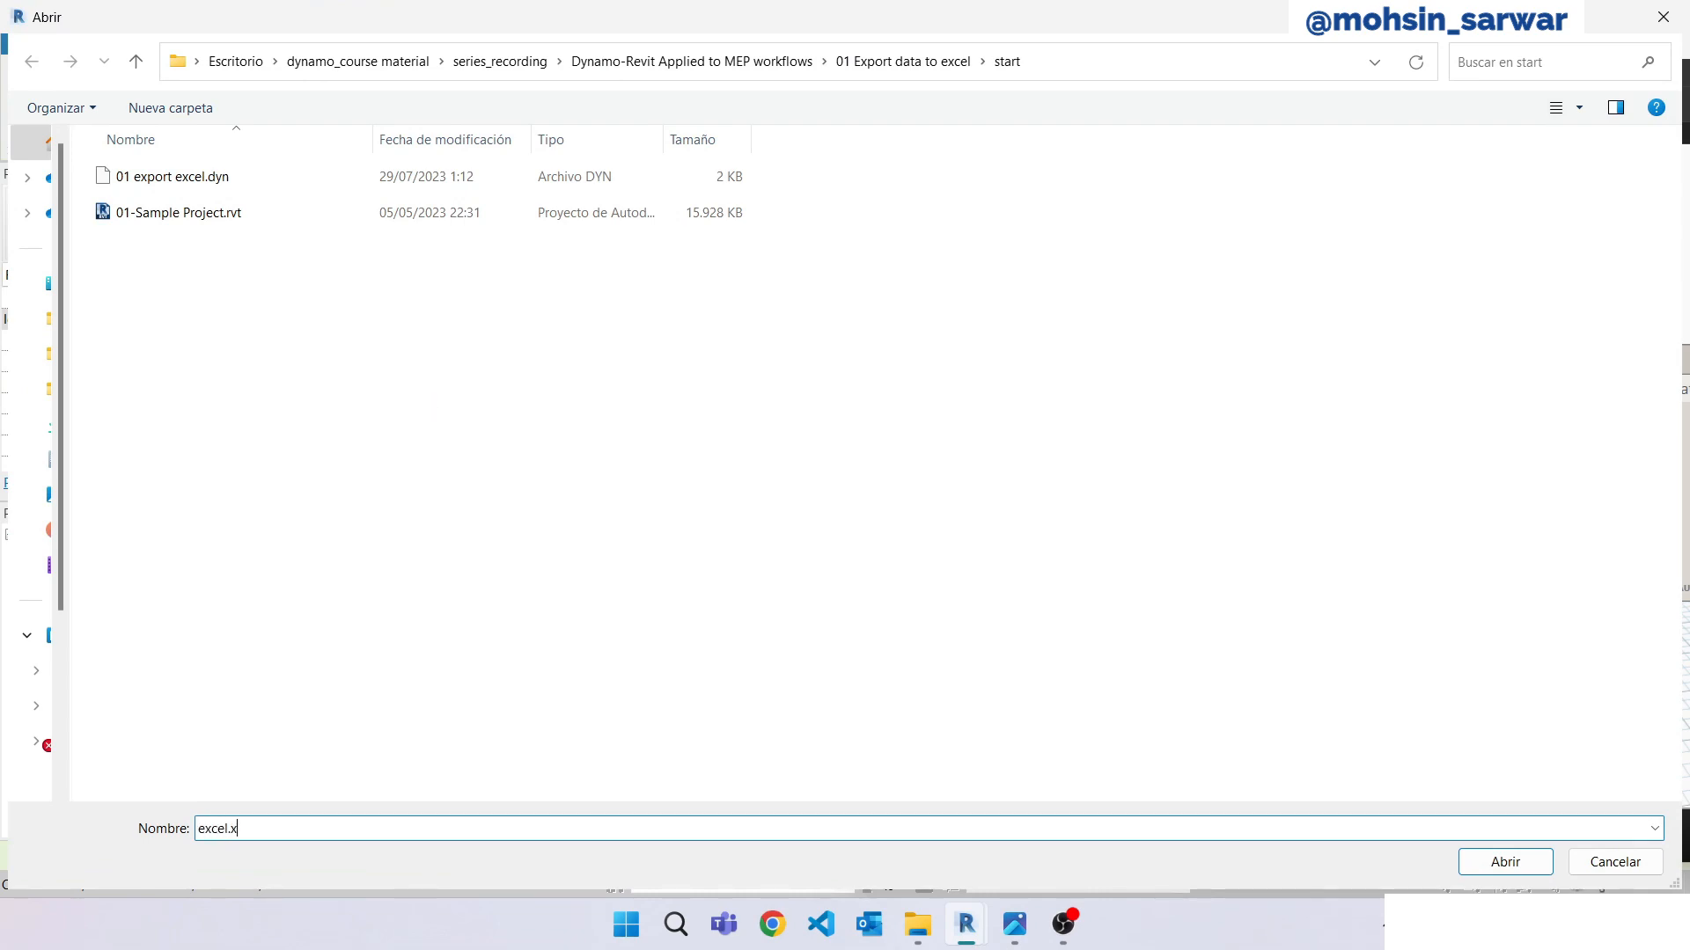
{"action": "left_click", "coordinate": [1505, 862]}
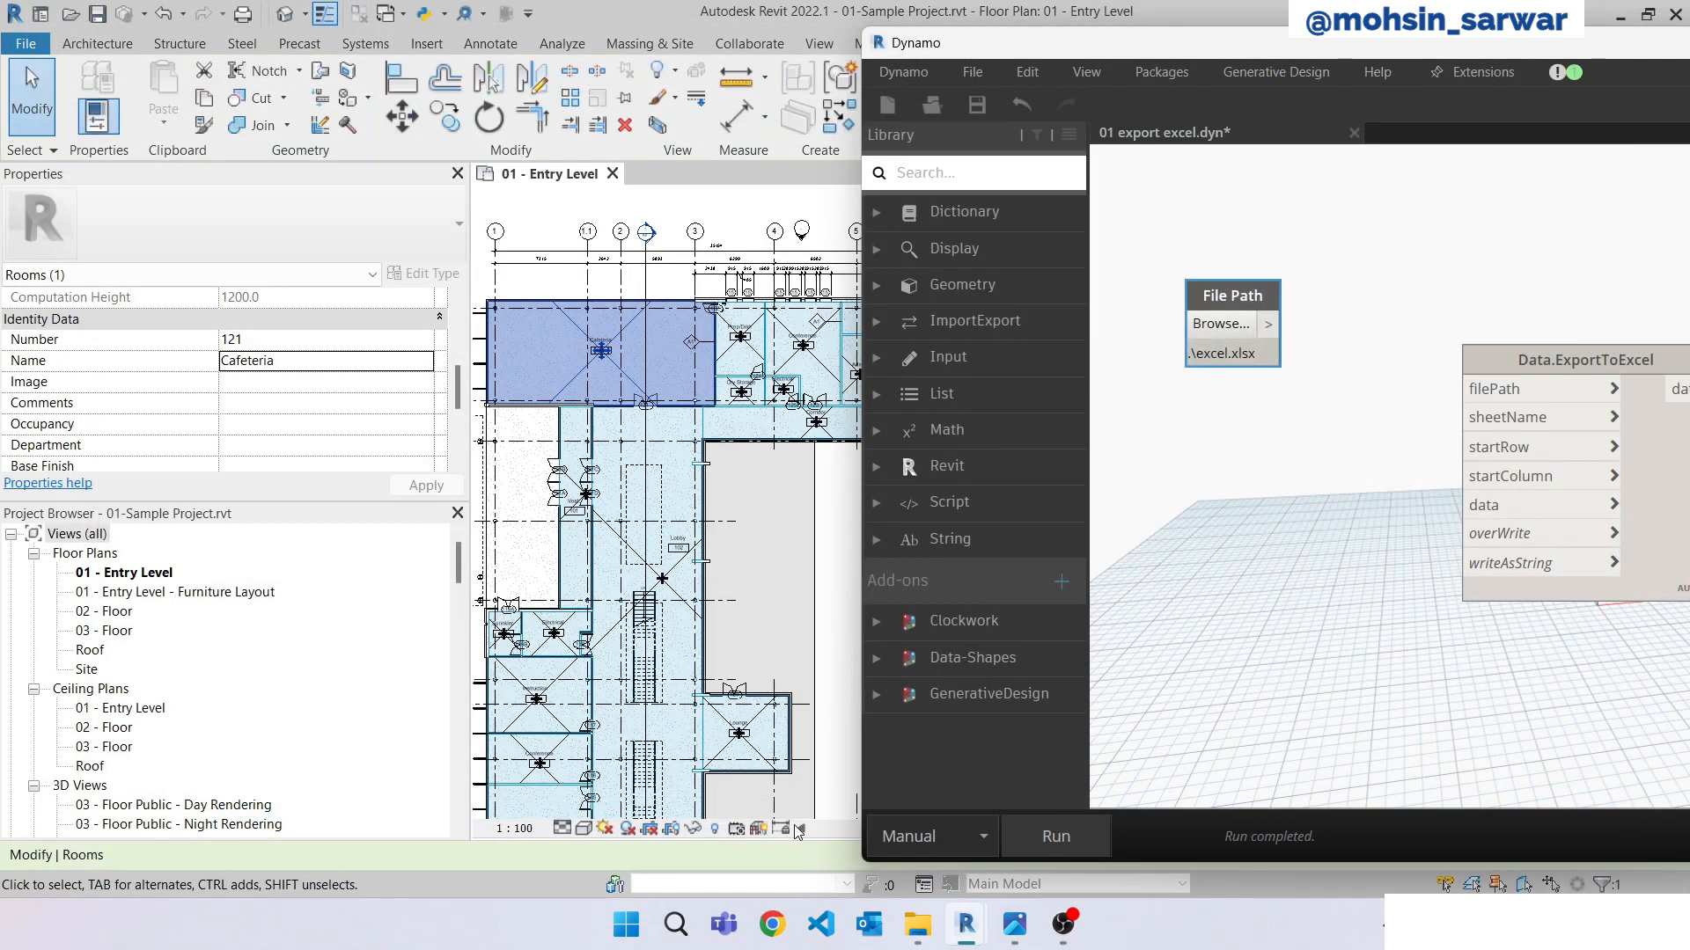
{"action": "left_click_drag", "start_coordinate": [1283, 324], "coordinate": [1455, 388]}
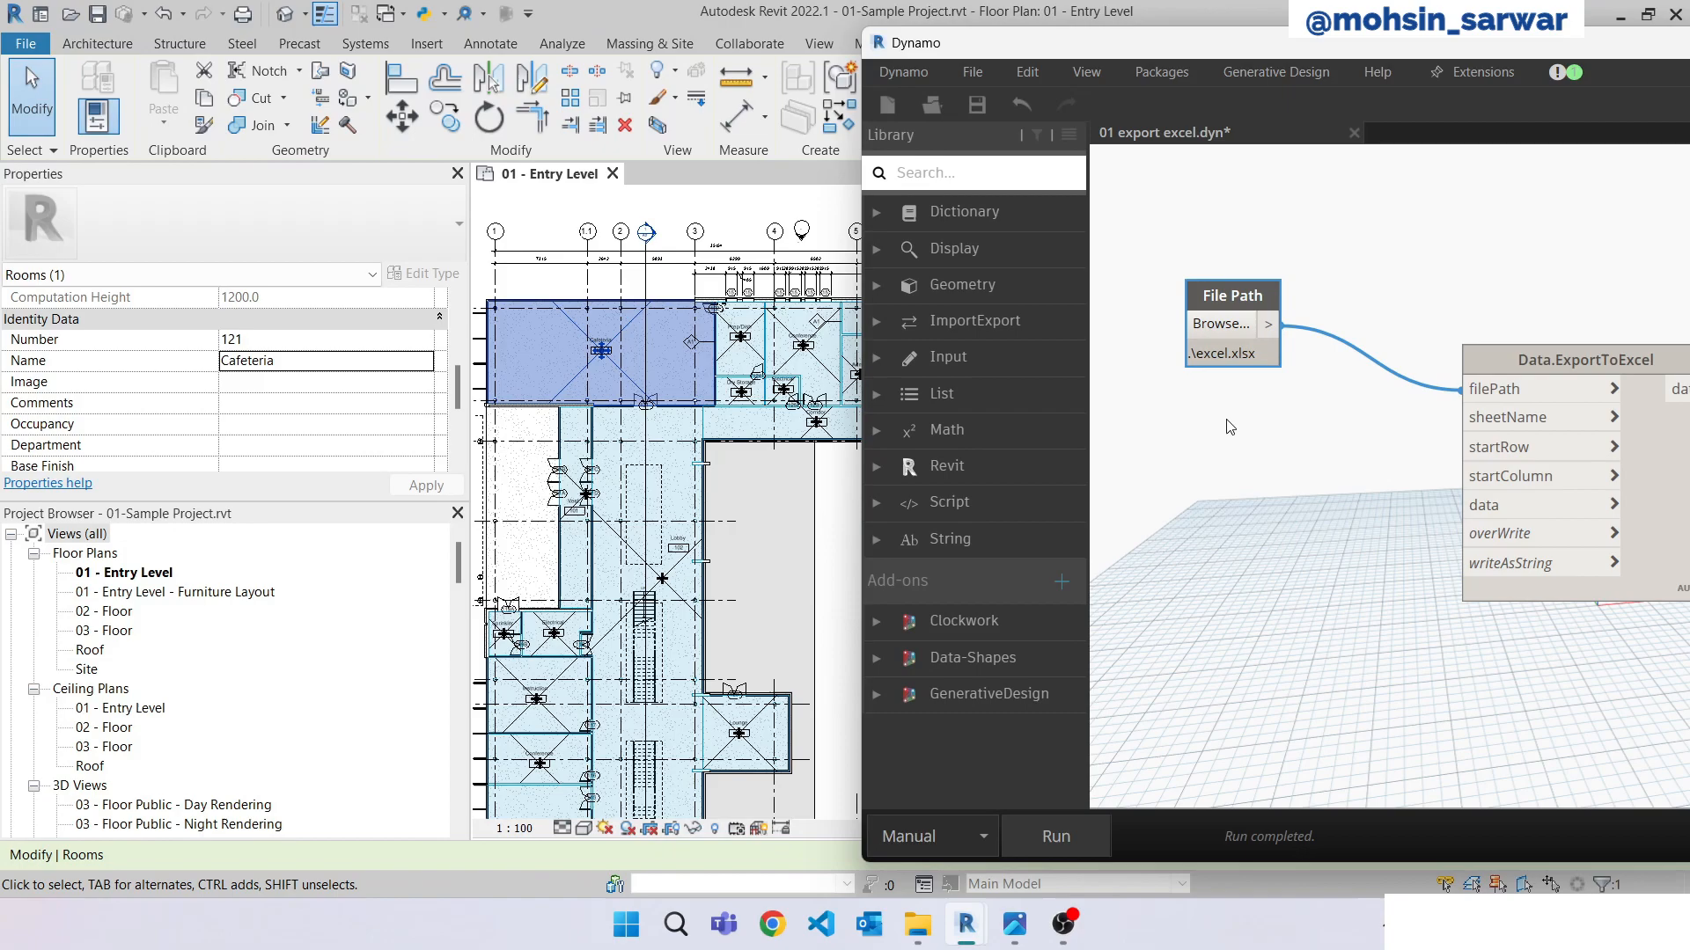
Supply code blocks "Room data" for sheetName, 0 for startRow and startColumn, and a true value.
{"action": "type", "text": "\"R"}
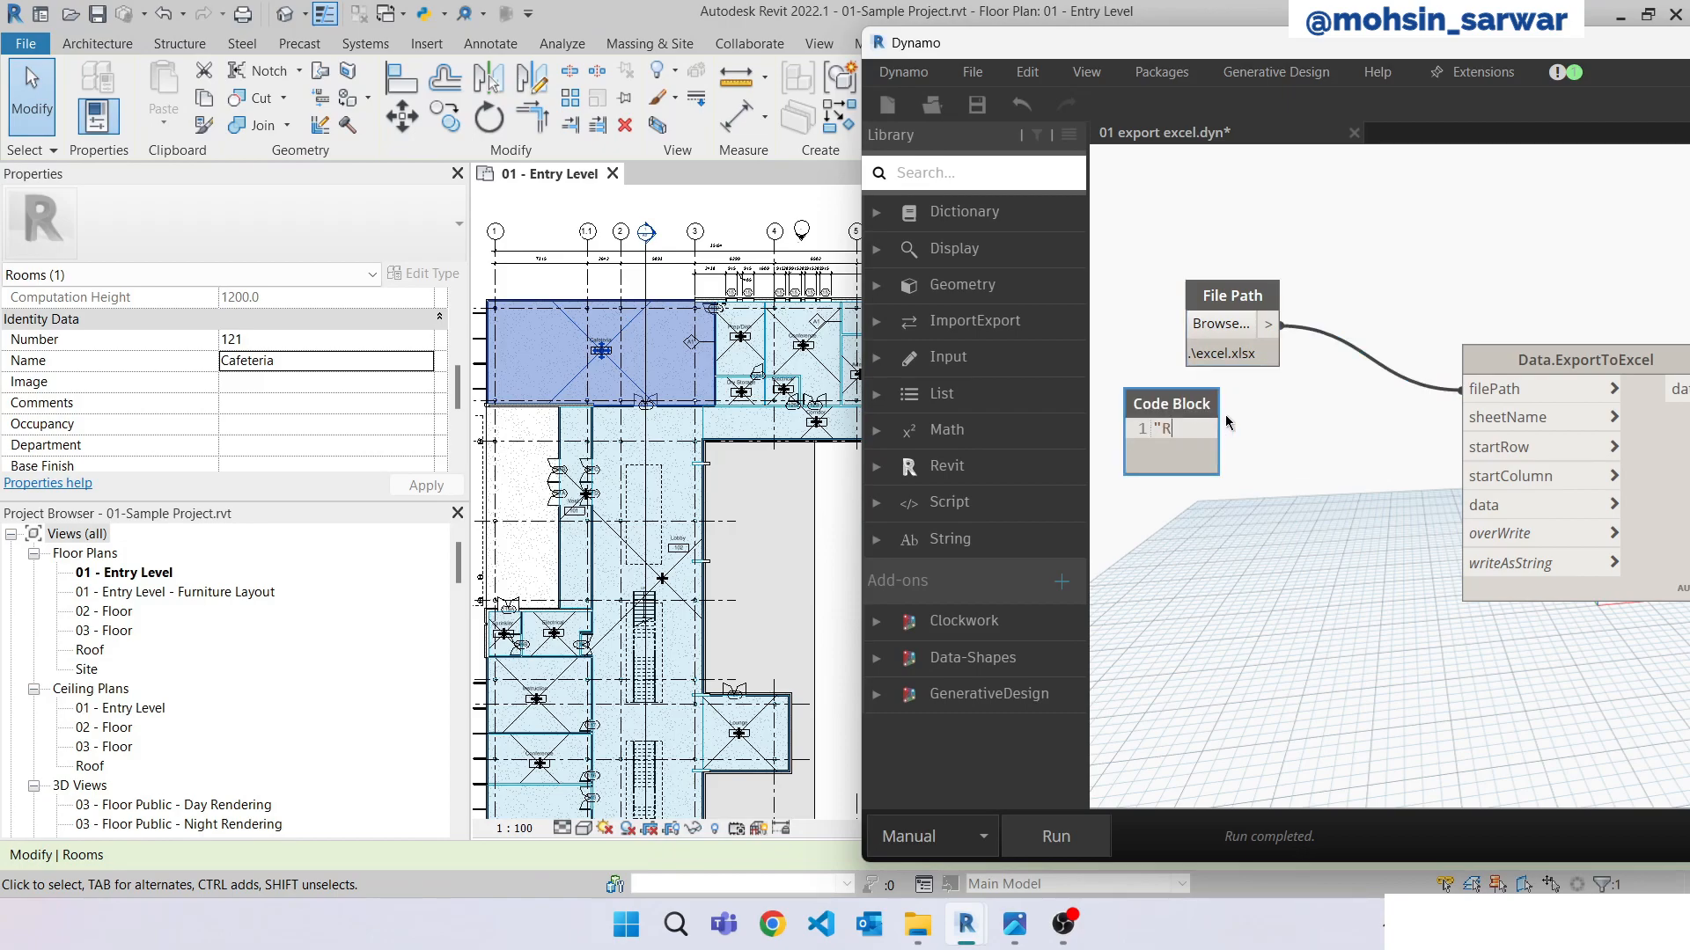
{"action": "type", "text": "oom data\";"}
{"action": "type", "text": "0;"}
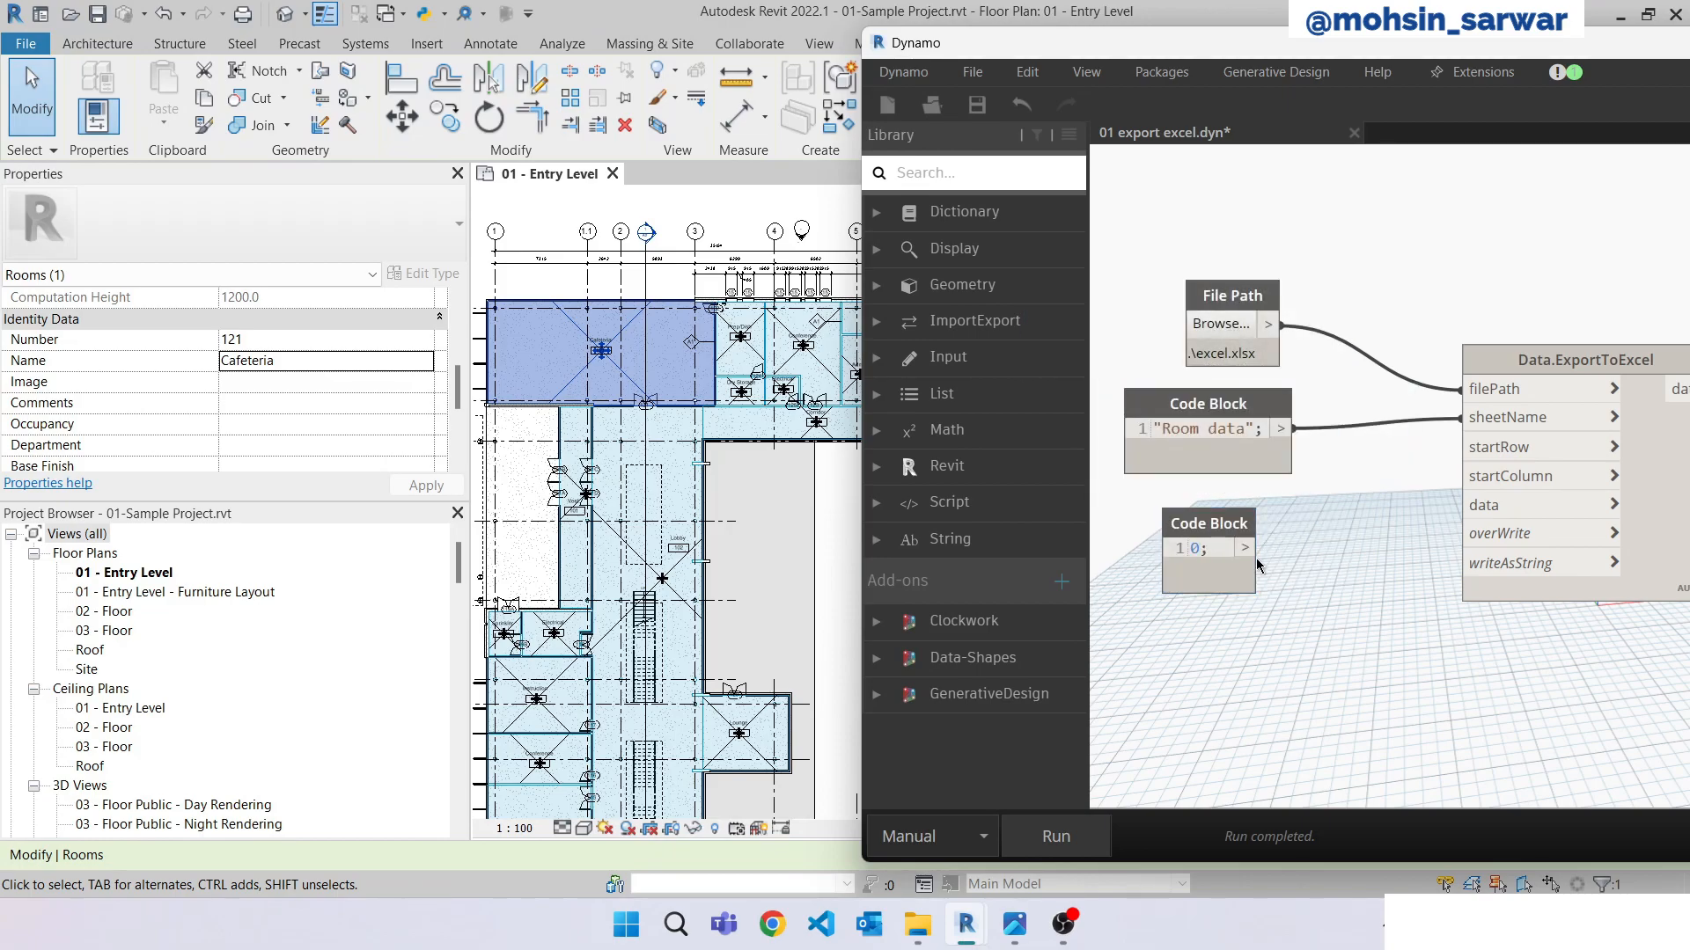
{"action": "left_click_drag", "start_coordinate": [1246, 549], "coordinate": [1463, 446]}
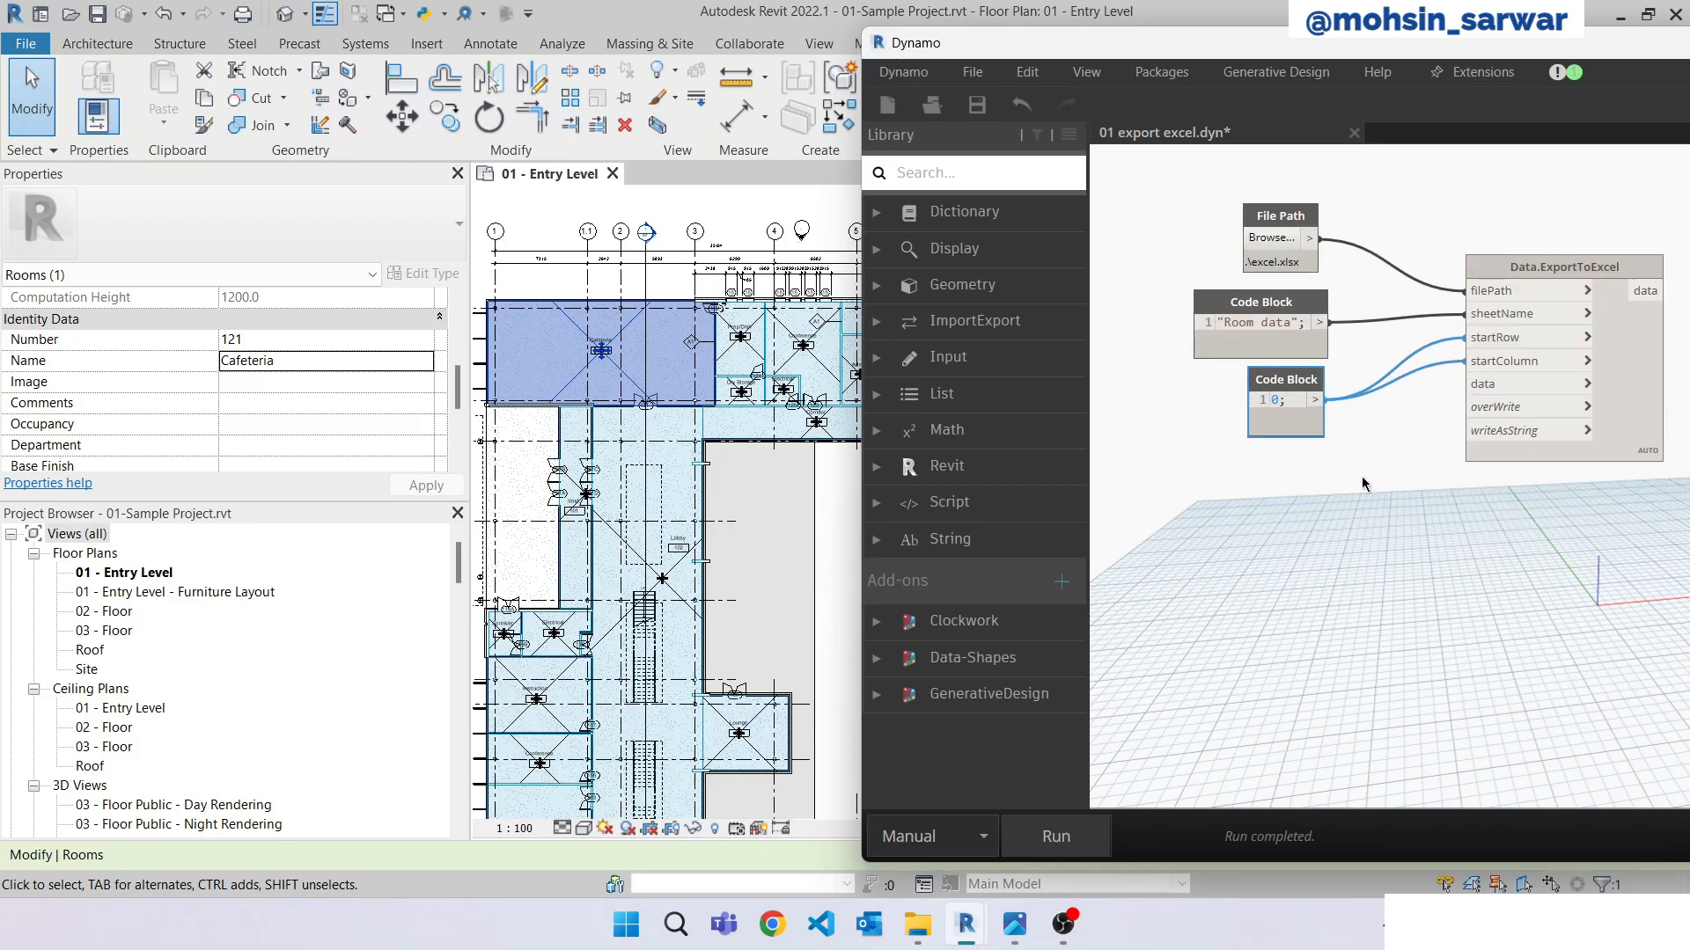
{"action": "mouse_move", "coordinate": [1306, 520]}
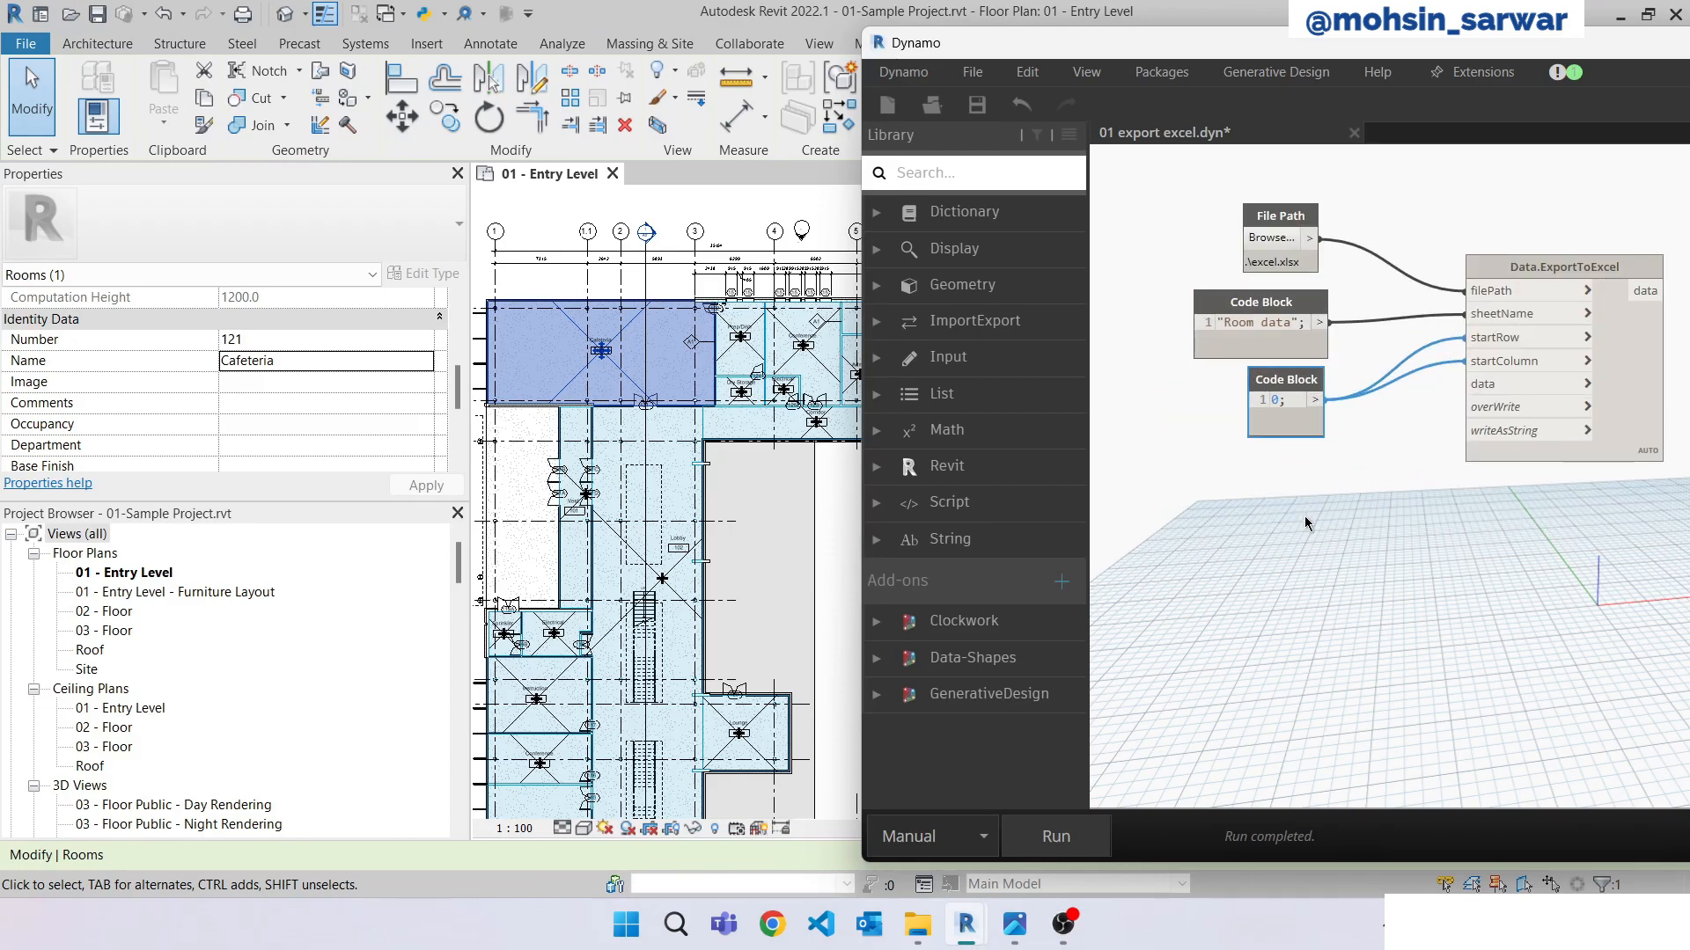
{"action": "type", "text": "tr"}
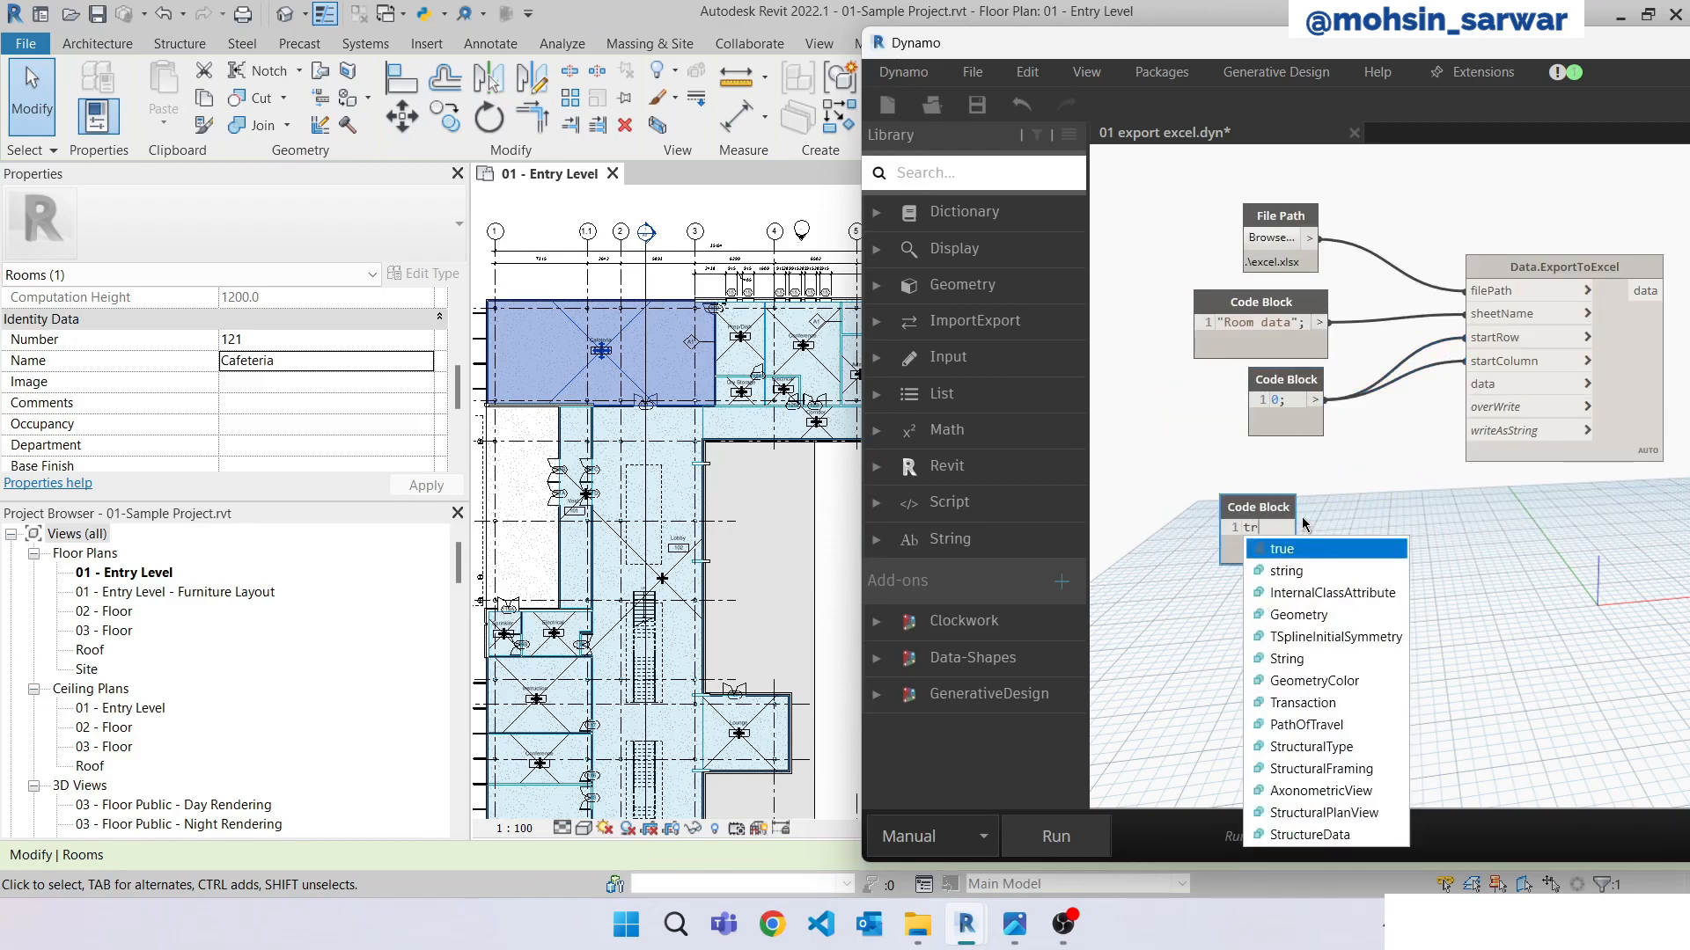
{"action": "left_click", "coordinate": [1282, 549]}
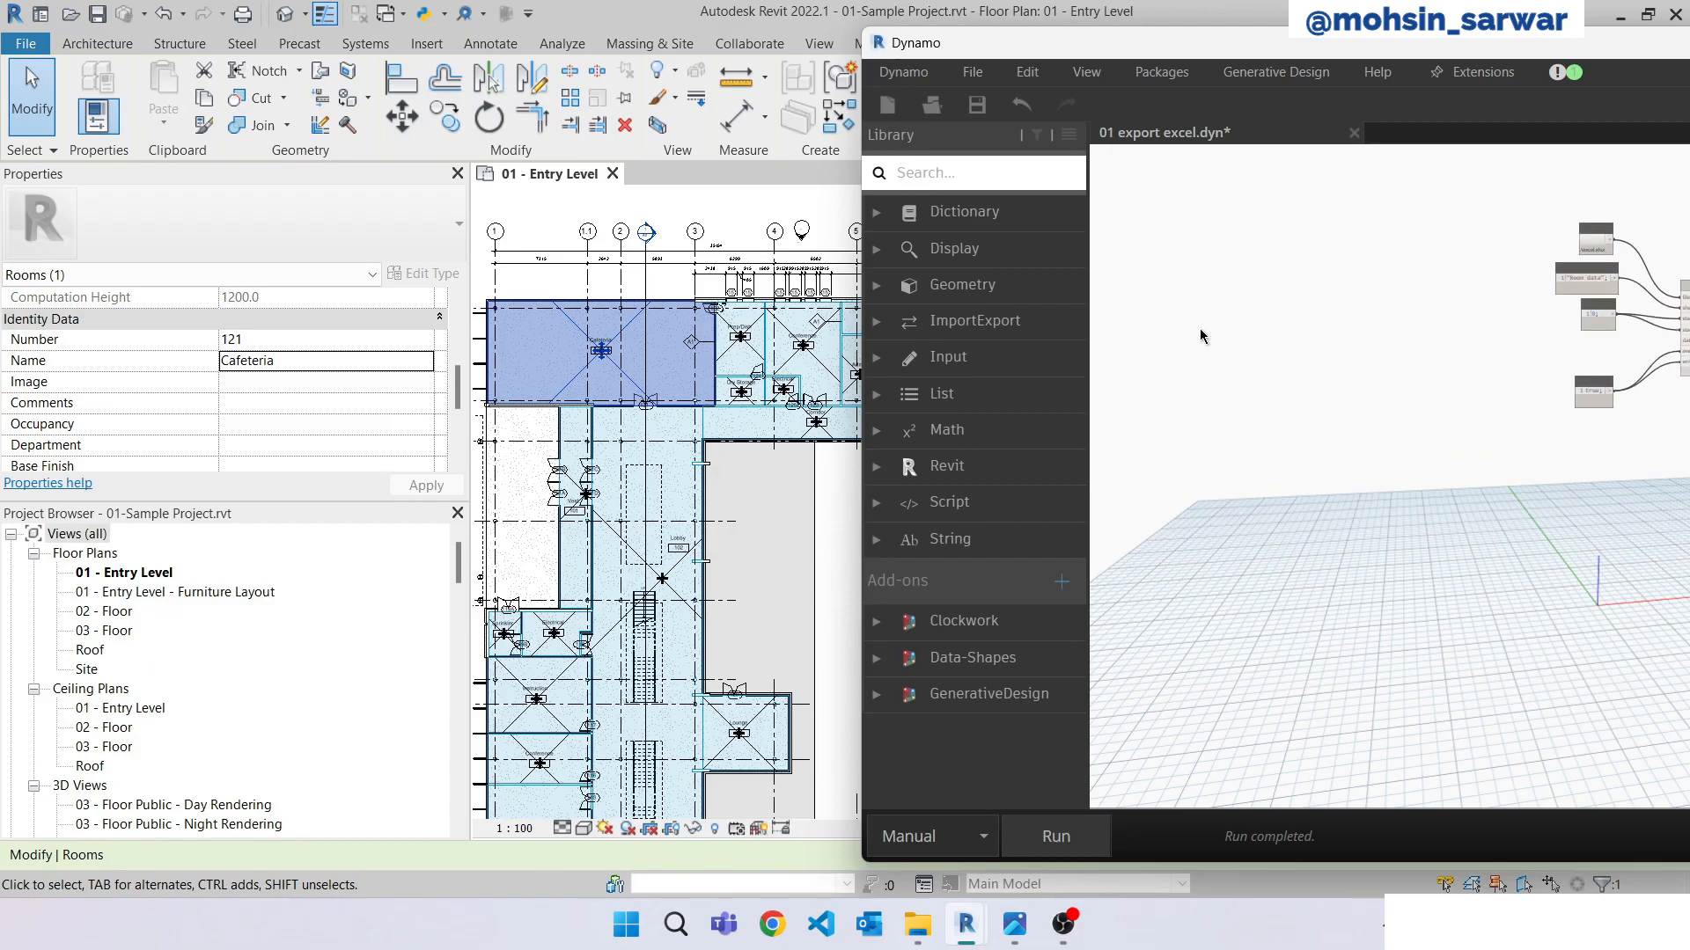
{"action": "mouse_move", "coordinate": [1190, 342]}
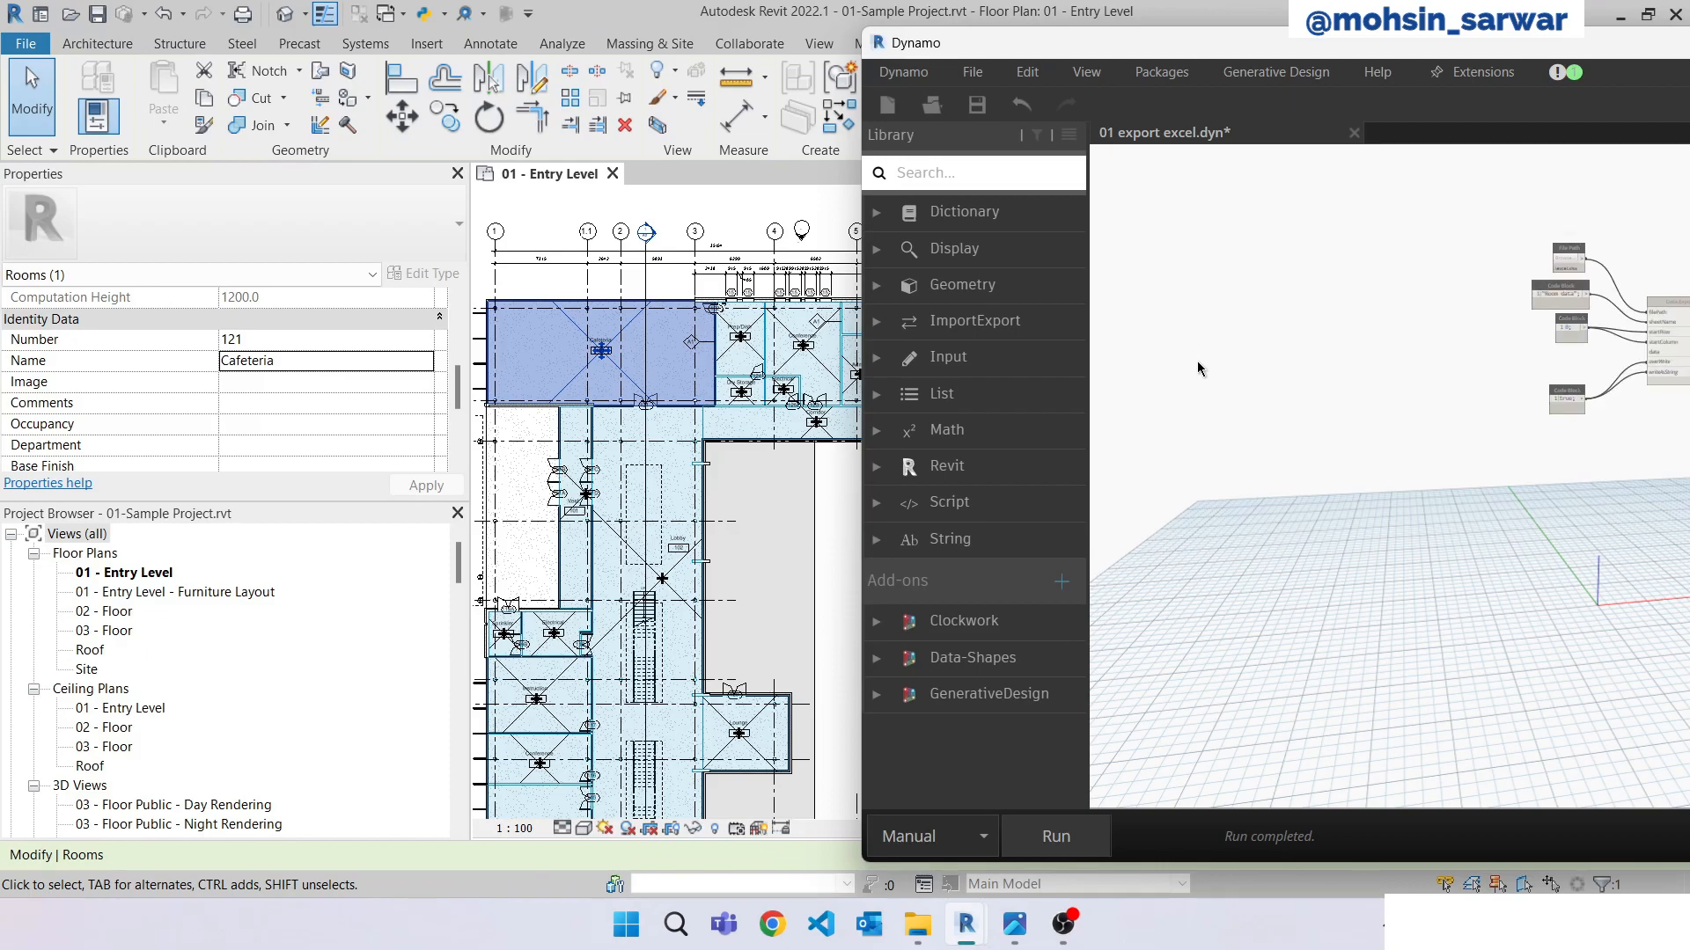
Place a Category.ByName node and a code block holding the "Rooms" category name.
{"action": "type", "text": "b"}
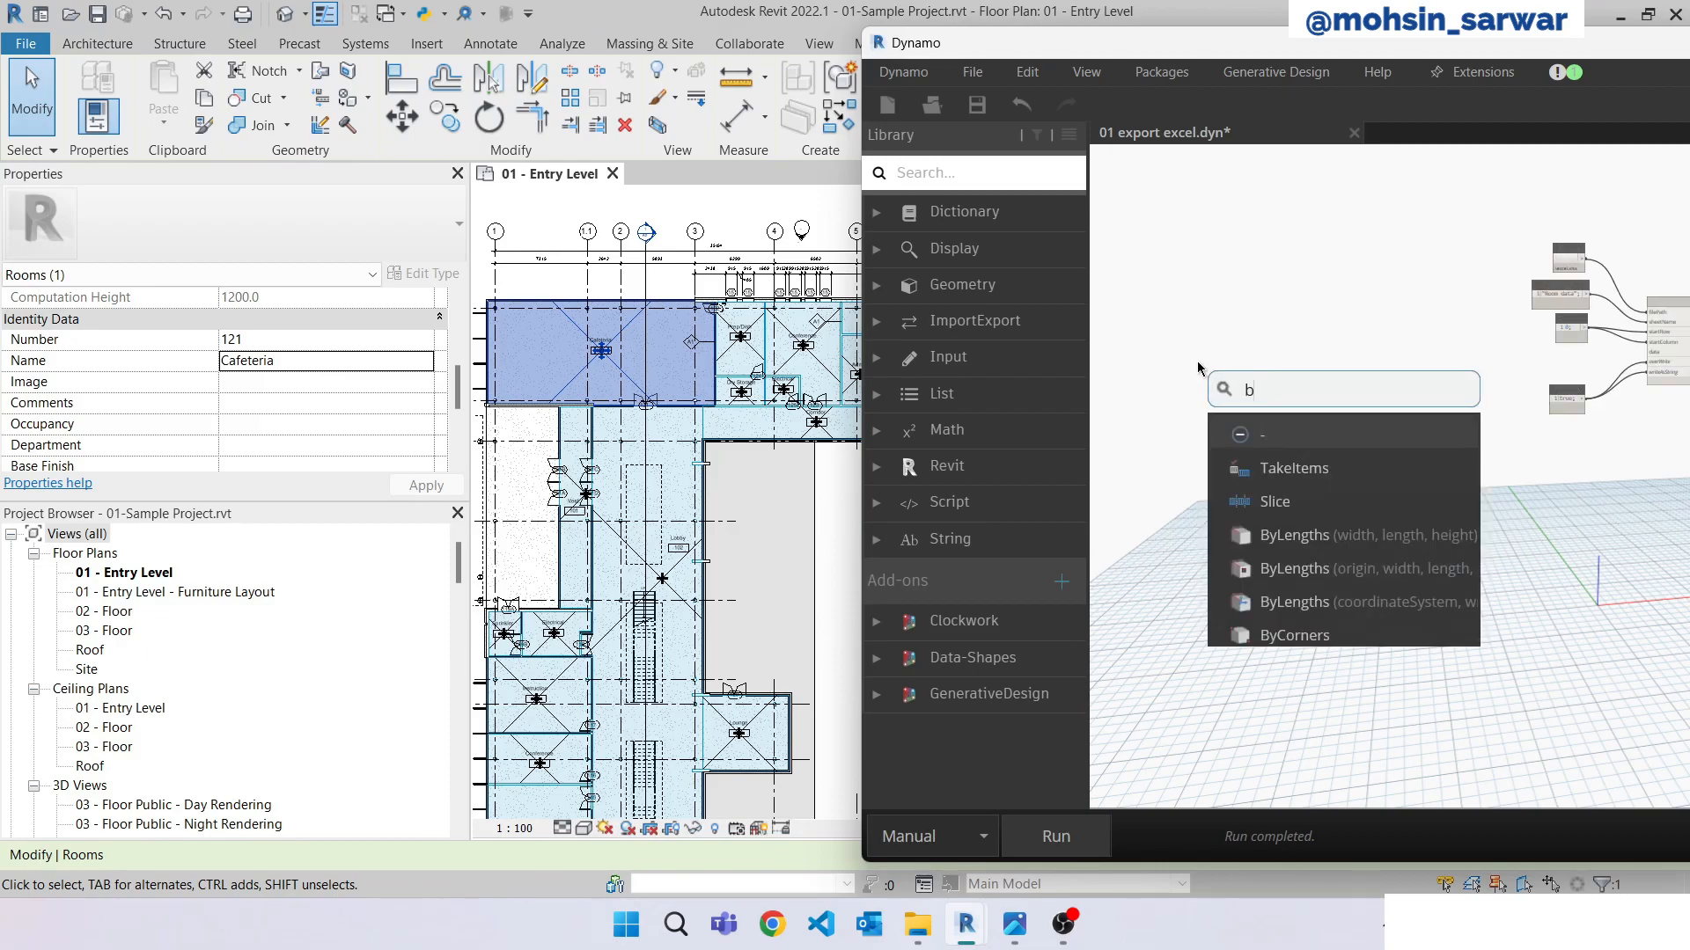
{"action": "type", "text": "categ"}
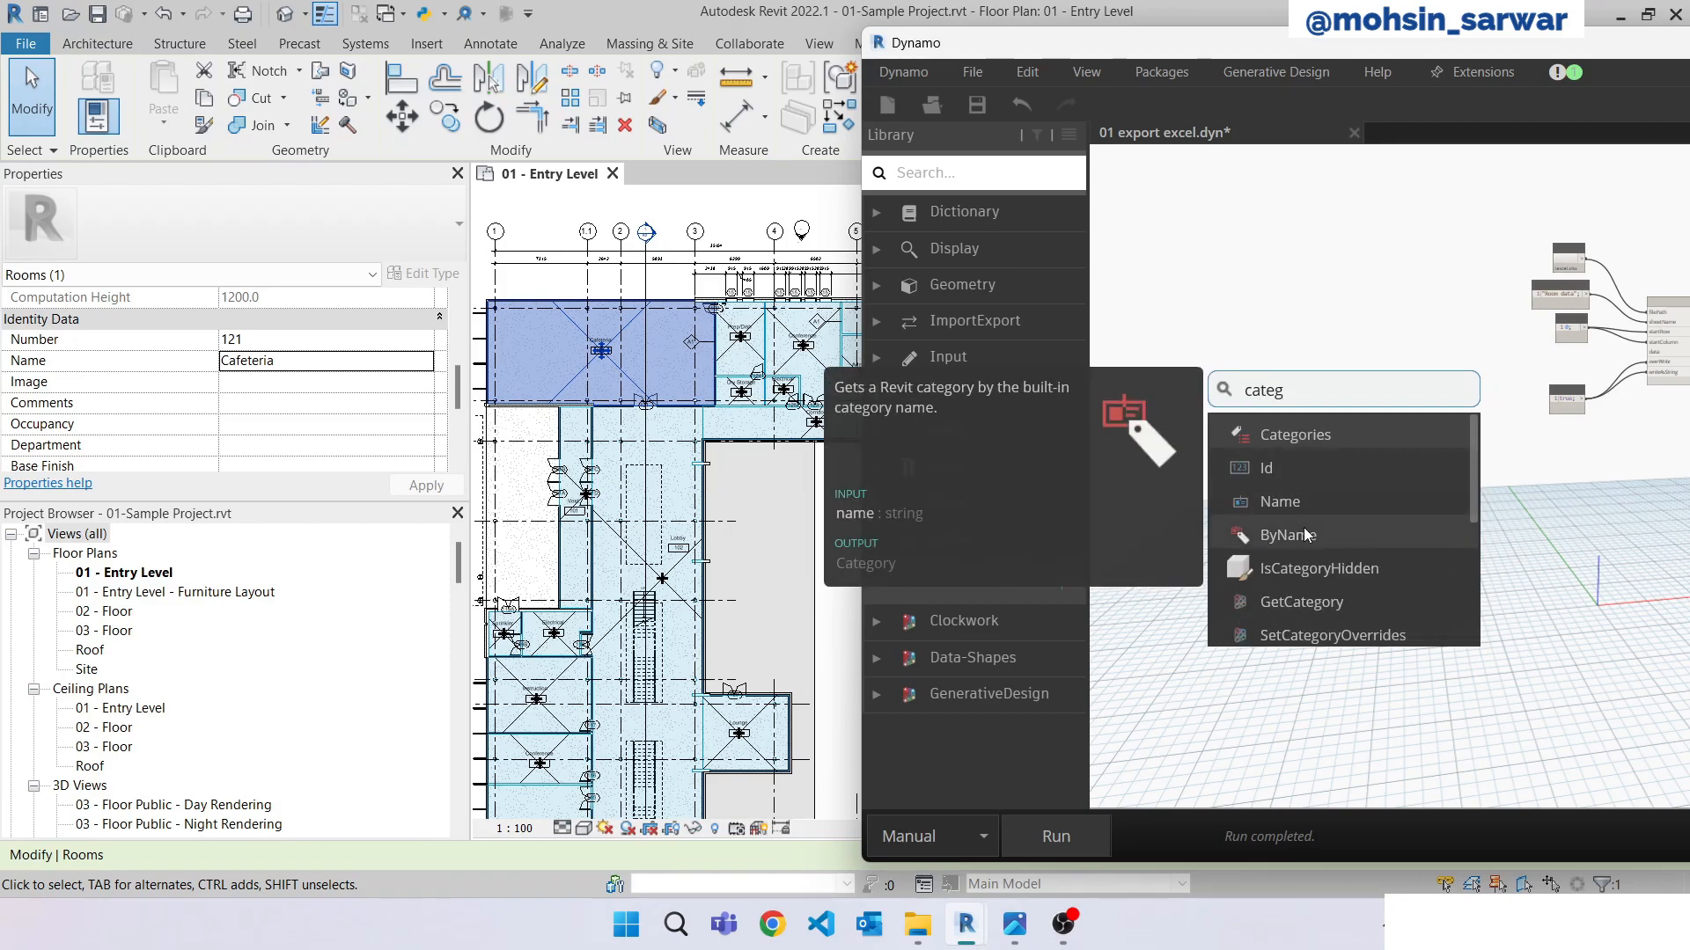
{"action": "left_click", "coordinate": [1288, 535]}
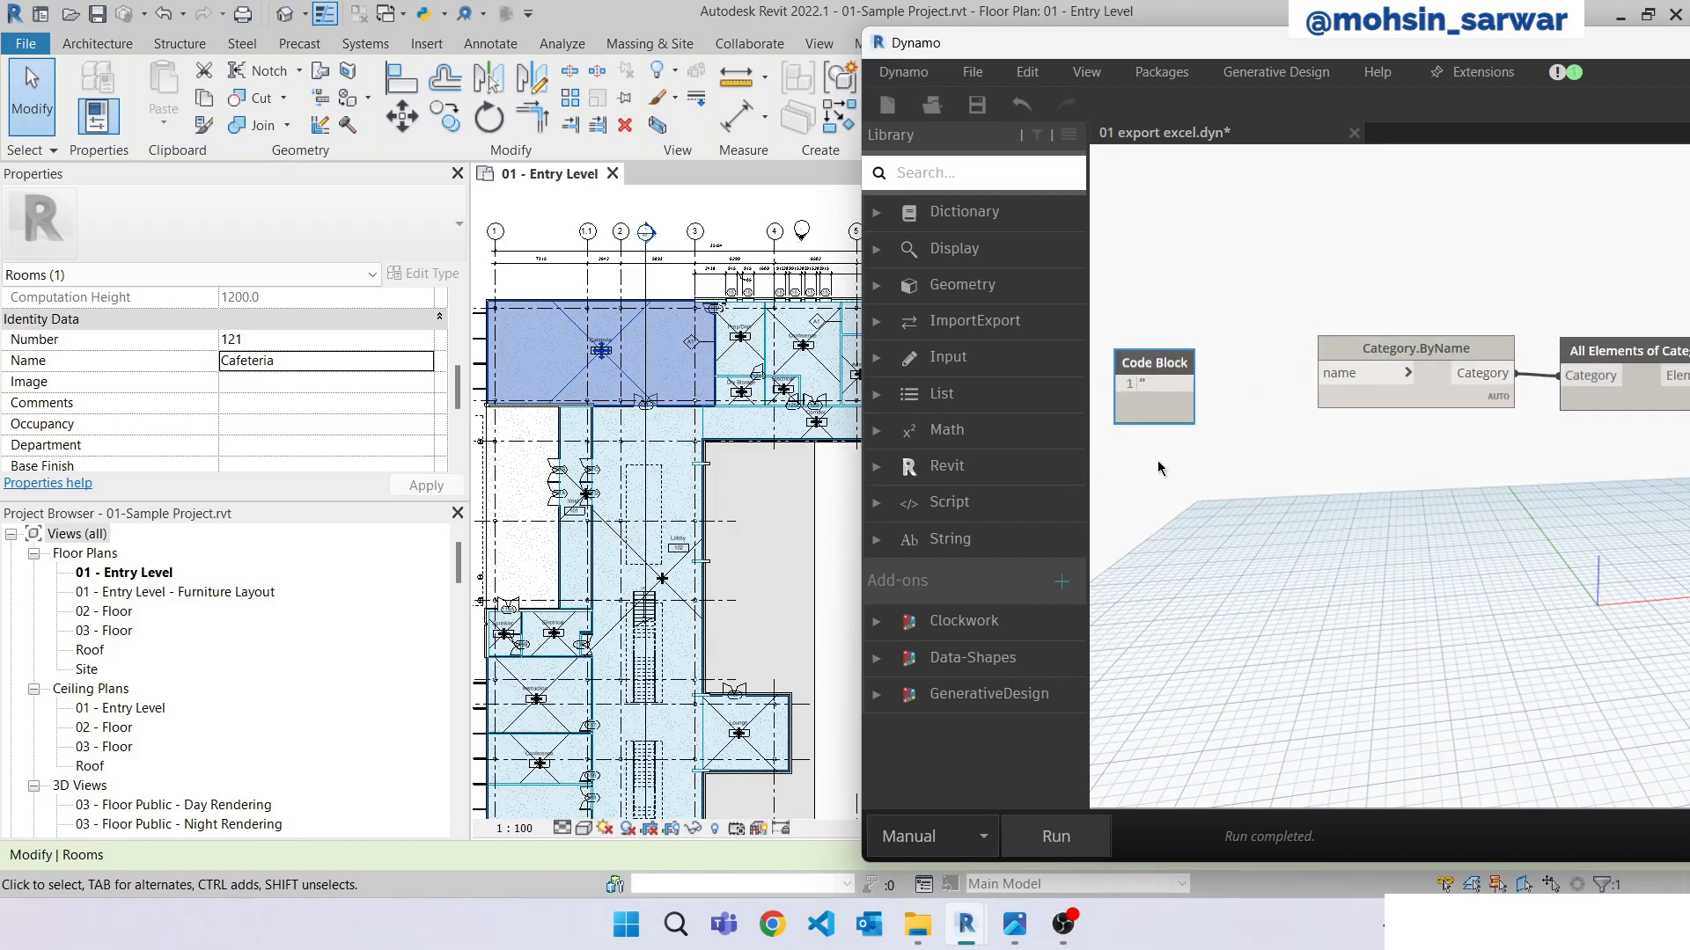
{"action": "type", "text": "Room dat"}
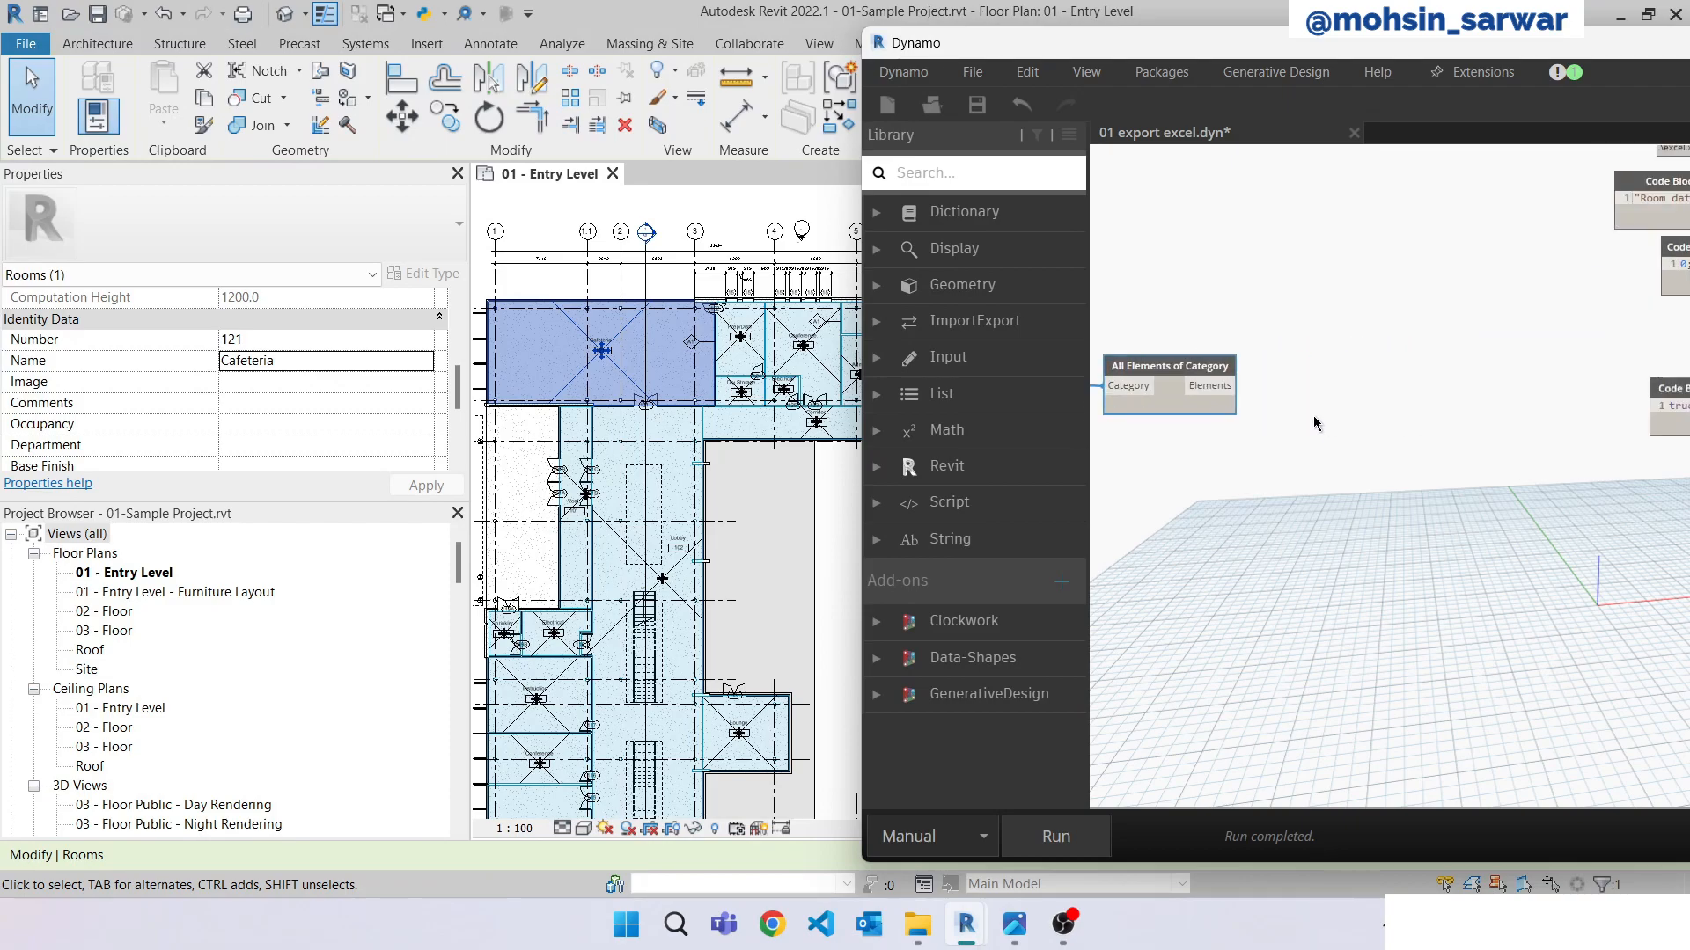
Add Room.Name and Room.Number nodes fed by the collected room elements, then run the graph.
{"action": "type", "text": "room"}
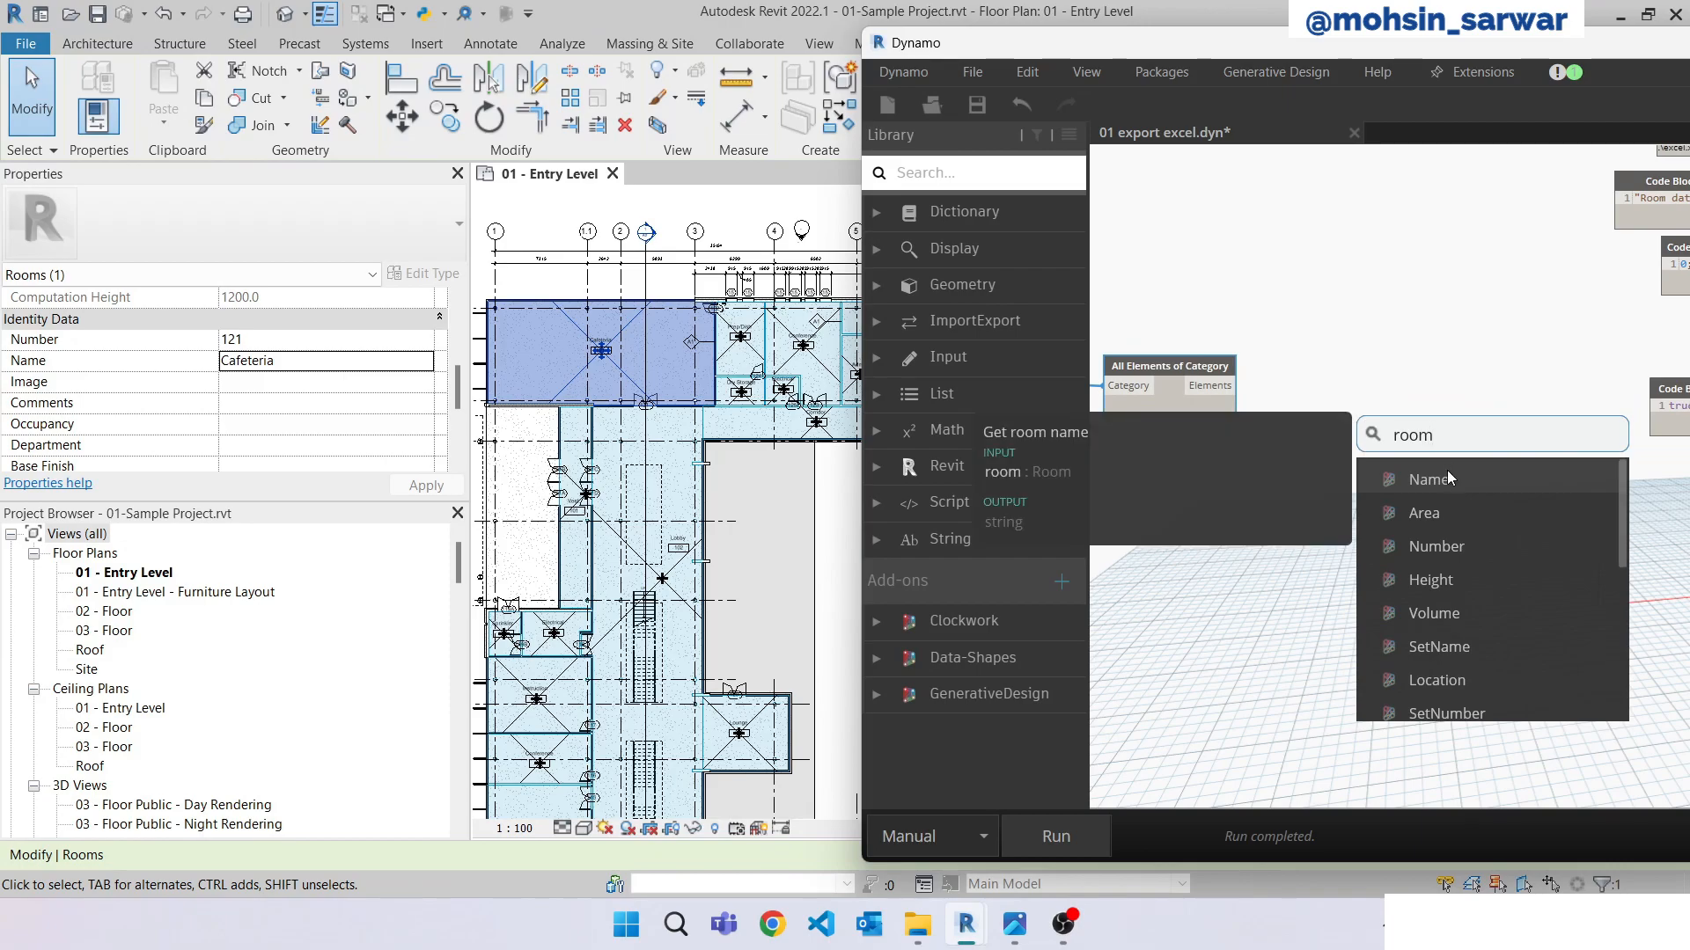
{"action": "left_click", "coordinate": [1429, 479]}
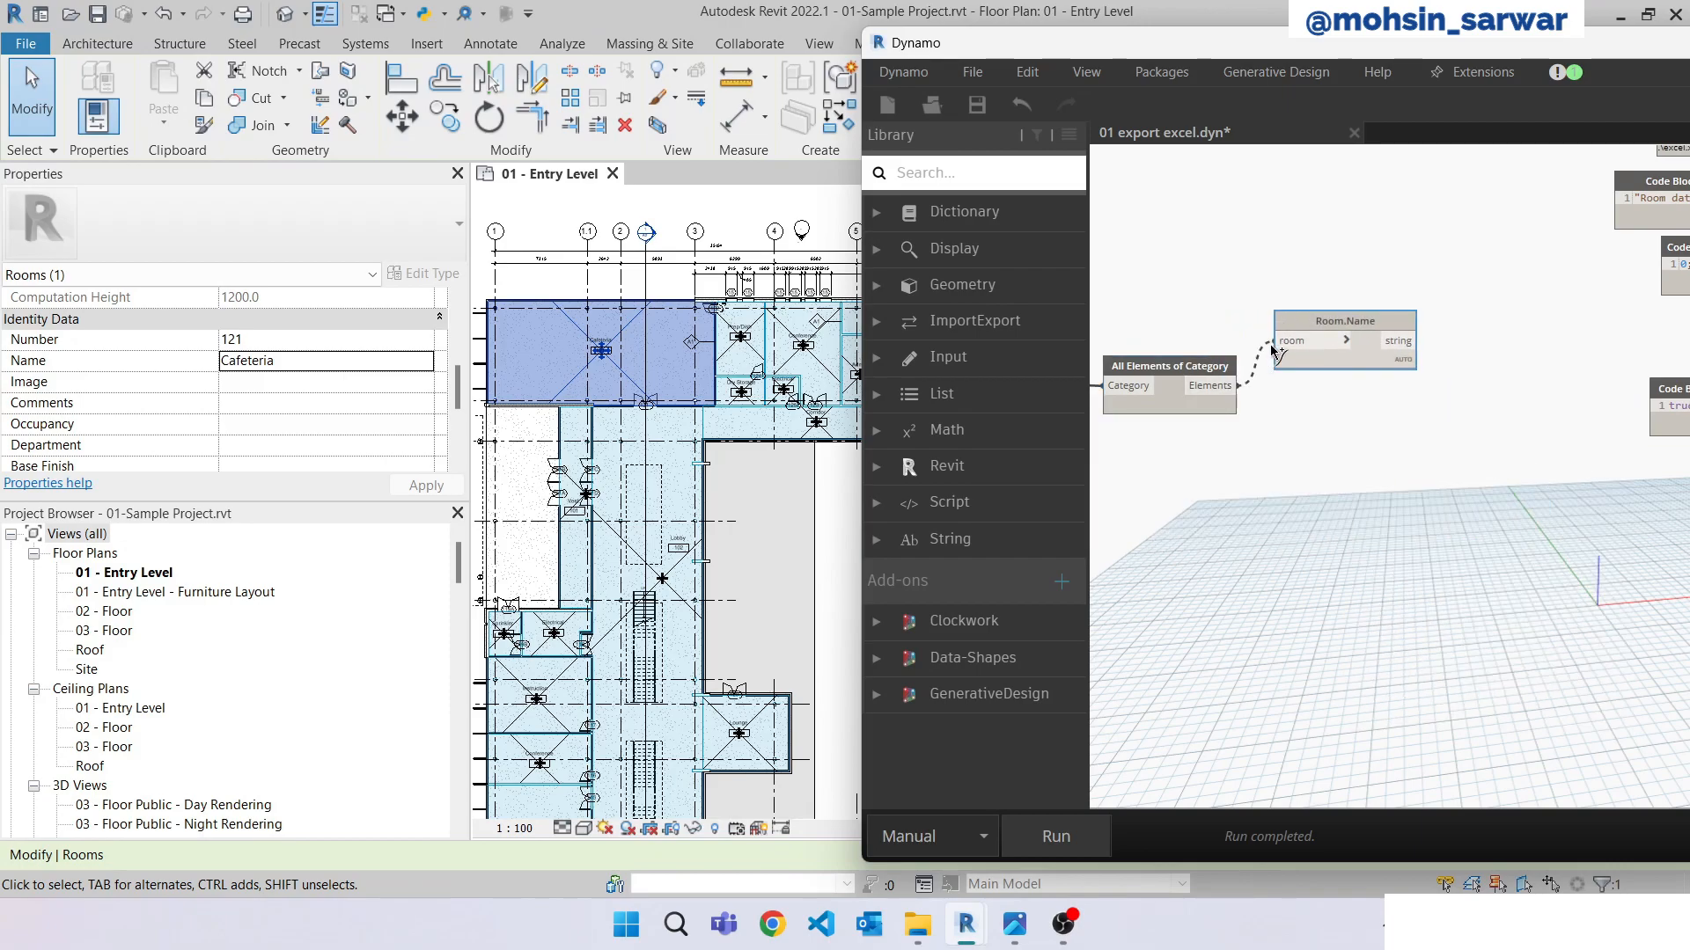
{"action": "left_click", "coordinate": [1311, 341]}
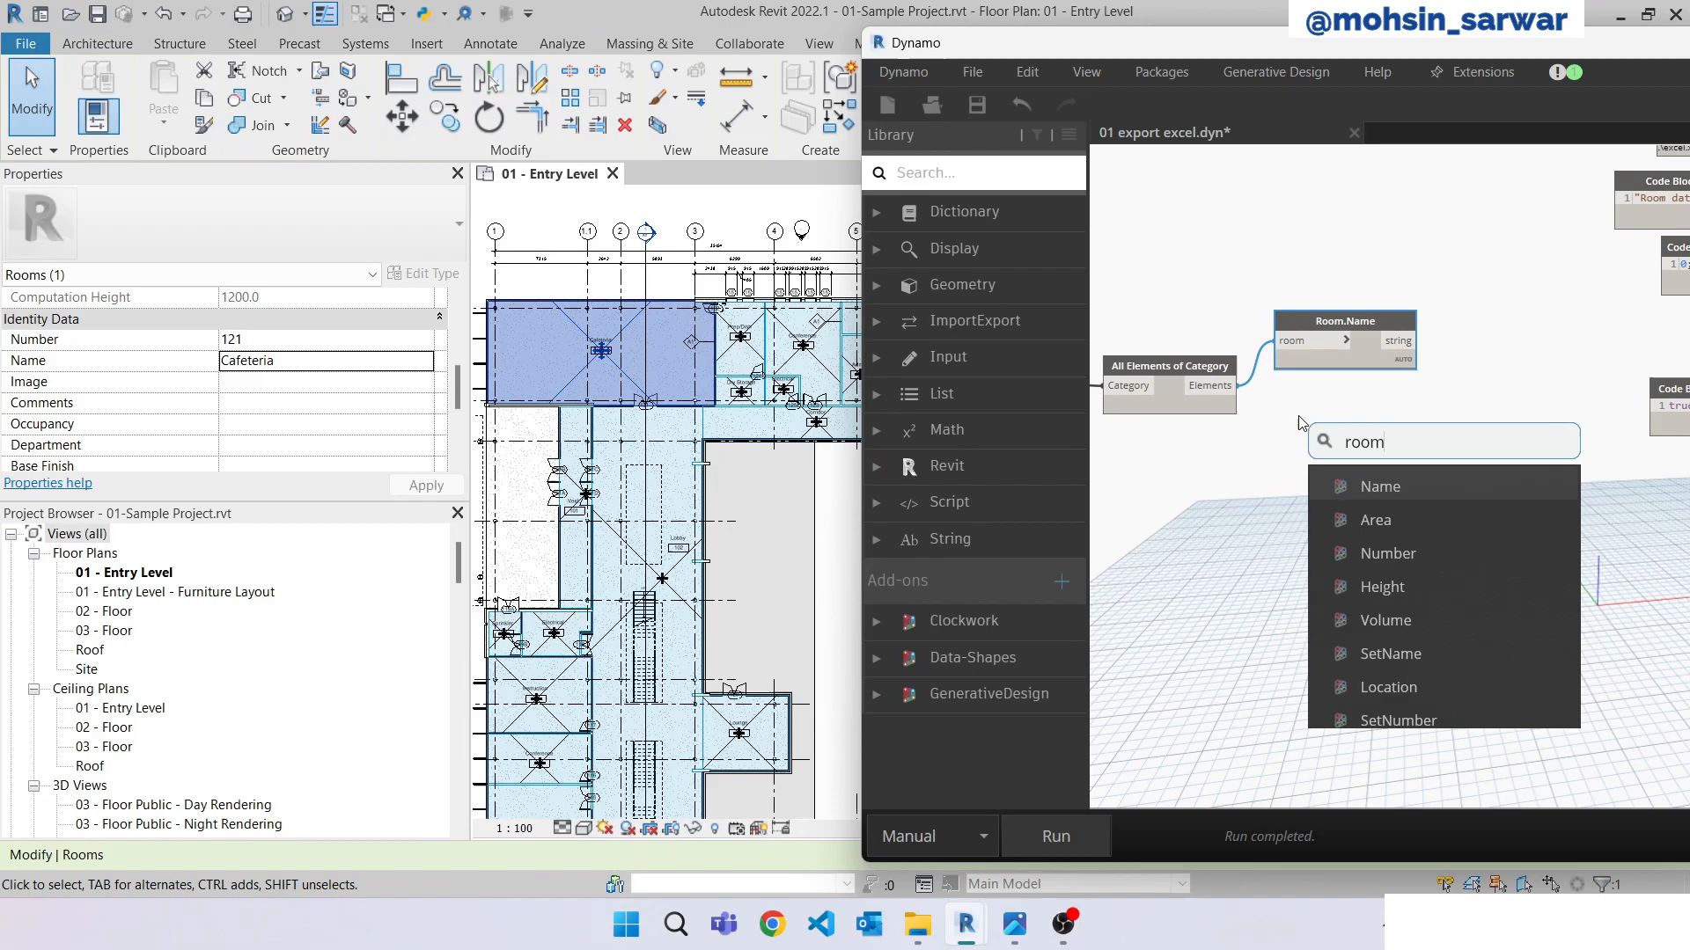
{"action": "left_click", "coordinate": [1387, 553]}
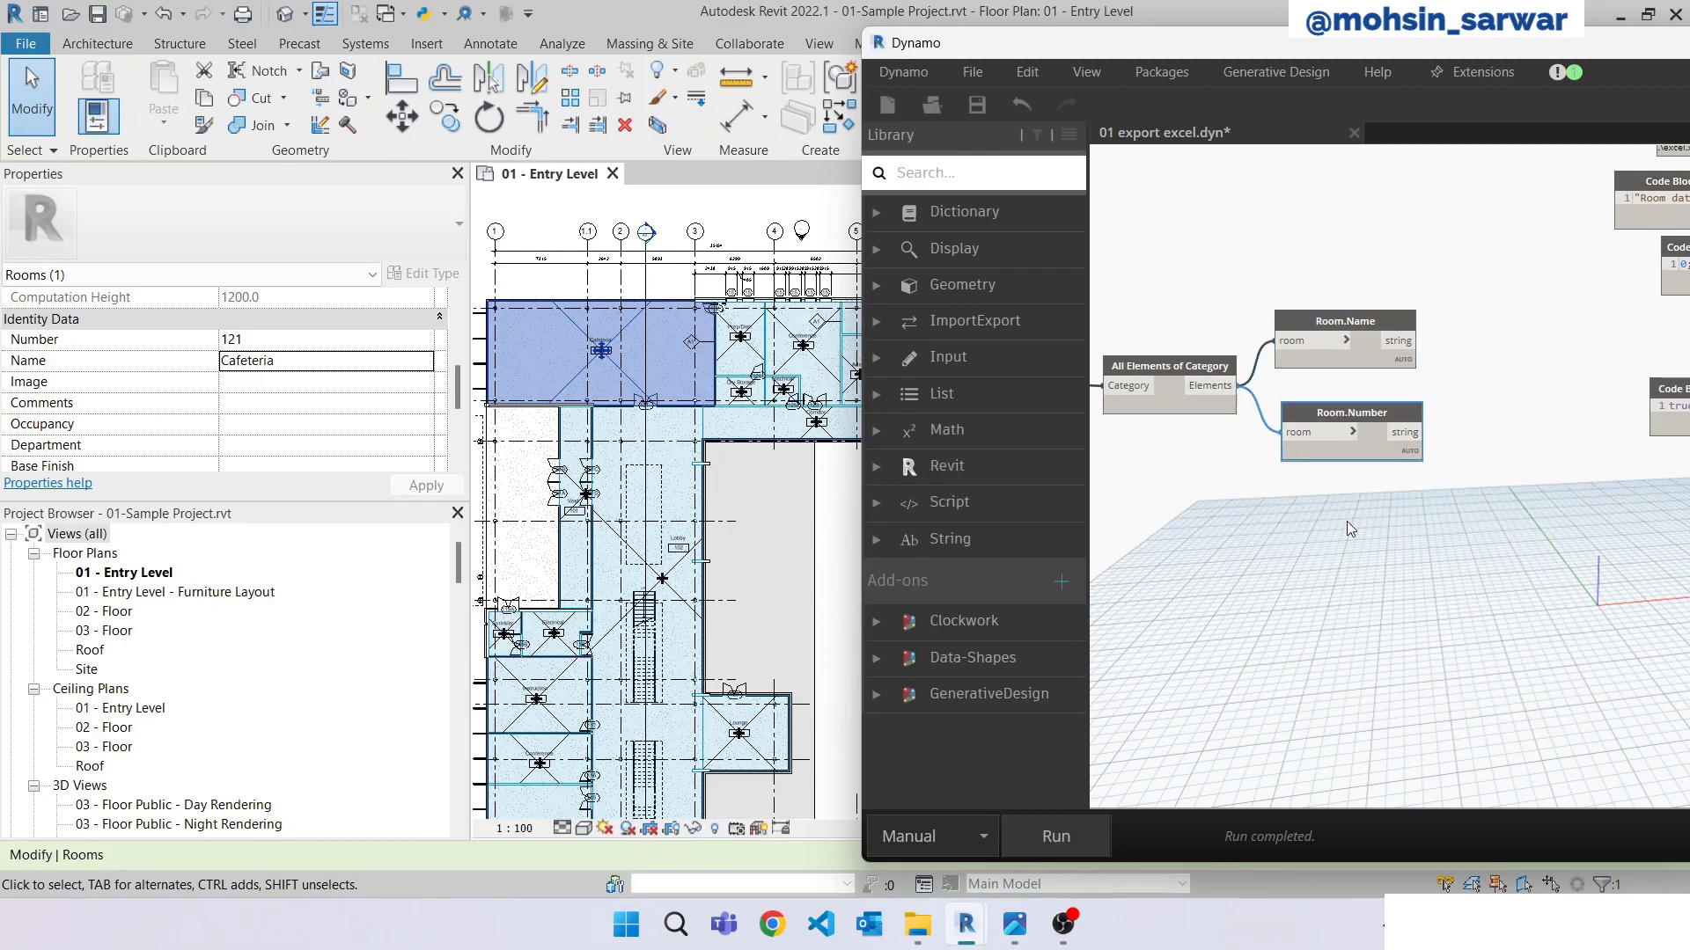
{"action": "left_click", "coordinate": [1054, 836]}
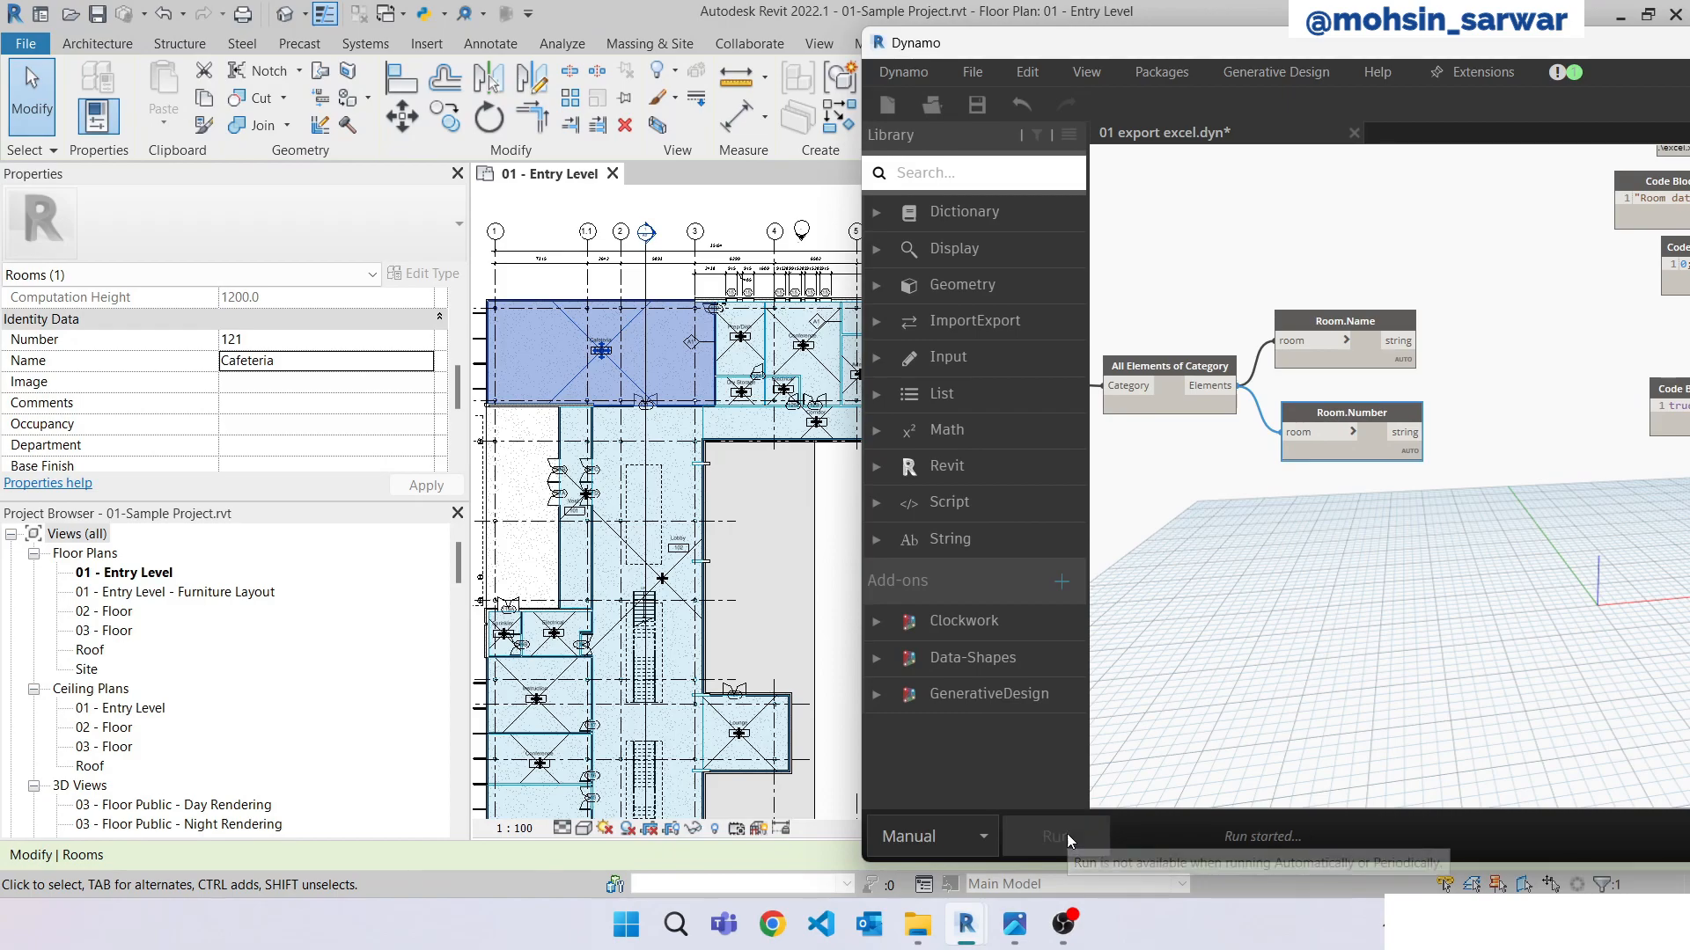
{"action": "left_click", "coordinate": [1054, 836]}
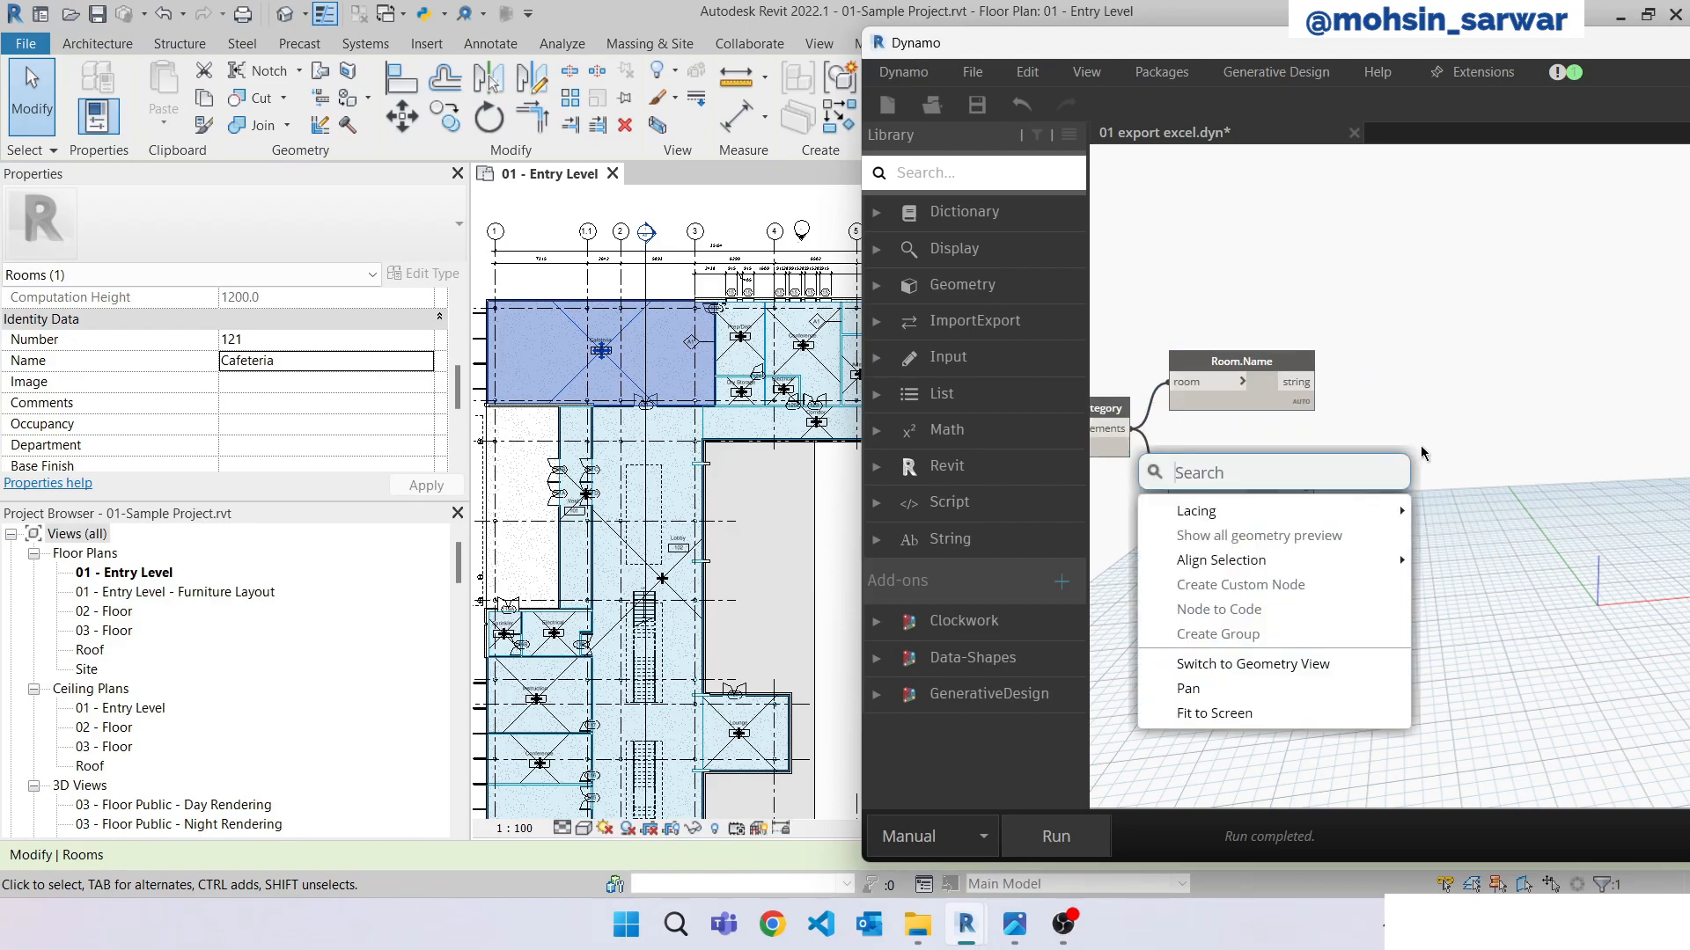
Combine names and numbers with a two-input List Create and pass it through List.Transpose to the export data.
{"action": "type", "text": "list"}
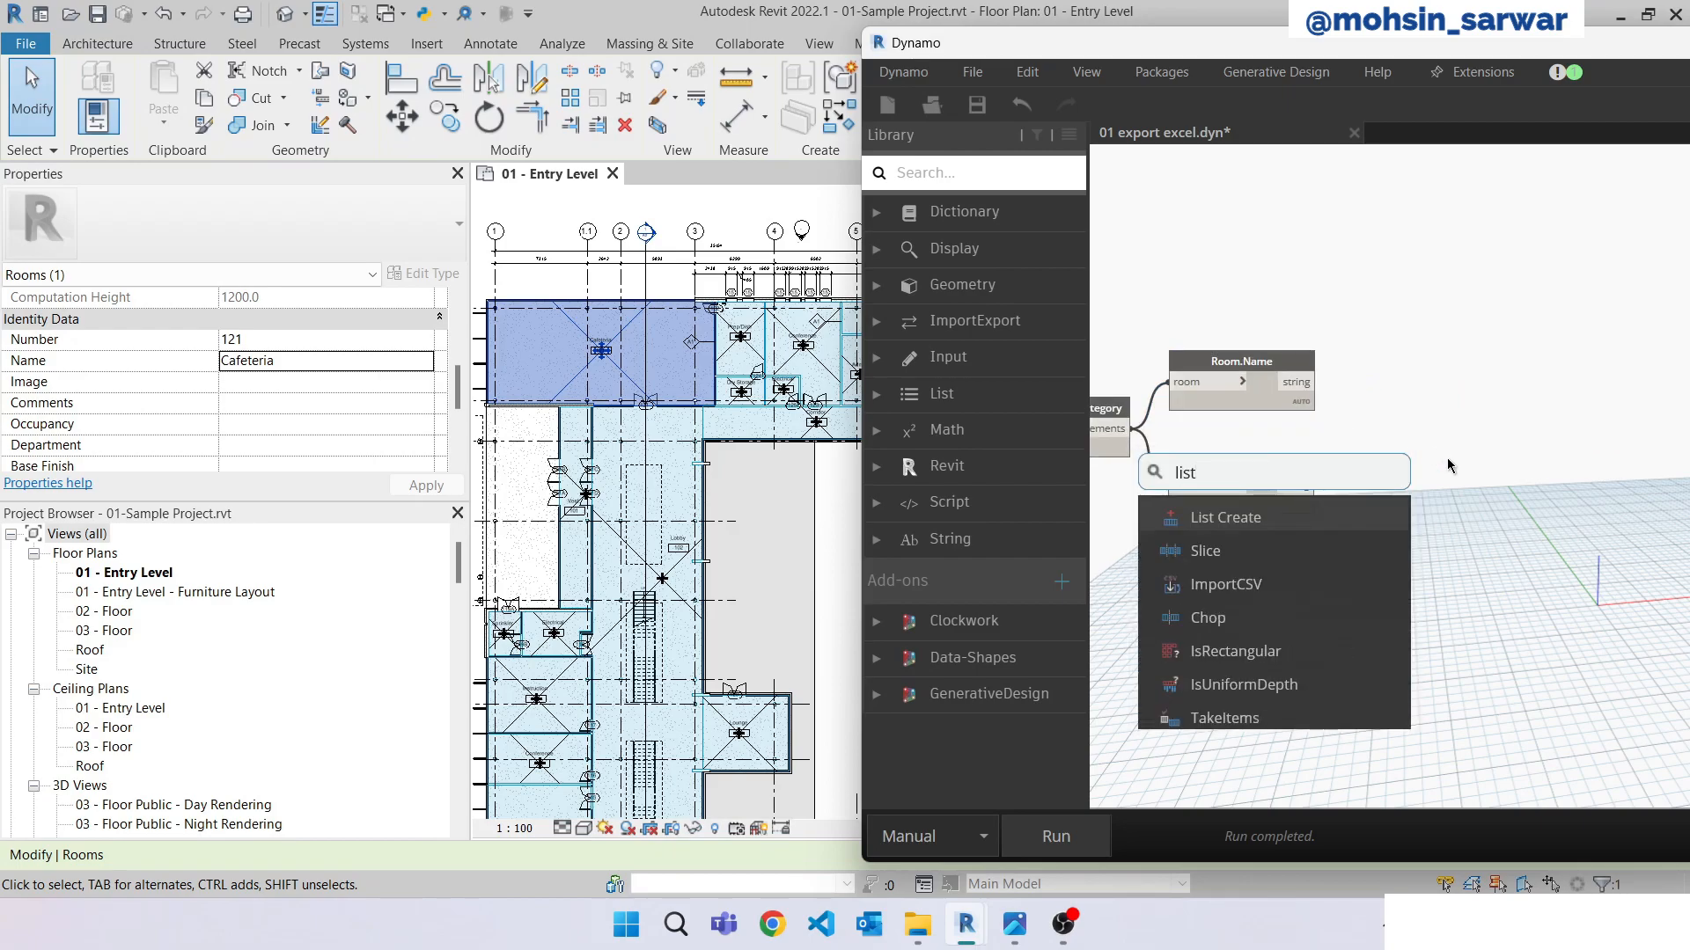
{"action": "left_click", "coordinate": [1225, 517]}
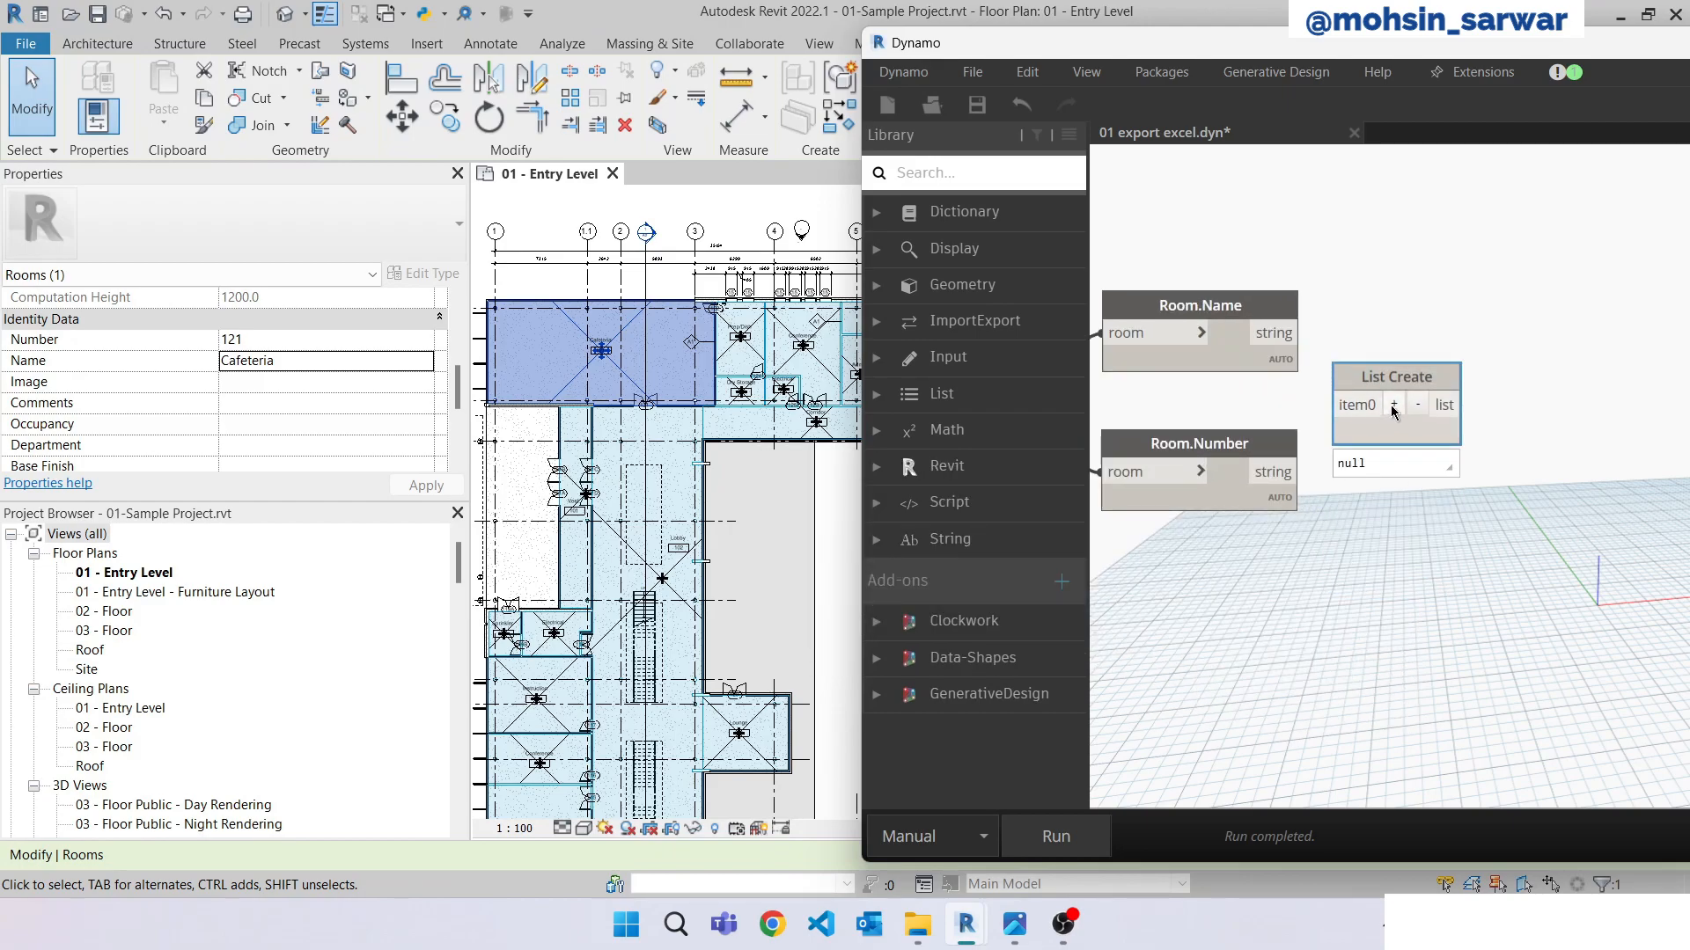
{"action": "left_click", "coordinate": [1394, 405]}
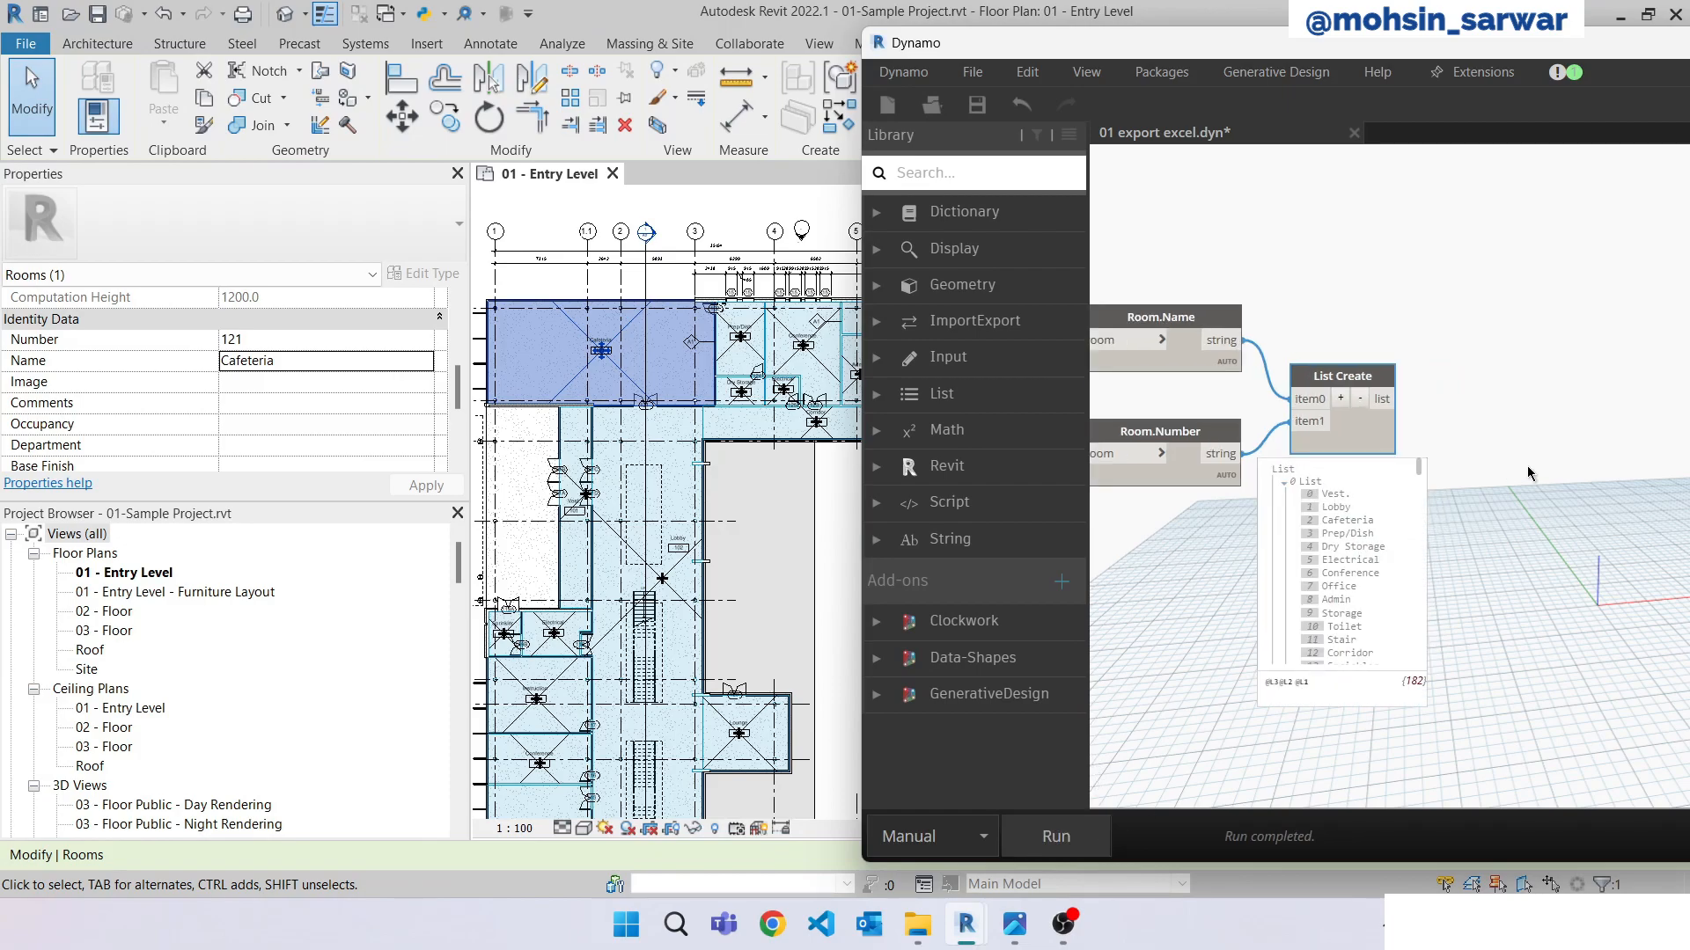
{"action": "type", "text": "tran"}
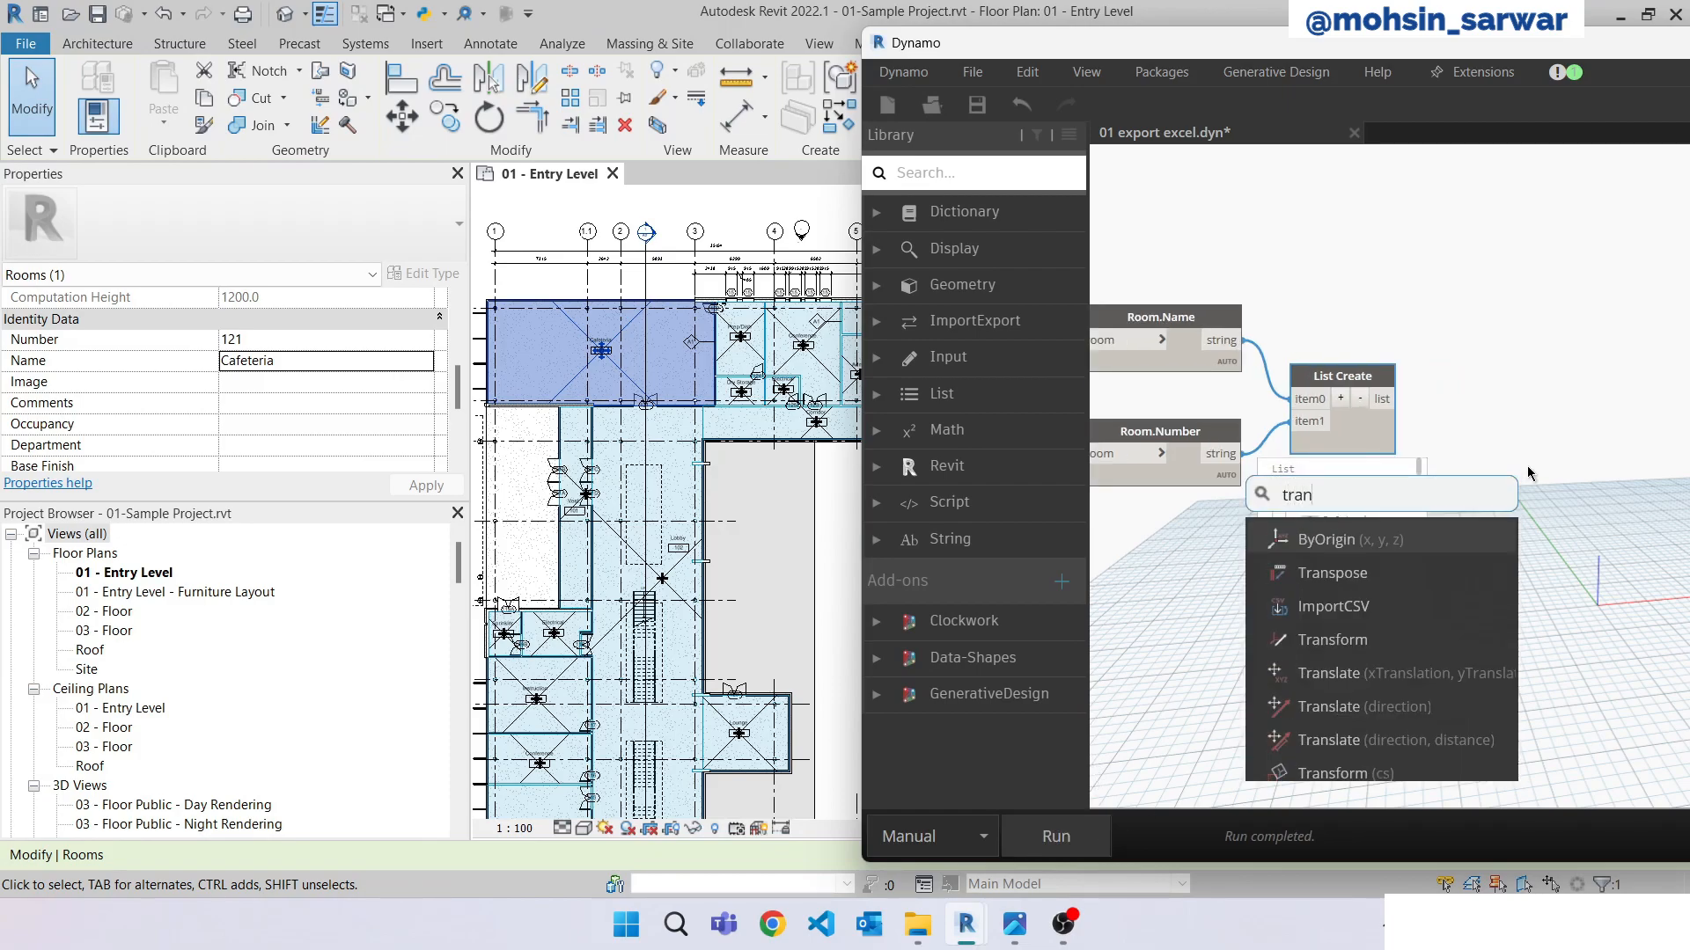
{"action": "left_click", "coordinate": [1332, 574]}
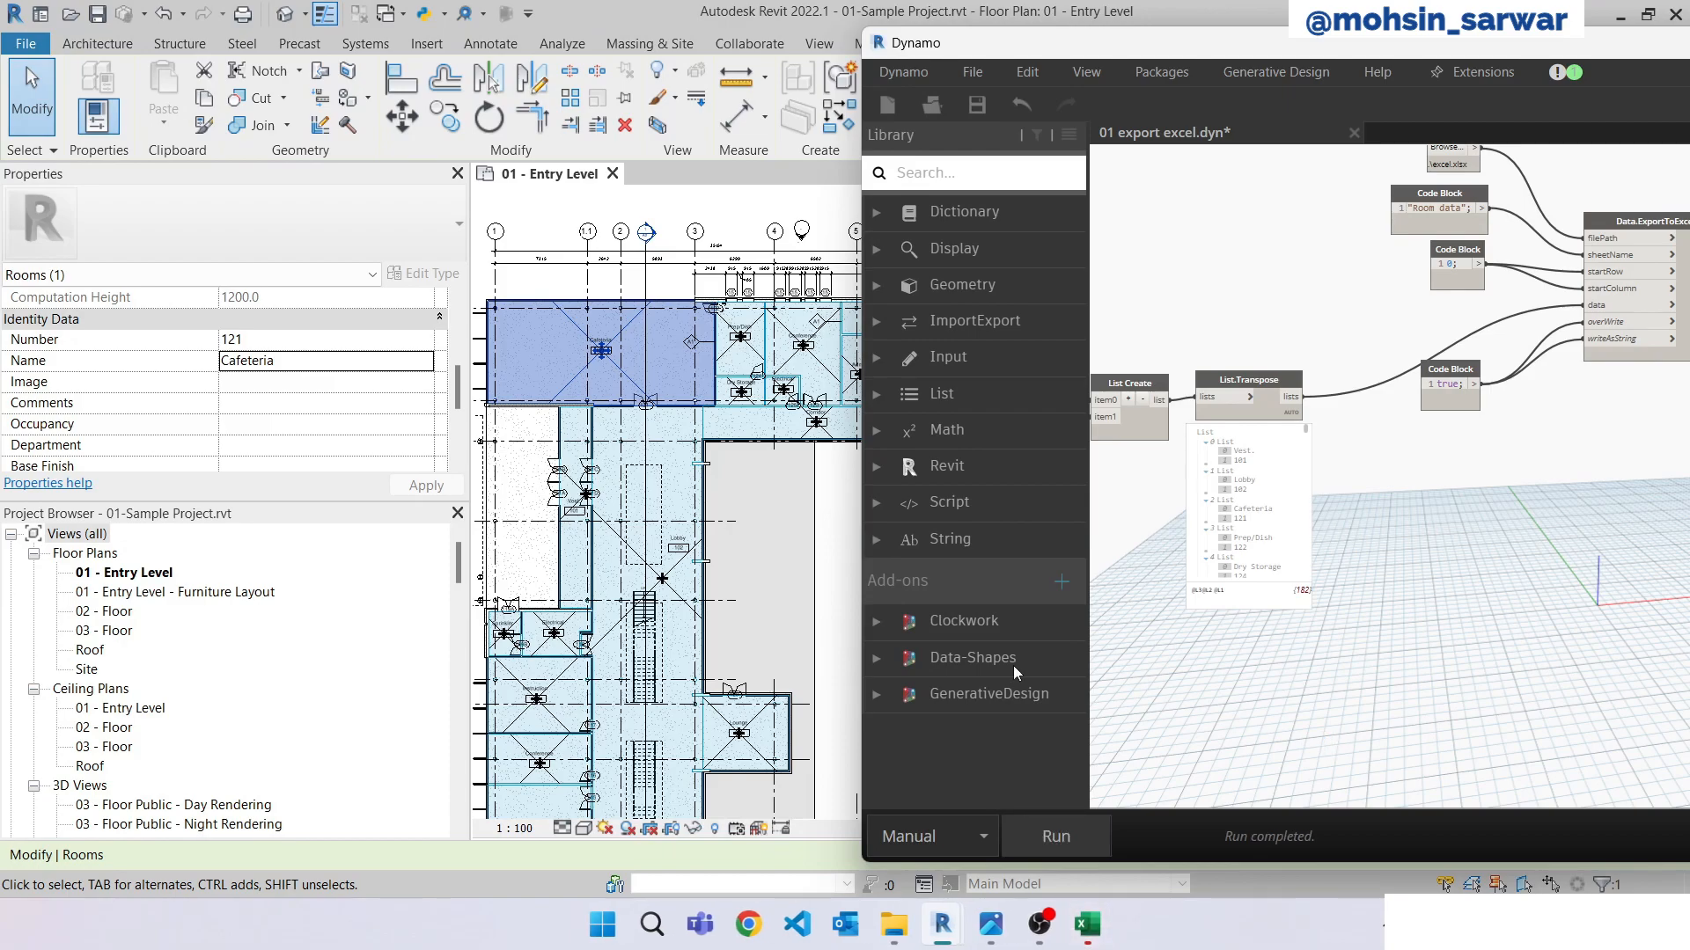
Inspect the exported room names and numbers, such as Cafeteria, in the Excel Room data sheet.
{"action": "left_click", "coordinate": [1086, 924]}
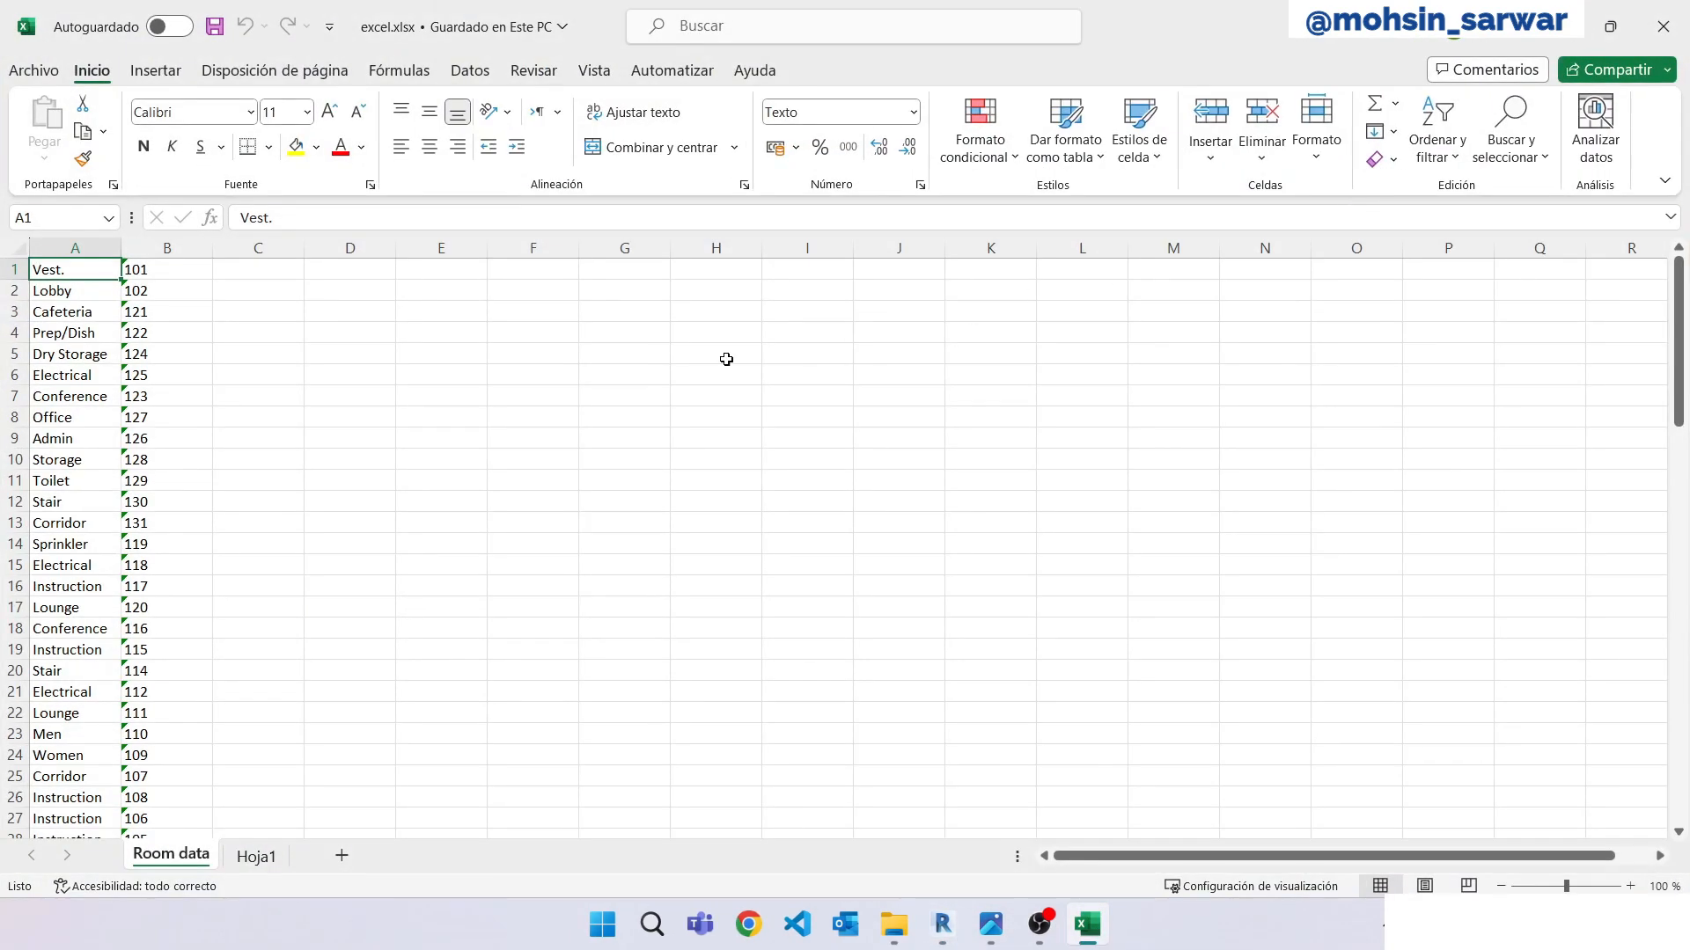
{"action": "mouse_move", "coordinate": [148, 277]}
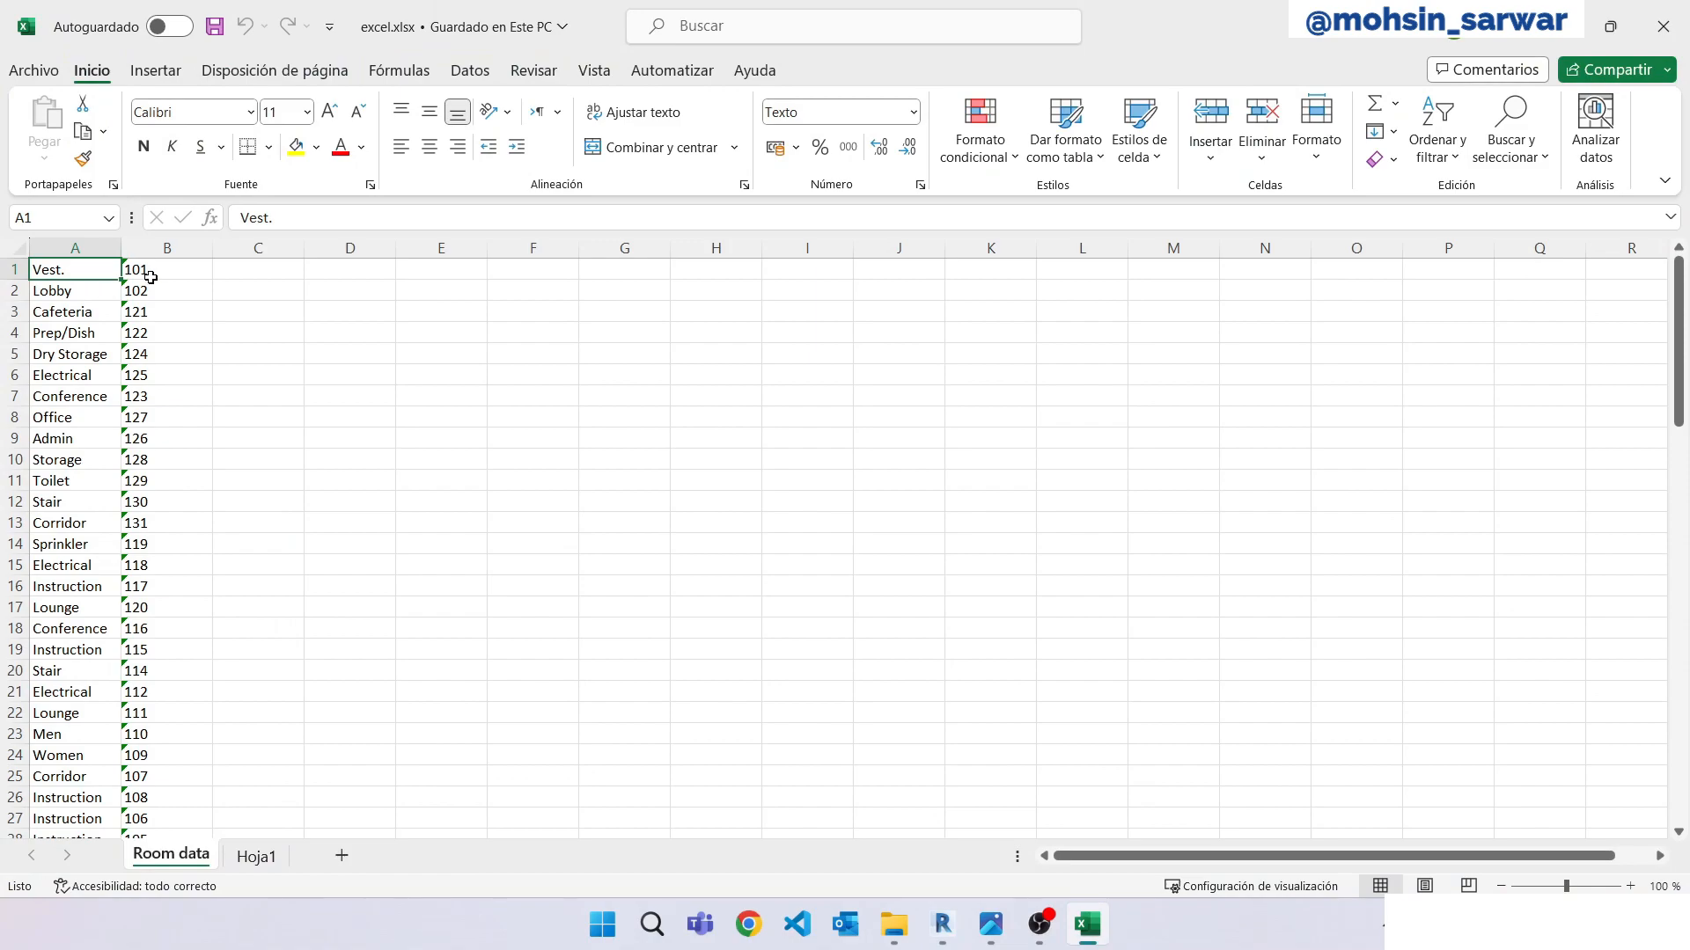
{"action": "mouse_move", "coordinate": [113, 336]}
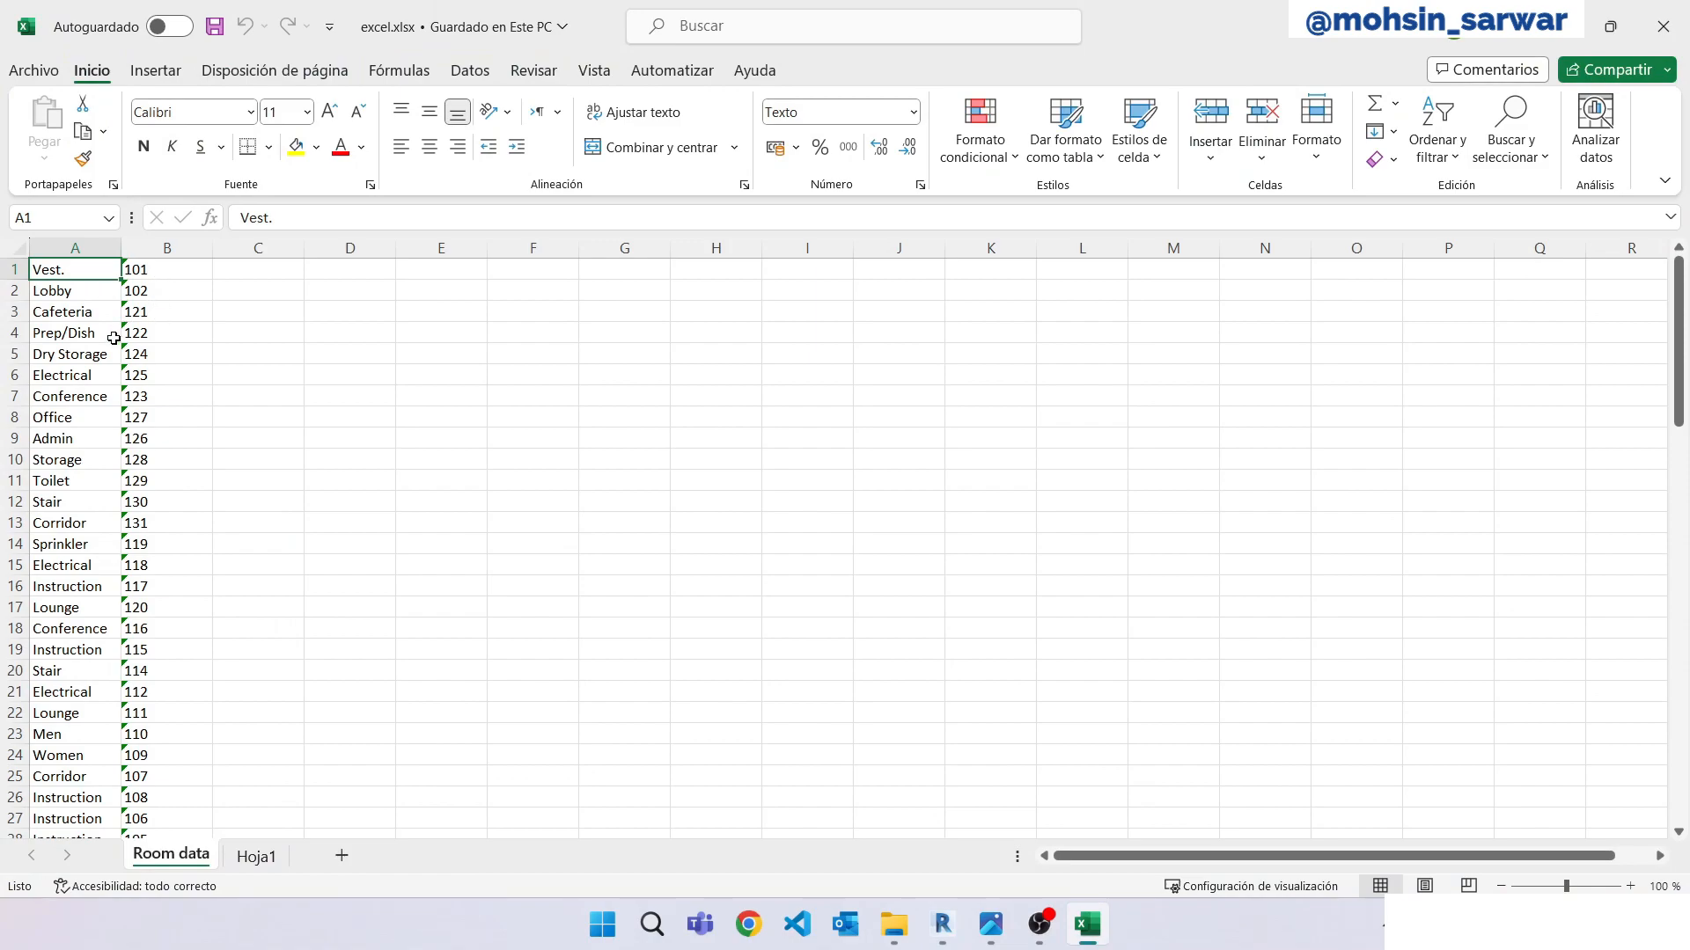
{"action": "mouse_move", "coordinate": [173, 285]}
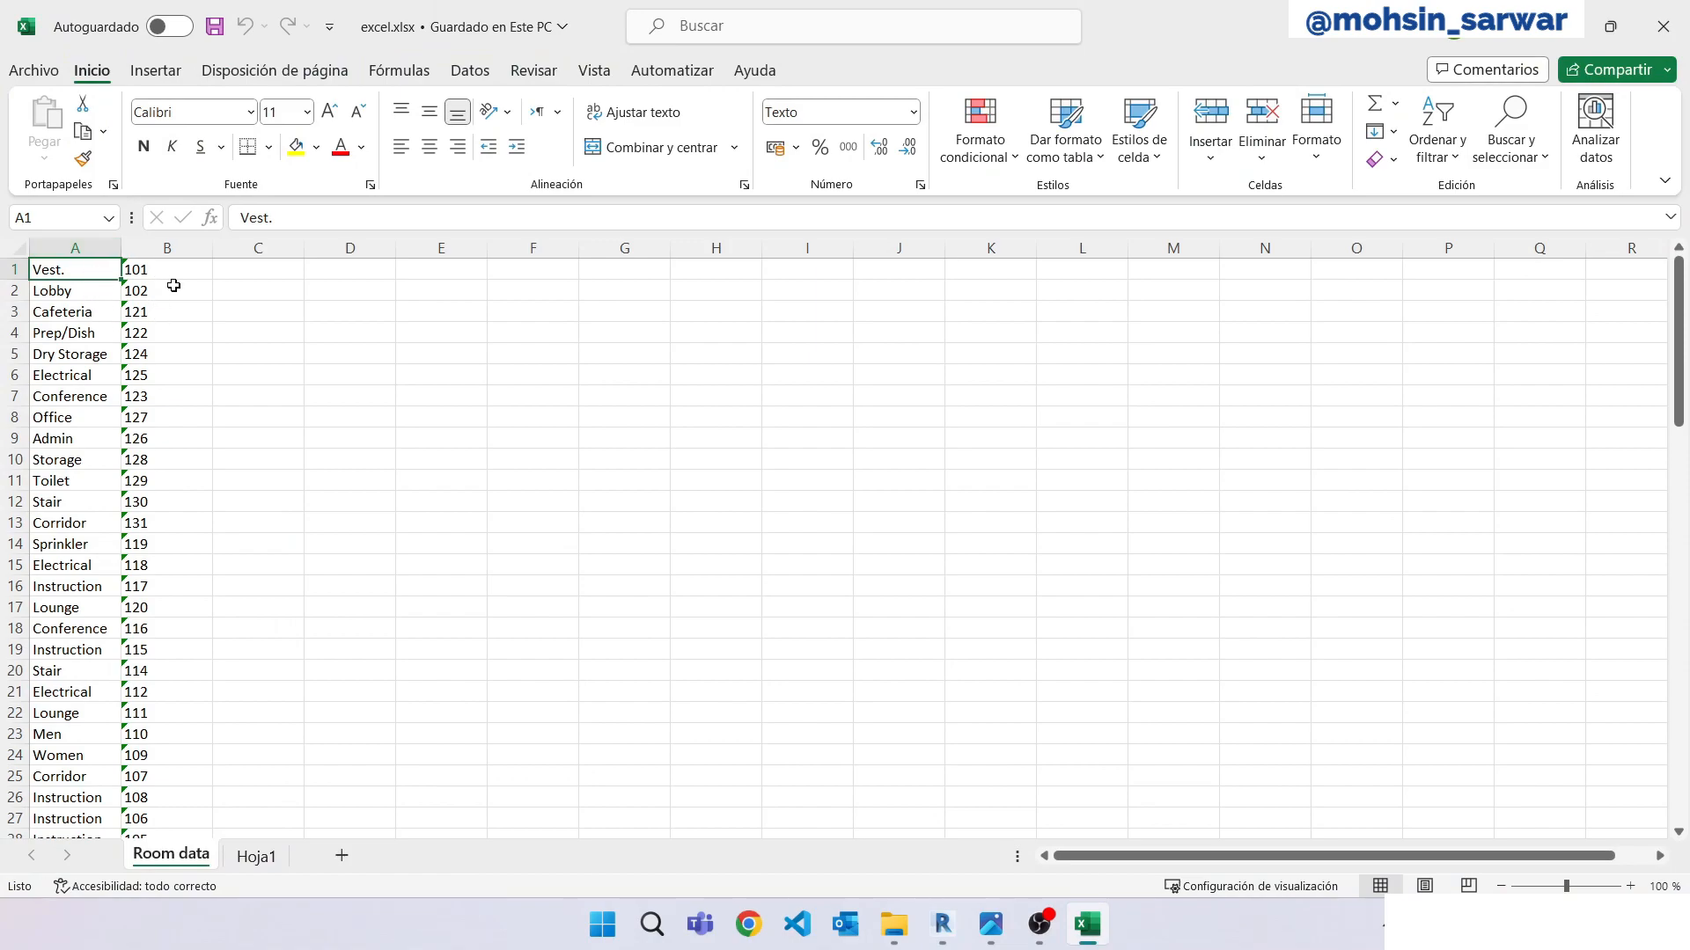
{"action": "left_click", "coordinate": [165, 312]}
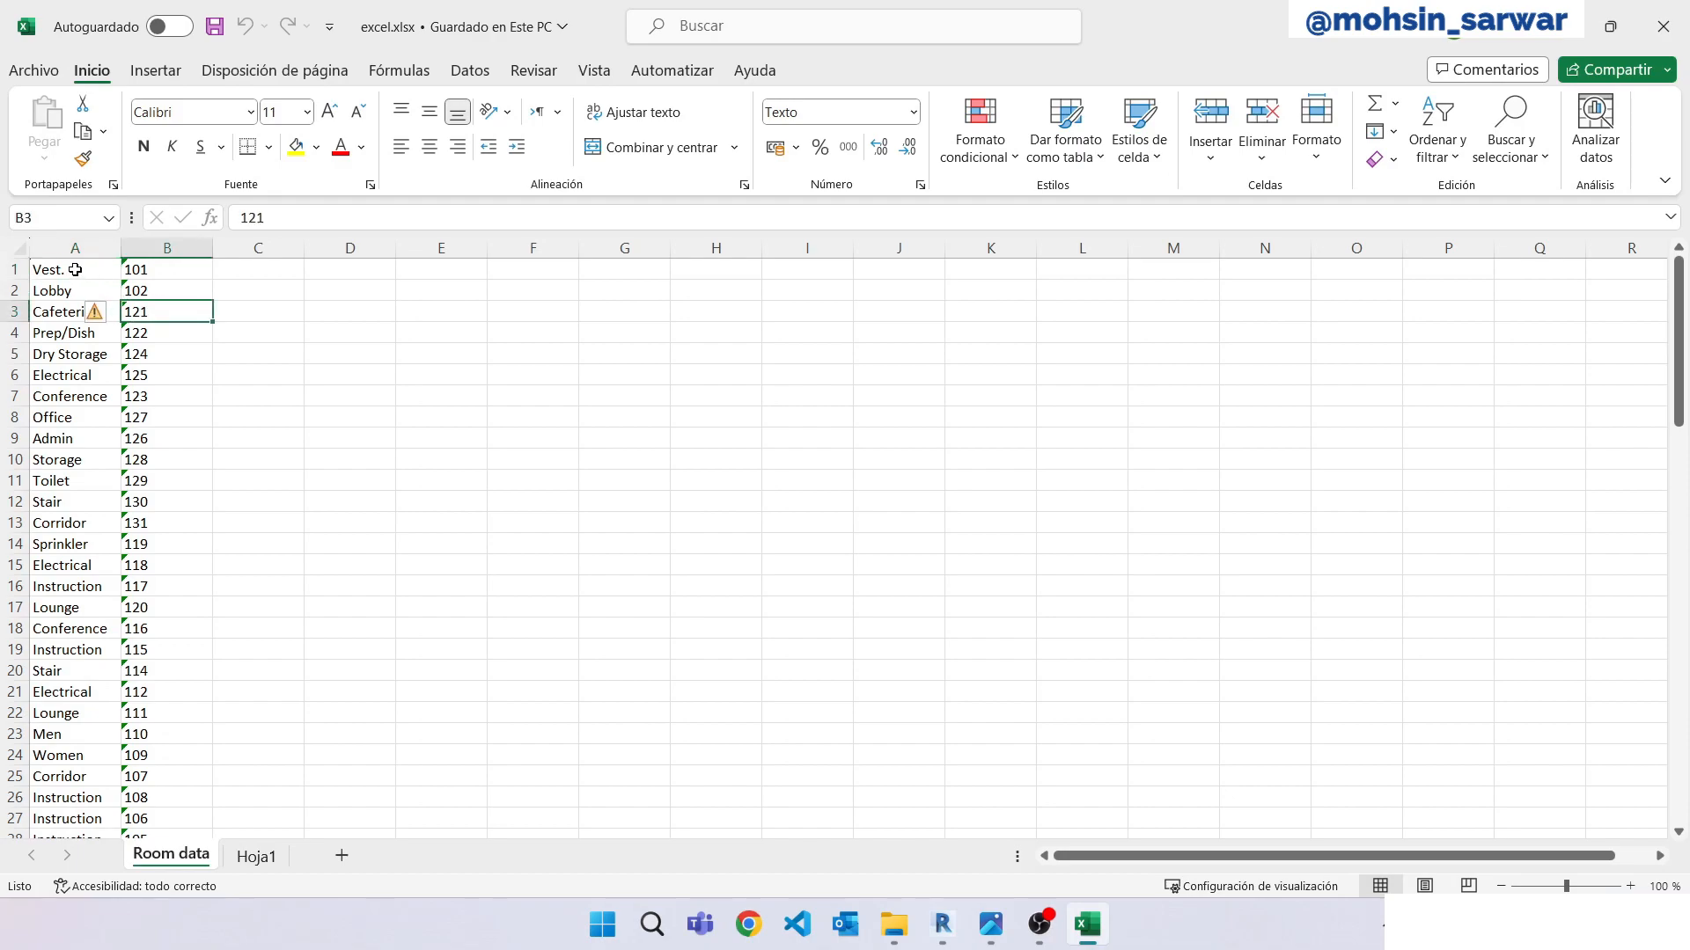
{"action": "left_click", "coordinate": [71, 270]}
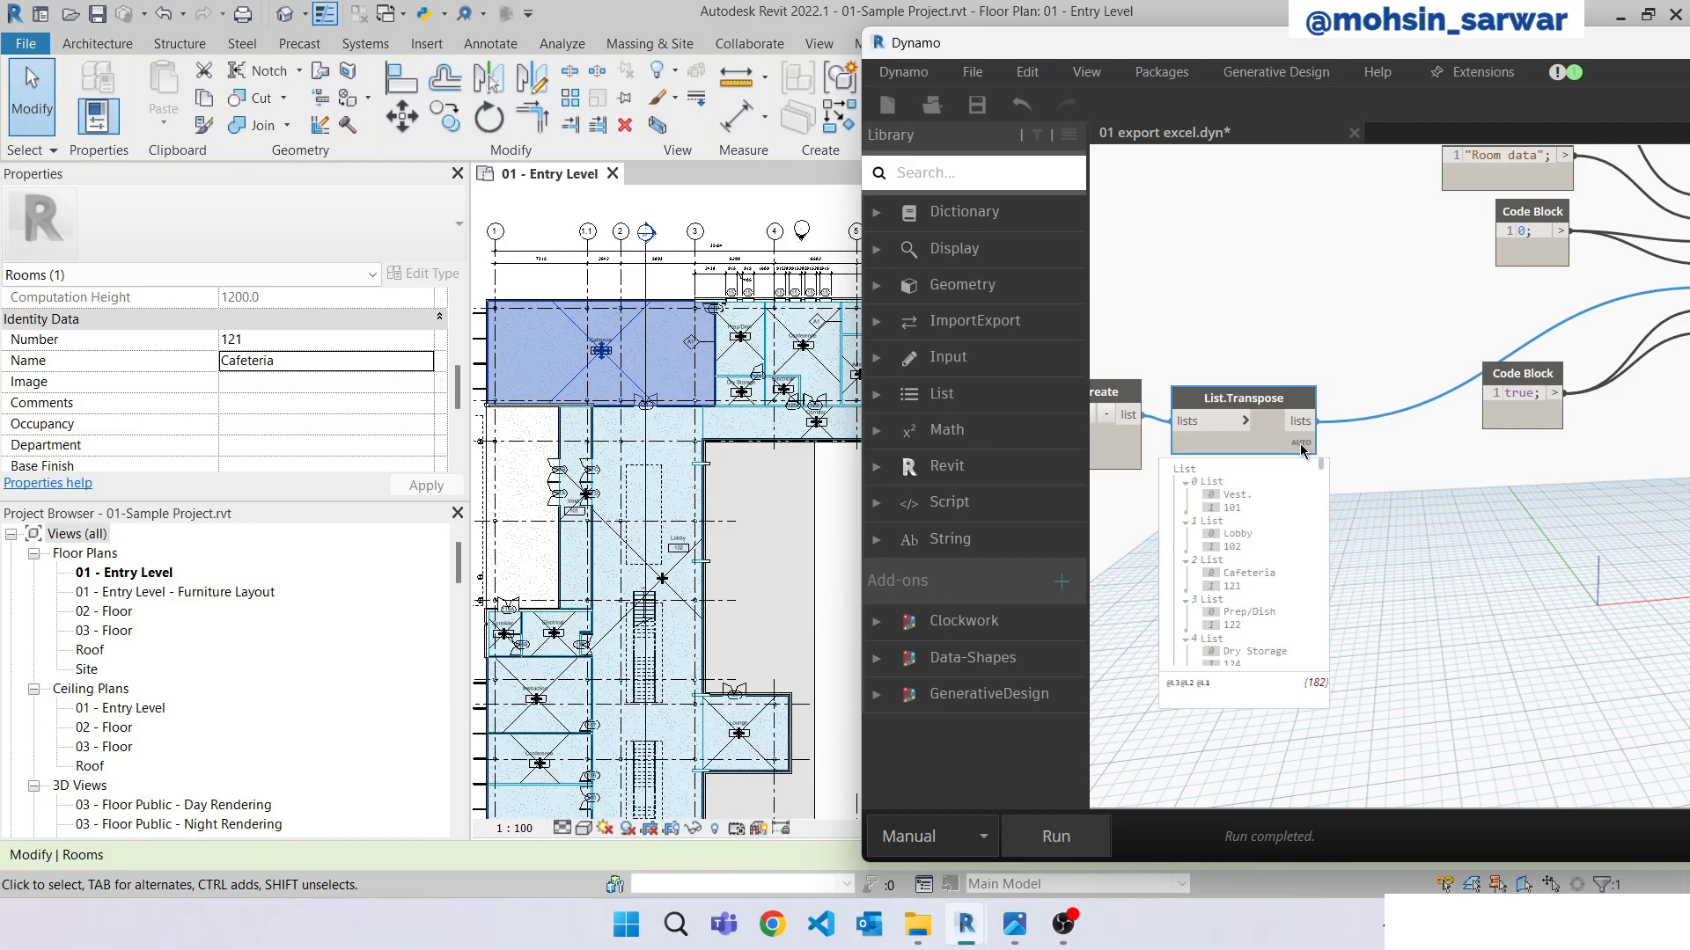
{"action": "mouse_move", "coordinate": [1243, 398]}
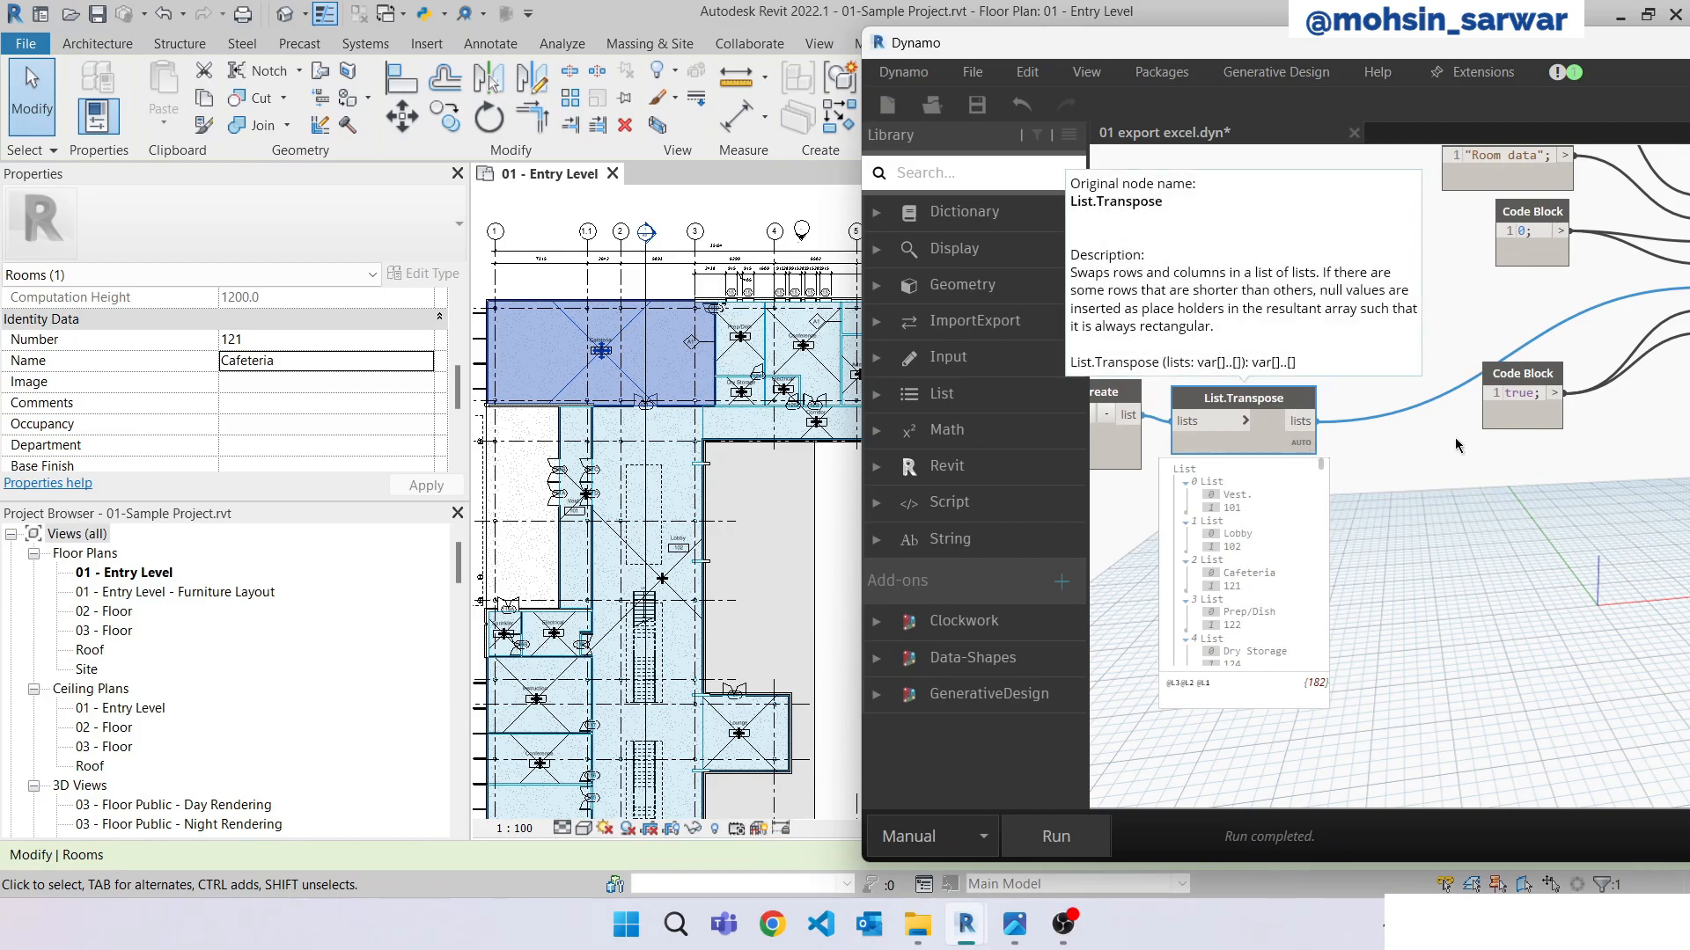
{"action": "mouse_move", "coordinate": [1183, 275]}
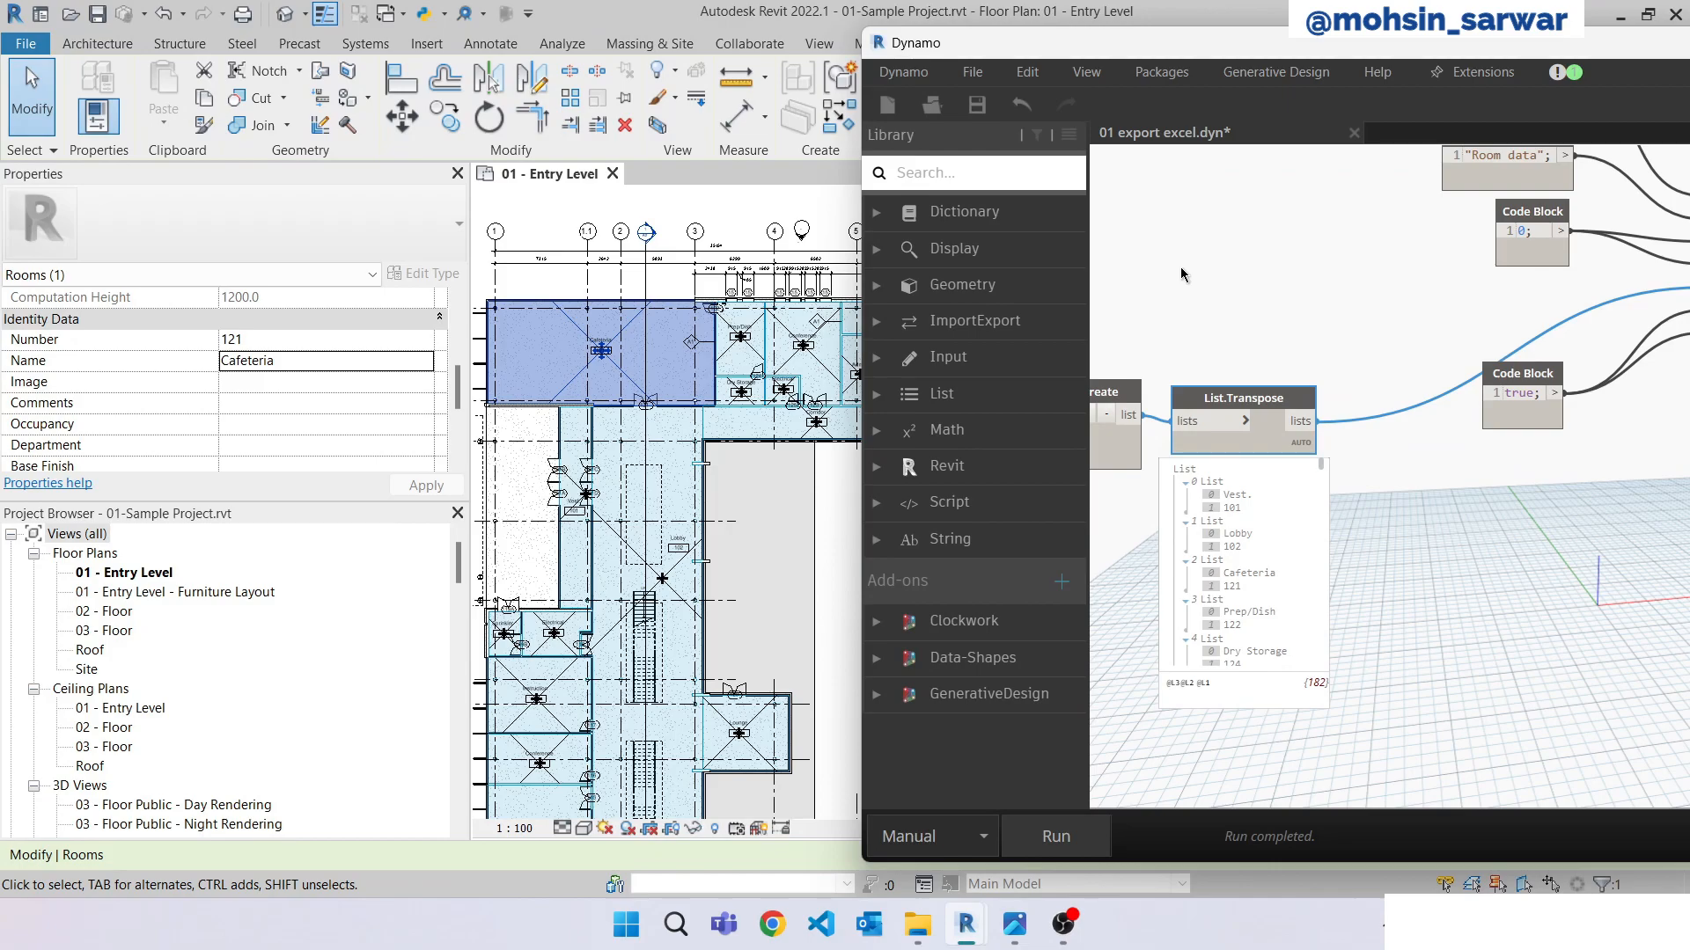
Create a code block containing the header list ["Name","Number"];.
{"action": "double_click", "coordinate": [1183, 275]}
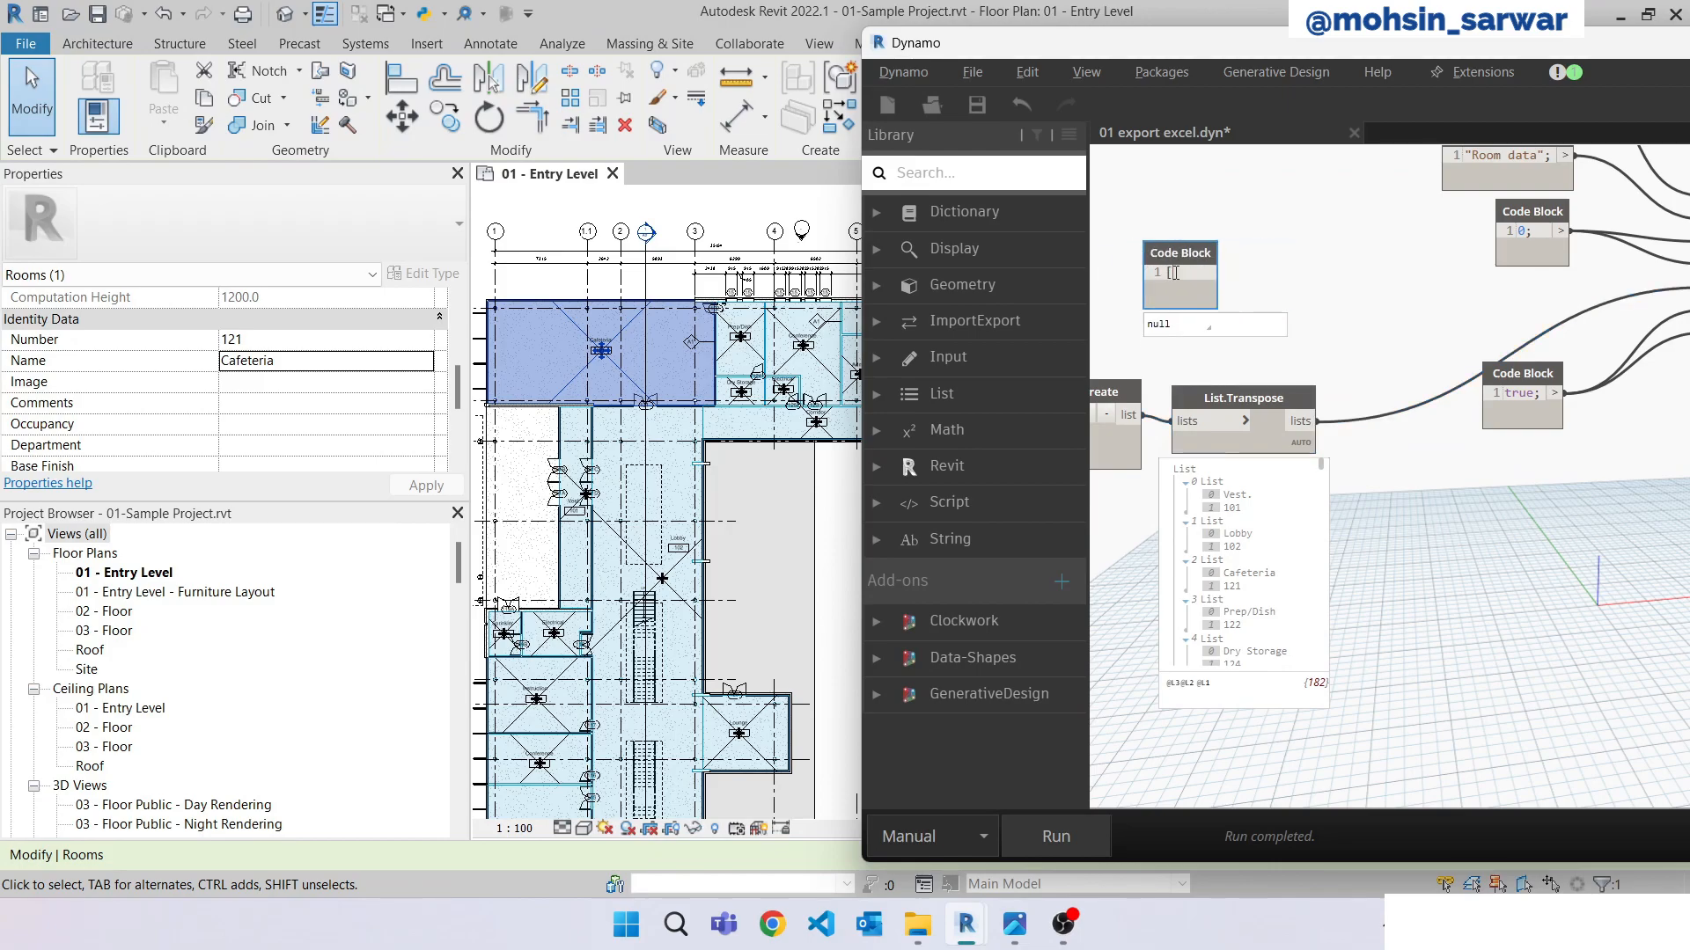
{"action": "type", "text": "\"Name"}
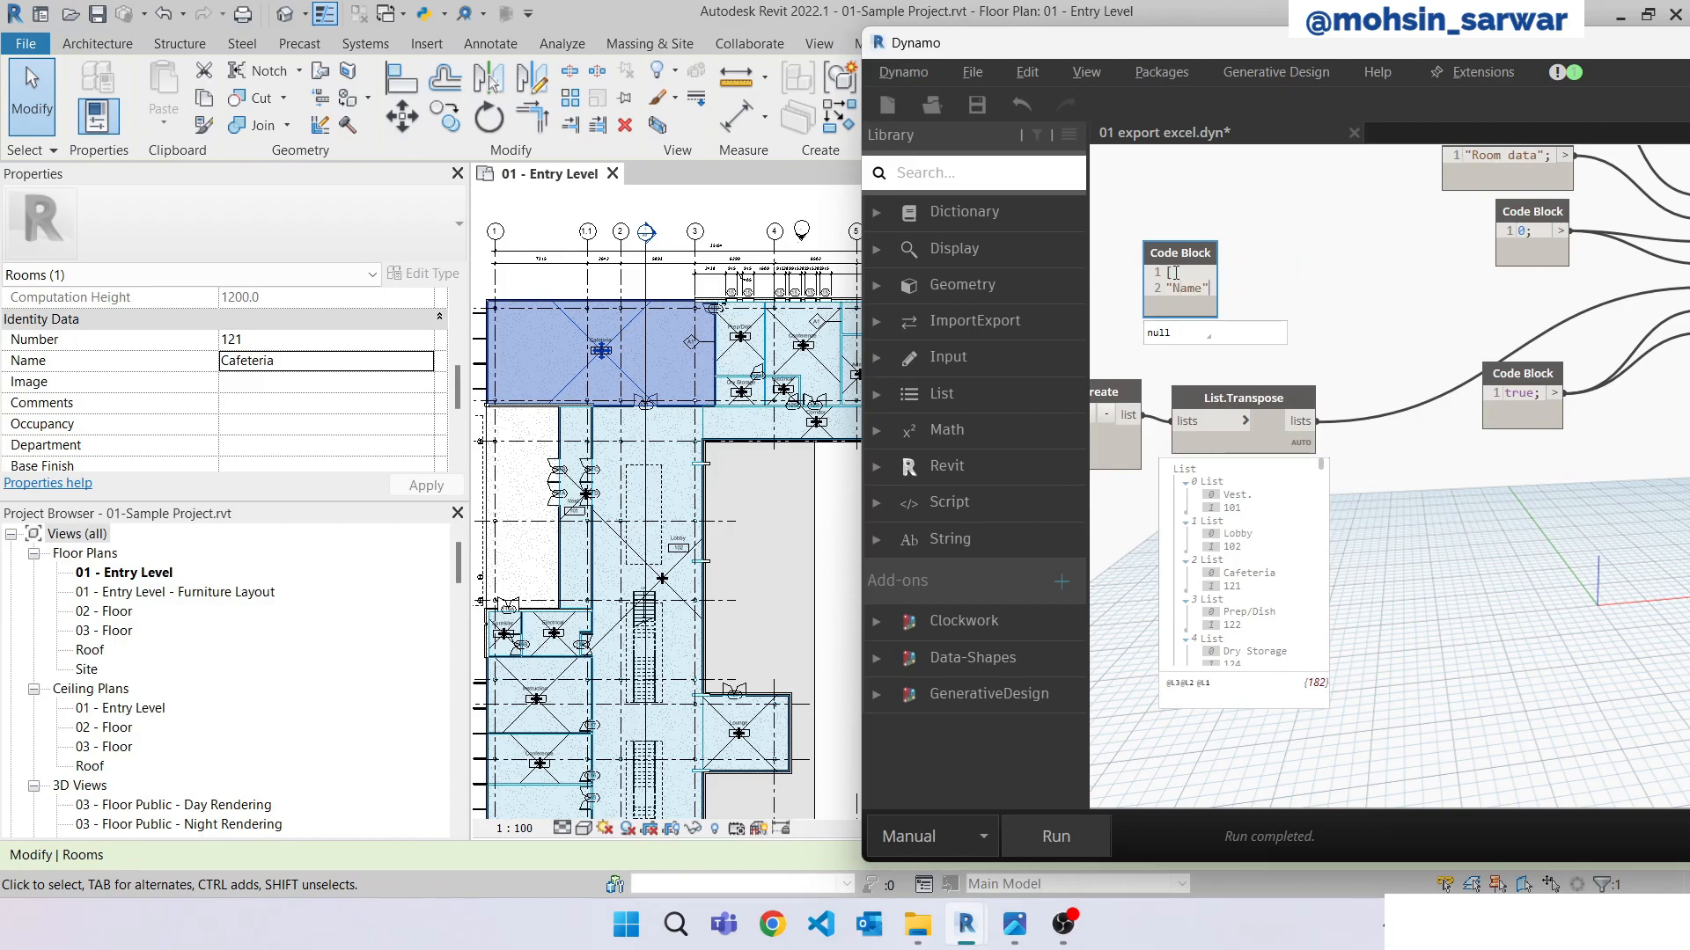
{"action": "type", "text": "\"Number\","}
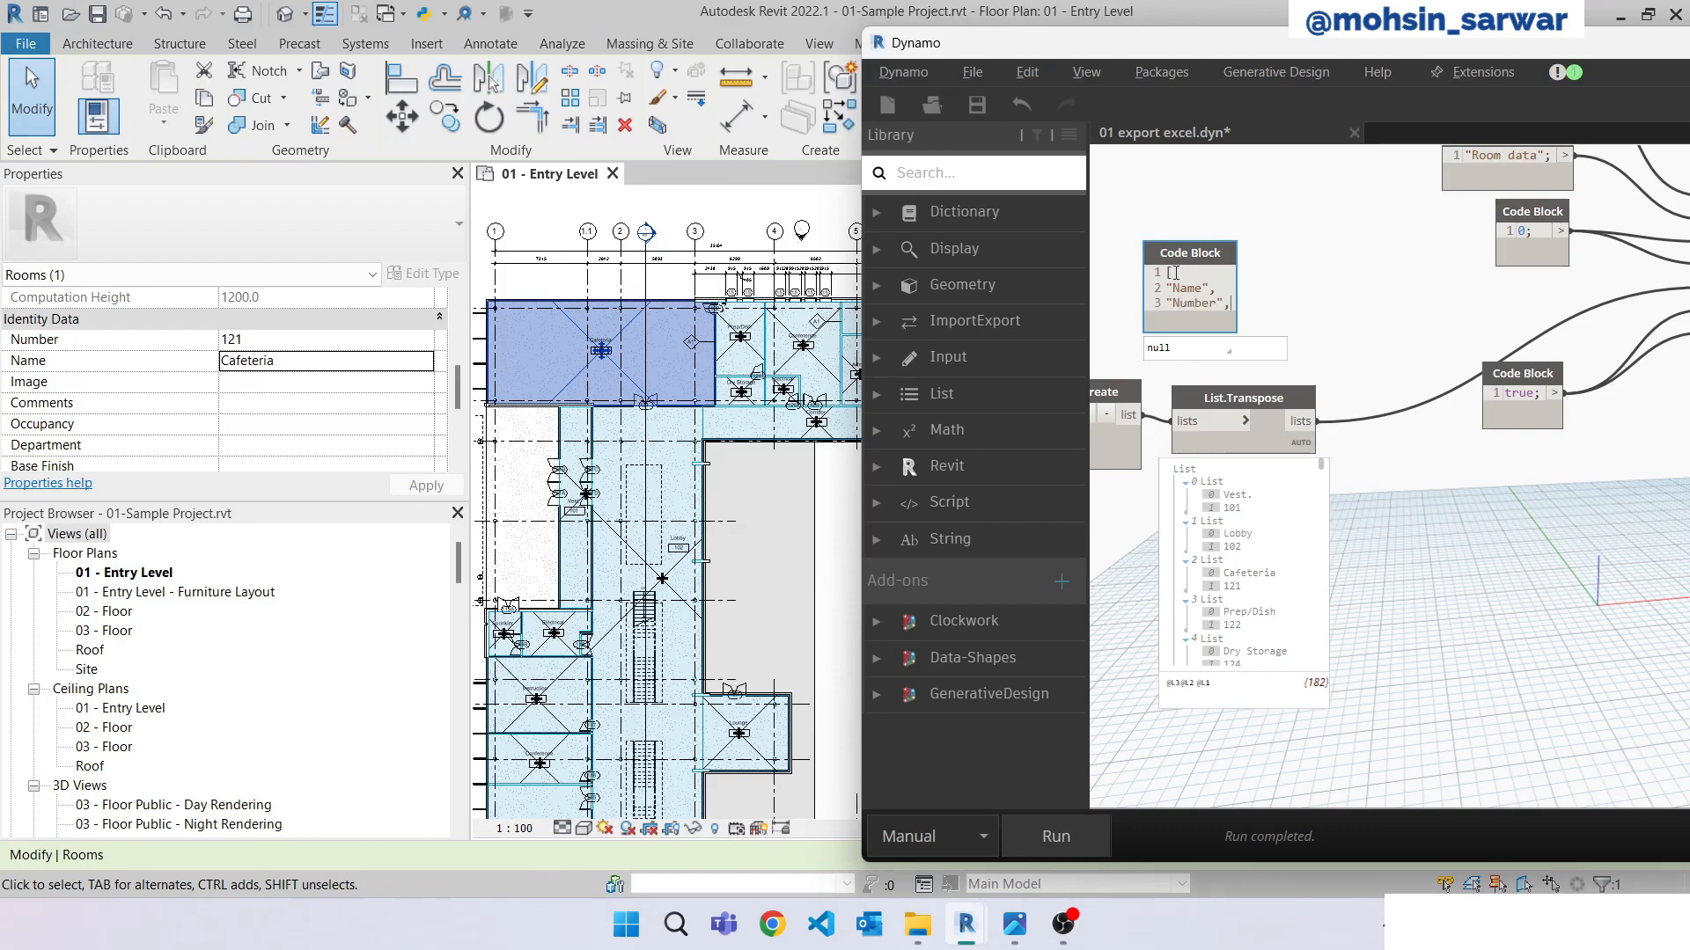
{"action": "type", "text": "];"}
{"action": "type", "text": "a"}
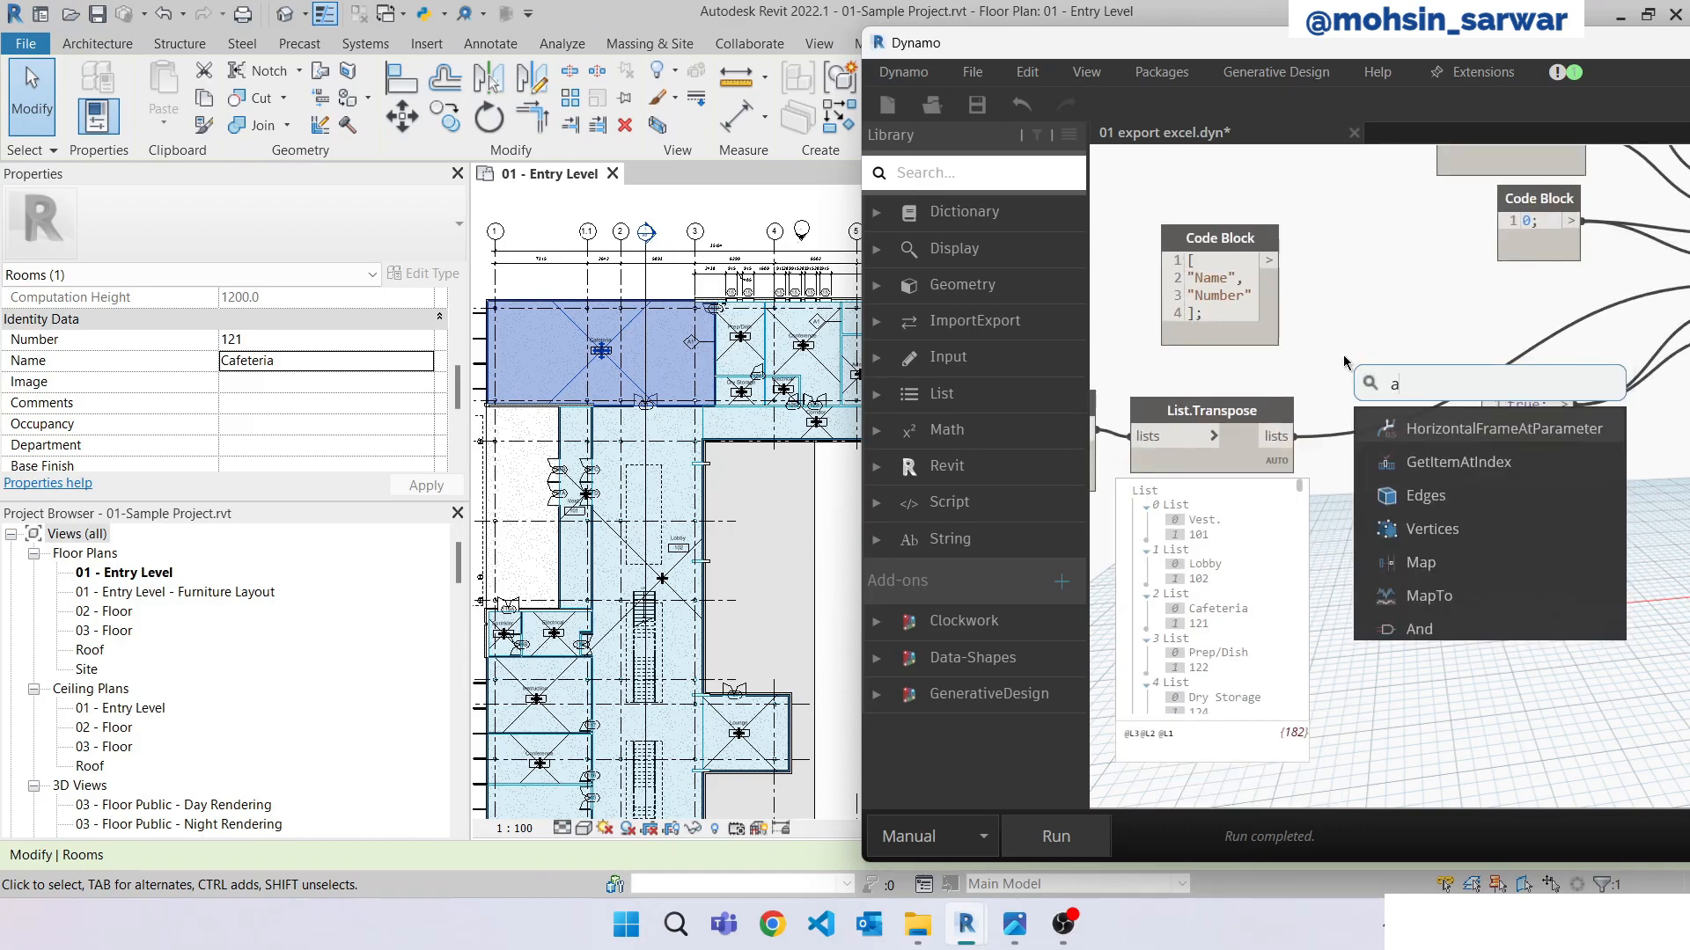
Place a List.AddItemToFront node to prepend the header to the transposed room rows.
{"action": "type", "text": "dd"}
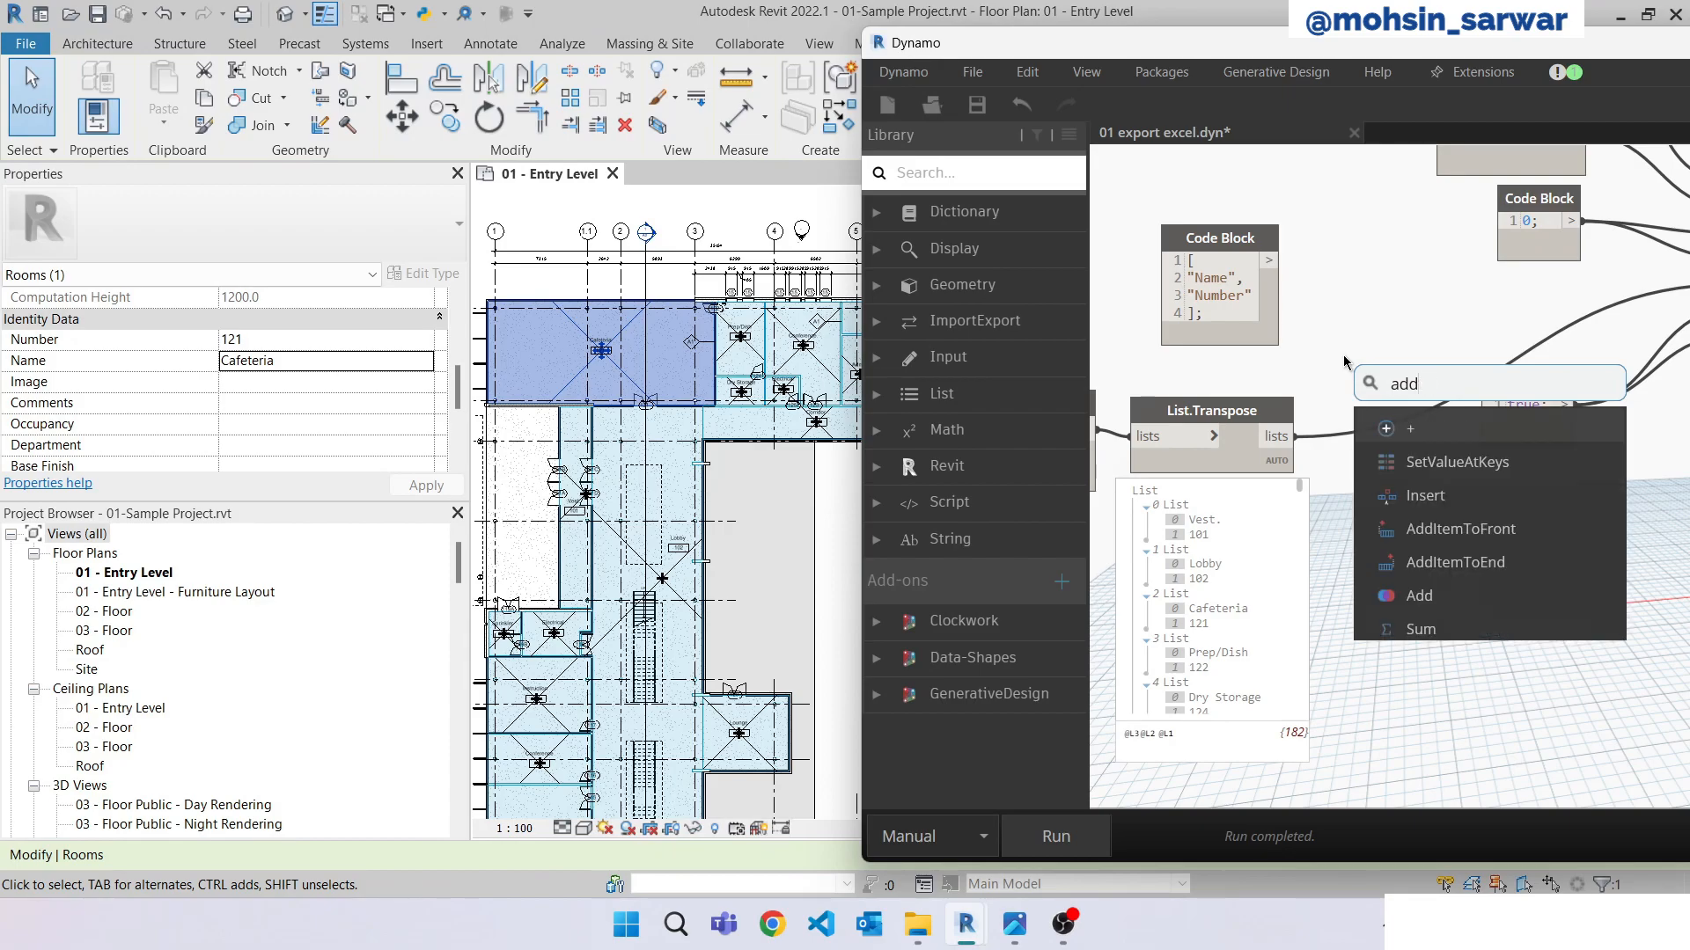
{"action": "mouse_move", "coordinate": [1436, 496]}
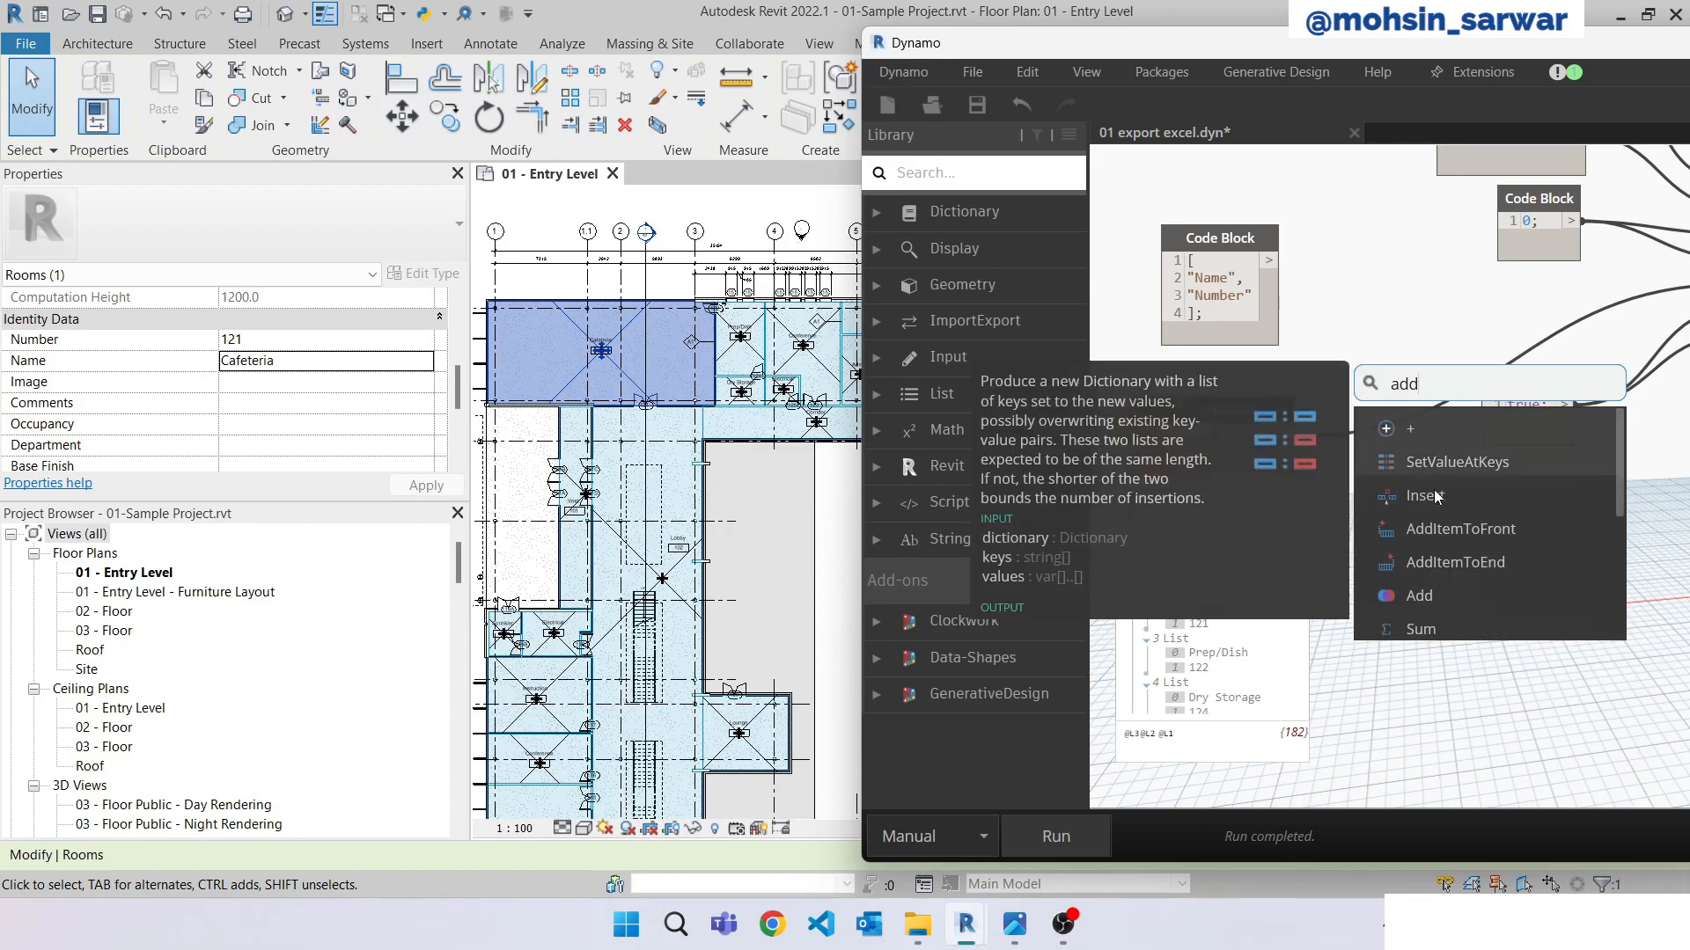
{"action": "left_click", "coordinate": [1460, 528]}
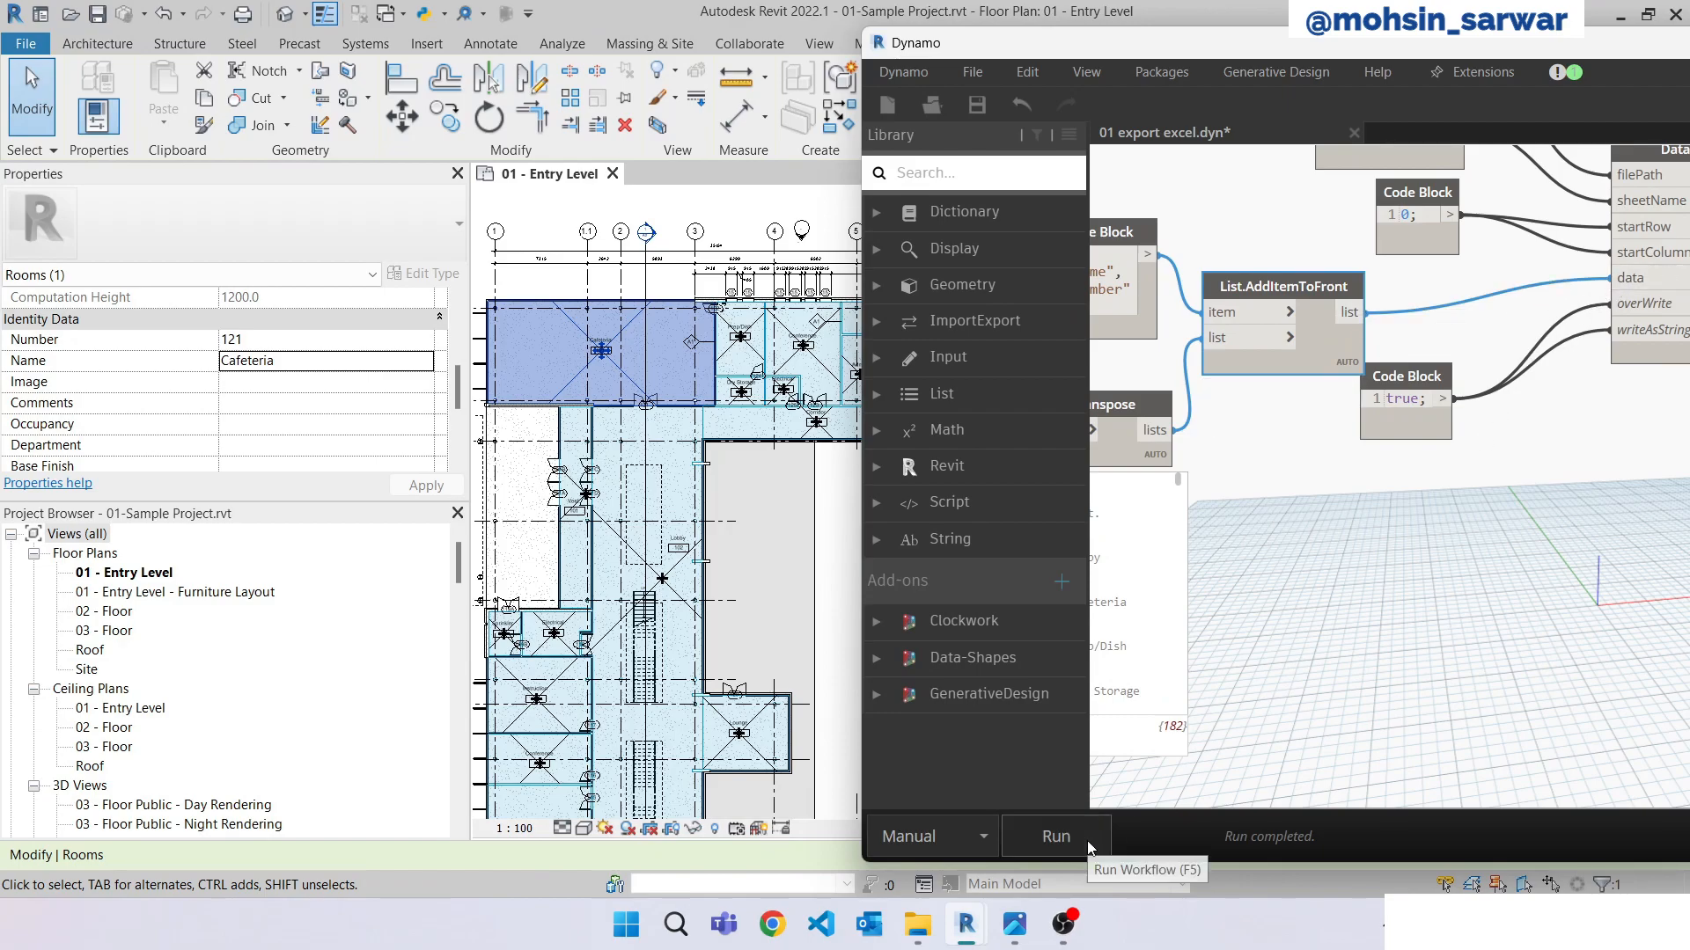
Re-run the export and widen column A so the Name header and room names fit.
{"action": "left_click", "coordinate": [1054, 836]}
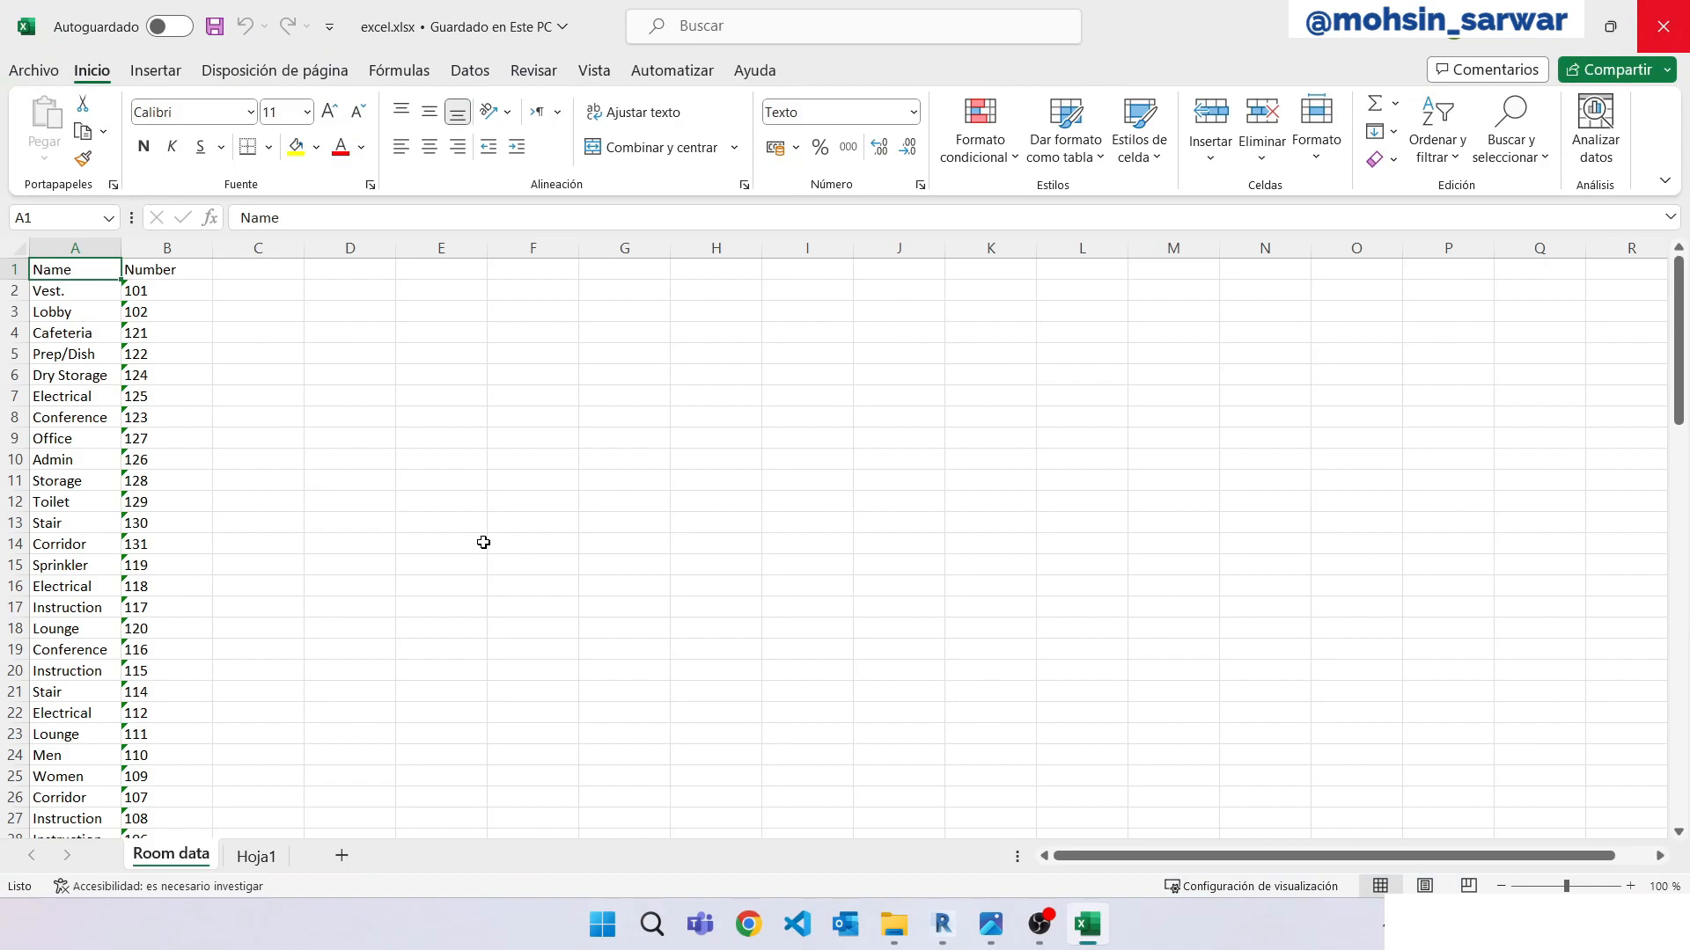
{"action": "left_click_drag", "start_coordinate": [121, 249], "coordinate": [137, 248]}
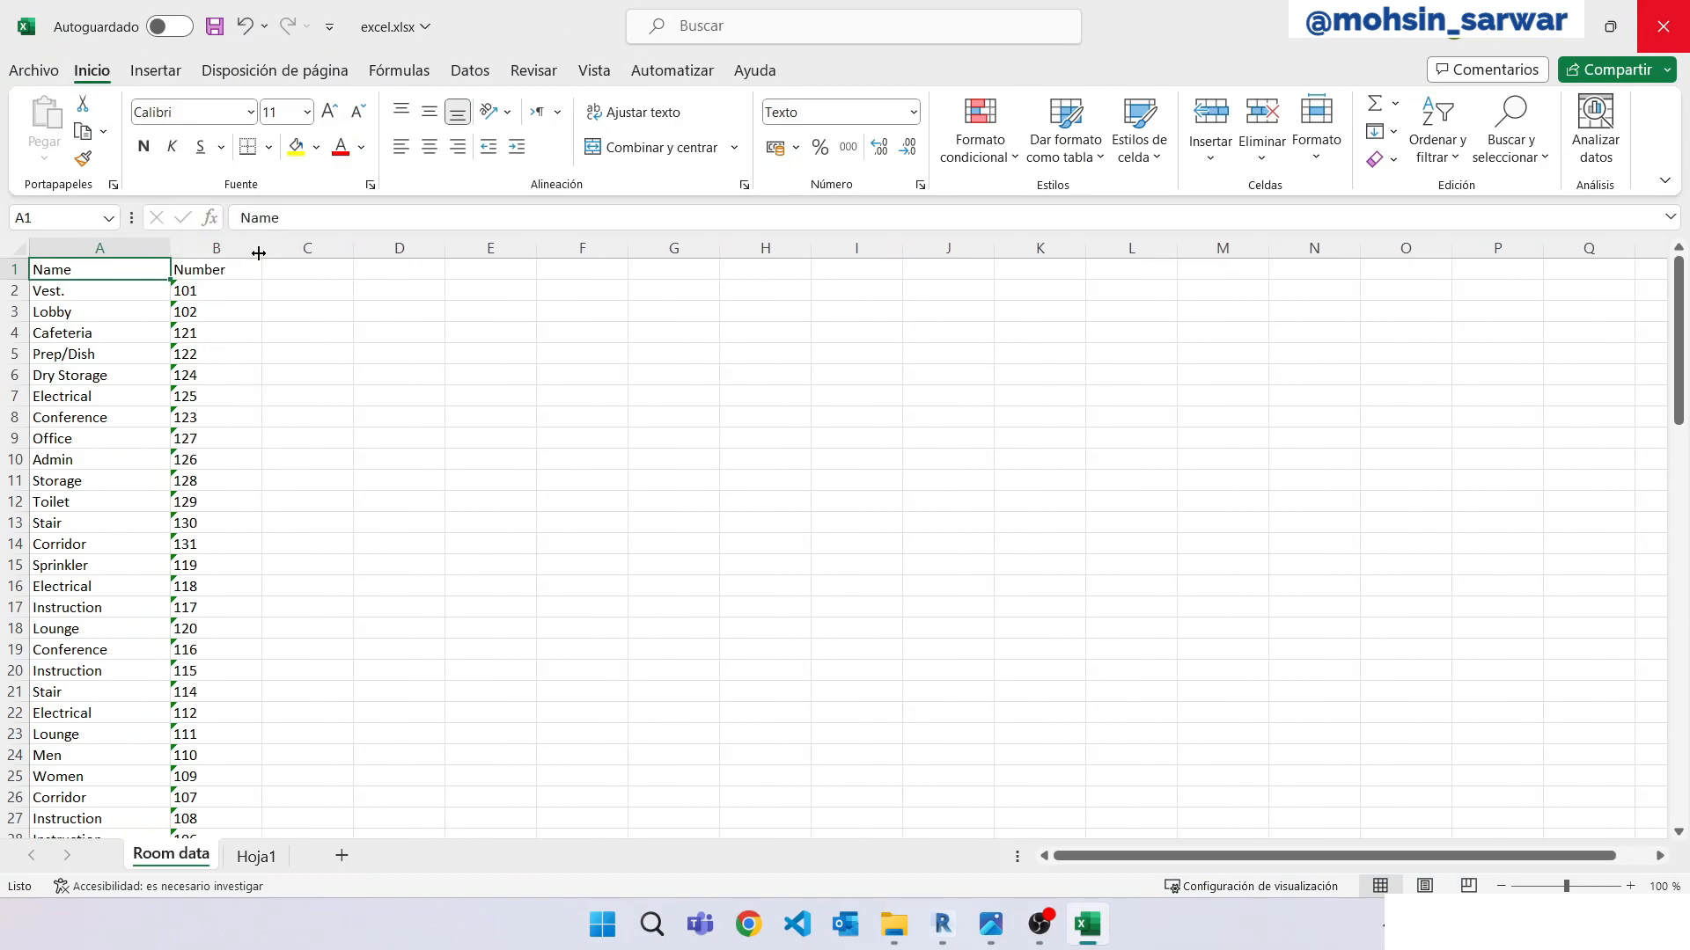
{"action": "mouse_move", "coordinate": [255, 331]}
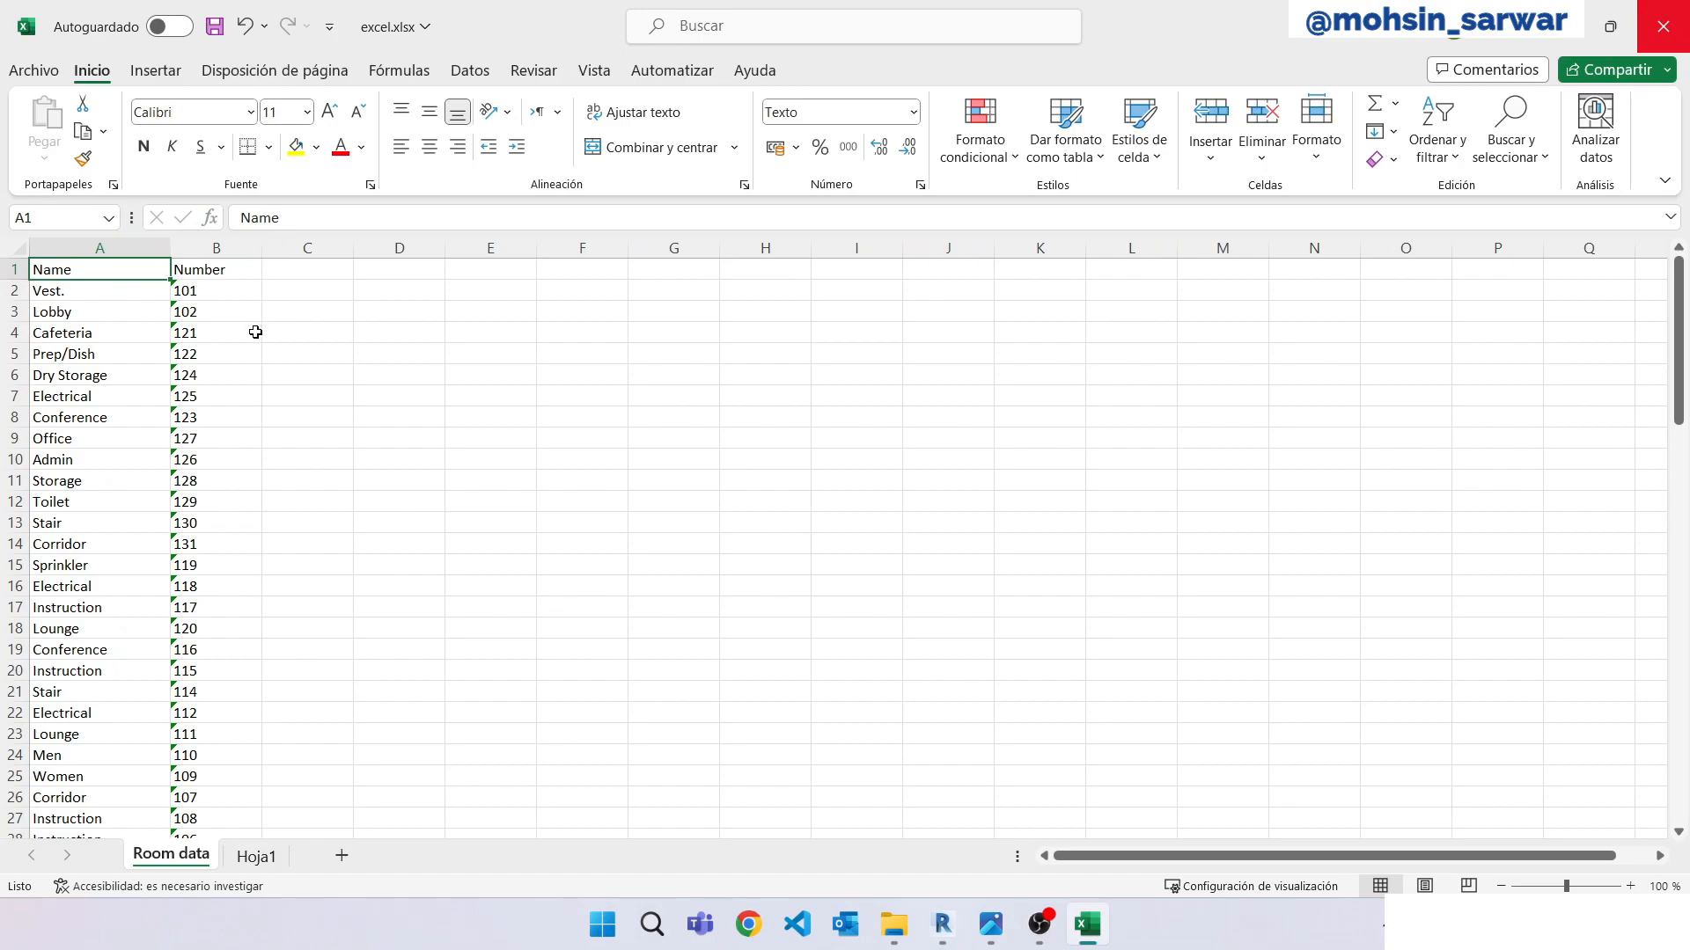